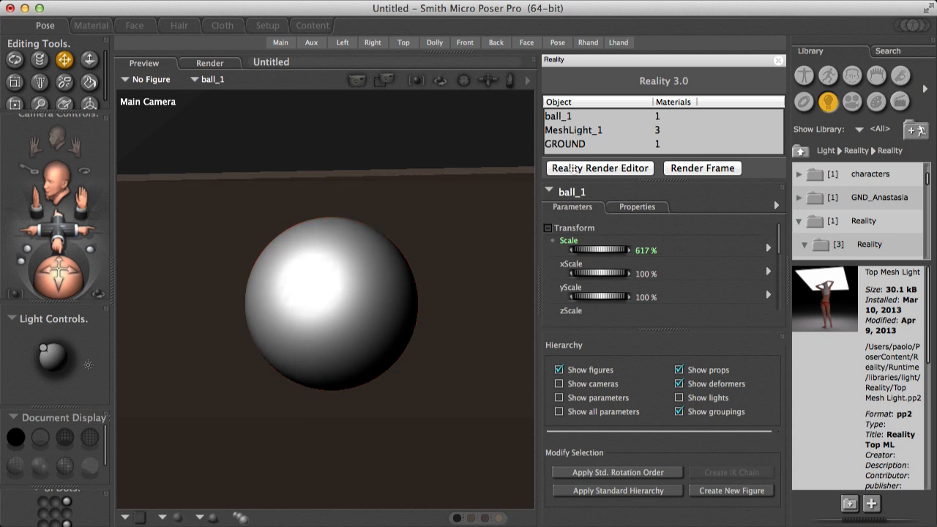
Open the Reality render editor and edit ball_1's Diffuse colour texture.
{"action": "left_click", "coordinate": [598, 167]}
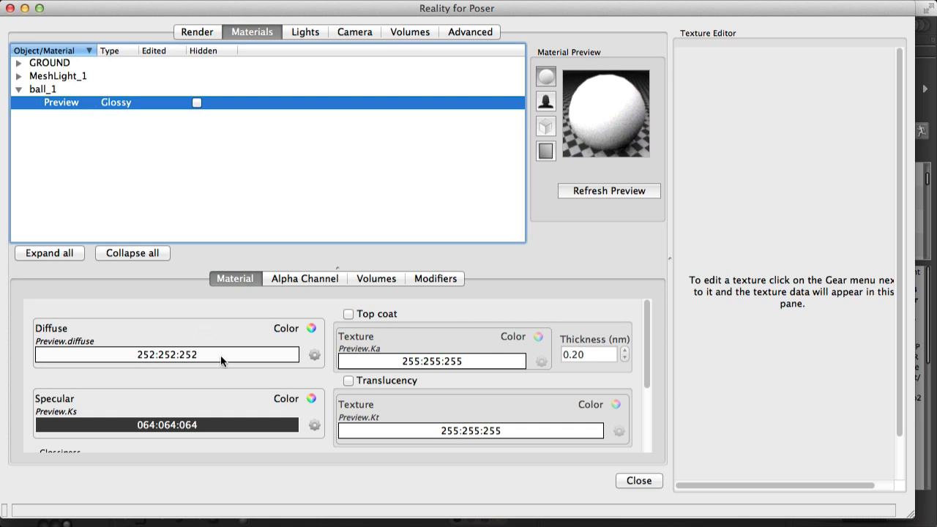
{"action": "mouse_move", "coordinate": [187, 377]}
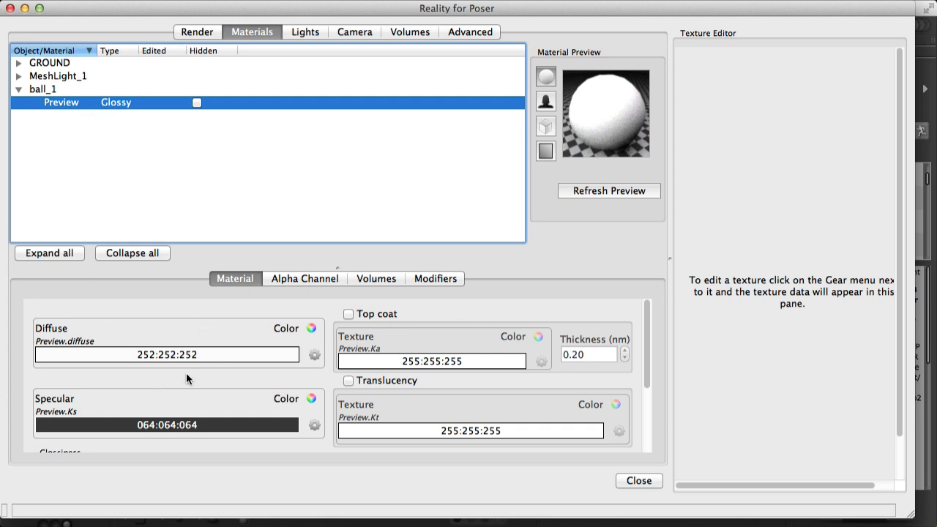
{"action": "mouse_move", "coordinate": [235, 358]}
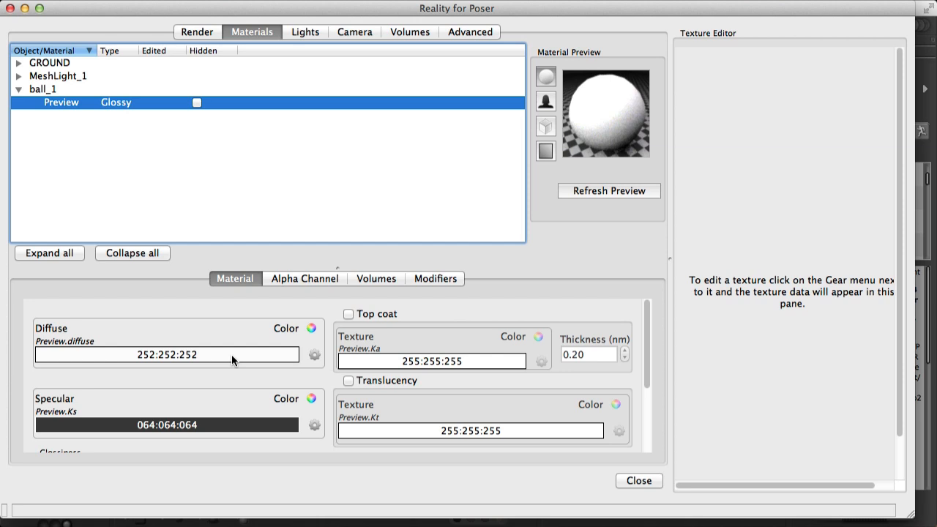
{"action": "left_click", "coordinate": [314, 356]}
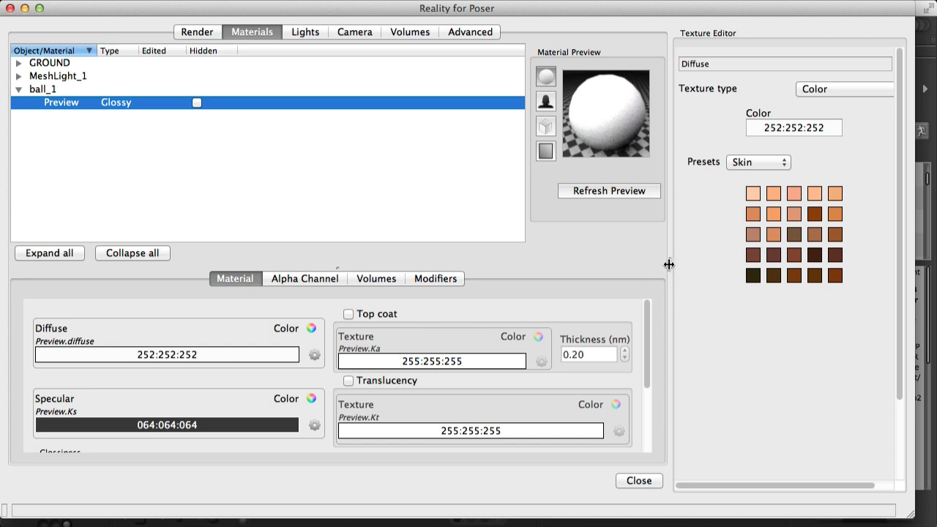
Drag the panel splitter left to give the texture editor more room.
{"action": "left_click_drag", "start_coordinate": [668, 265], "coordinate": [623, 265]}
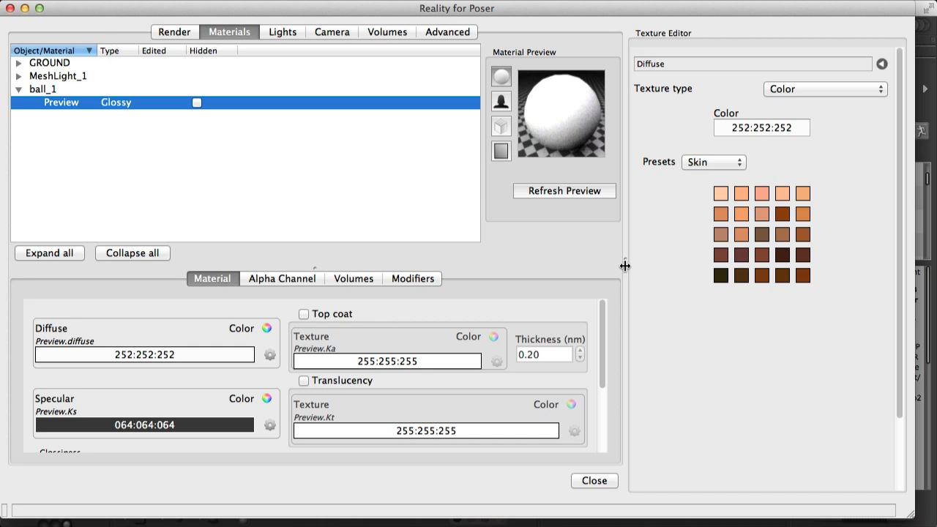
{"action": "mouse_move", "coordinate": [578, 302]}
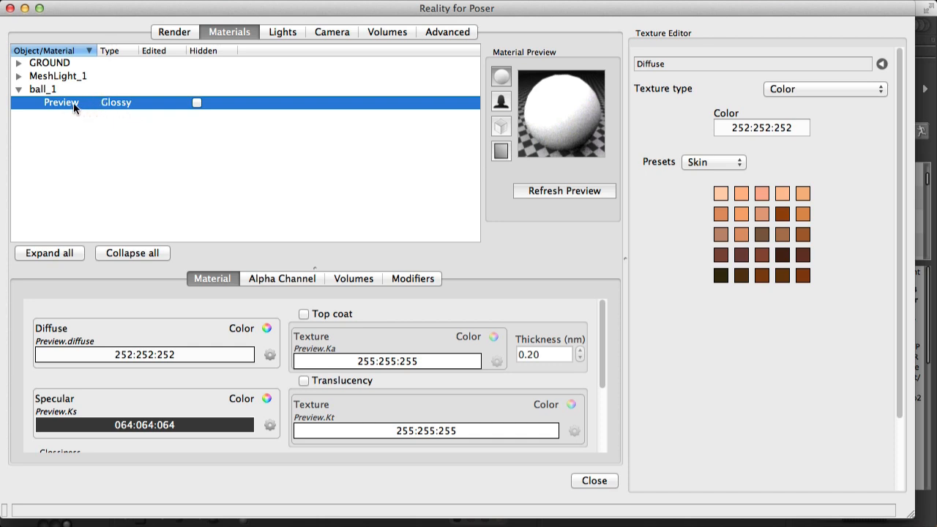
{"action": "mouse_move", "coordinate": [116, 108]}
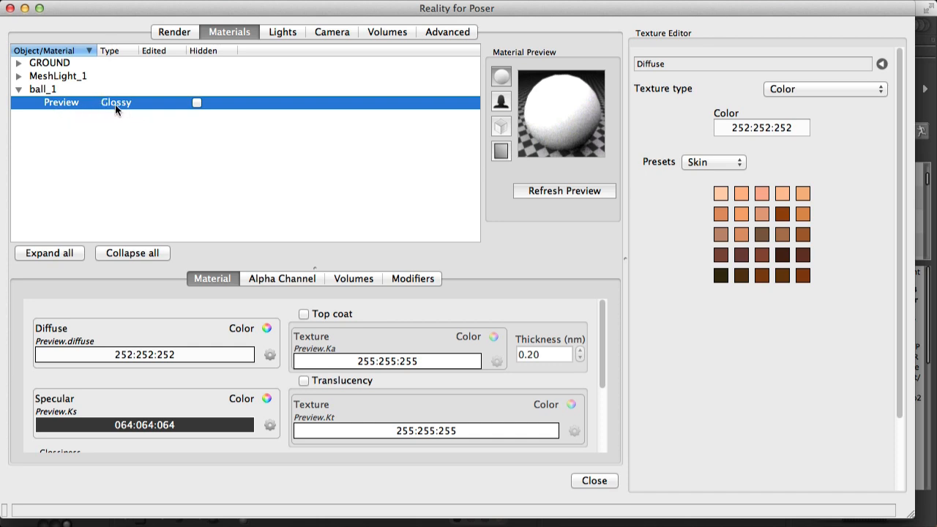
{"action": "mouse_move", "coordinate": [72, 112]}
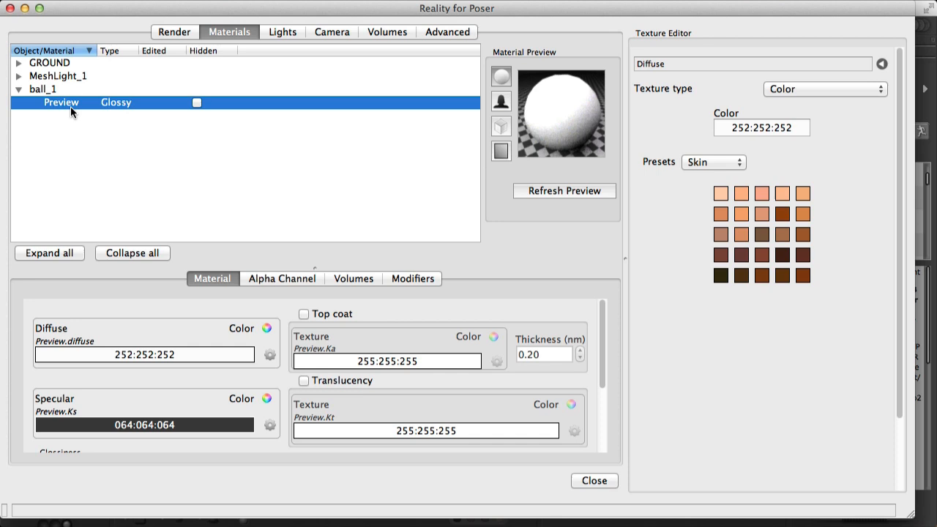
{"action": "mouse_move", "coordinate": [117, 105]}
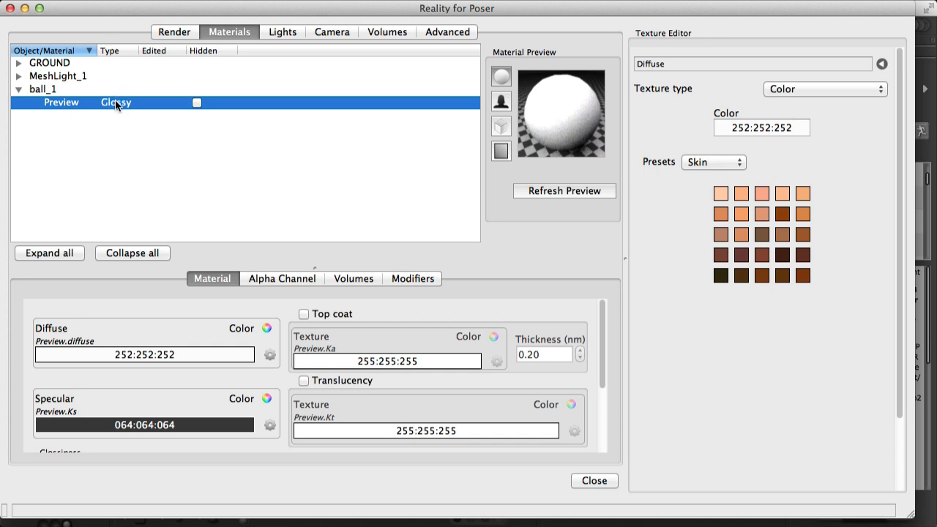
{"action": "mouse_move", "coordinate": [313, 357]}
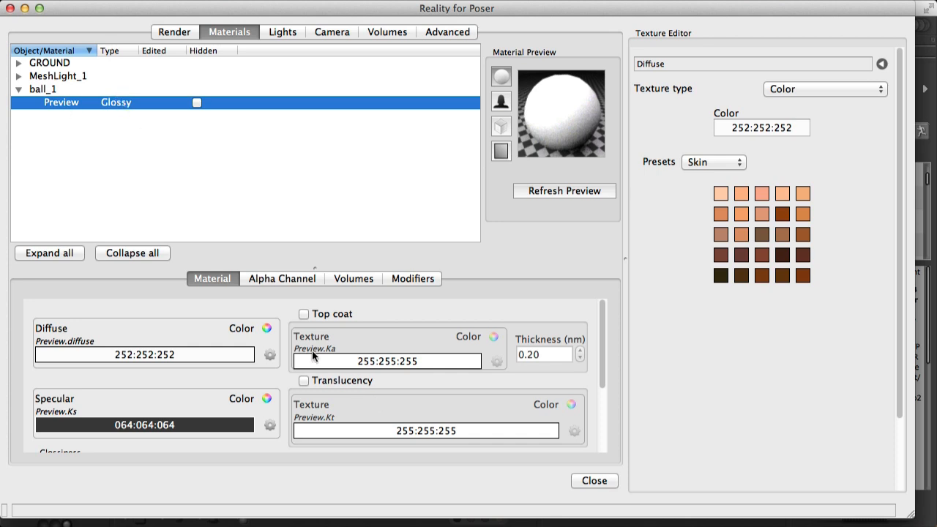
{"action": "mouse_move", "coordinate": [73, 338]}
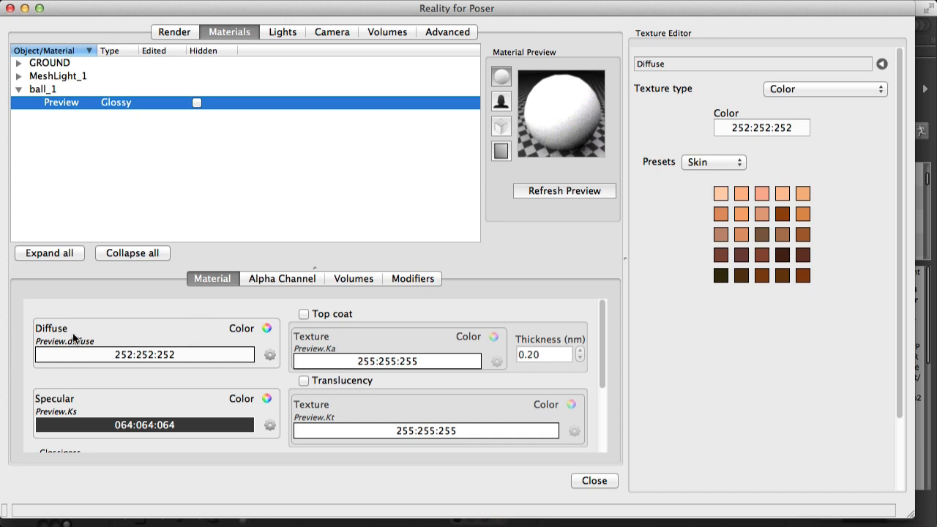
{"action": "mouse_move", "coordinate": [71, 336]}
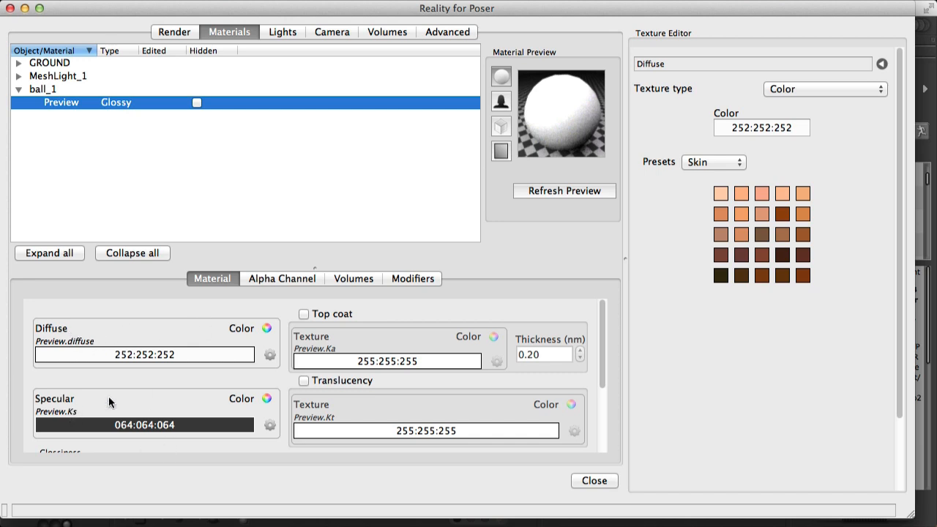
{"action": "mouse_move", "coordinate": [188, 347]}
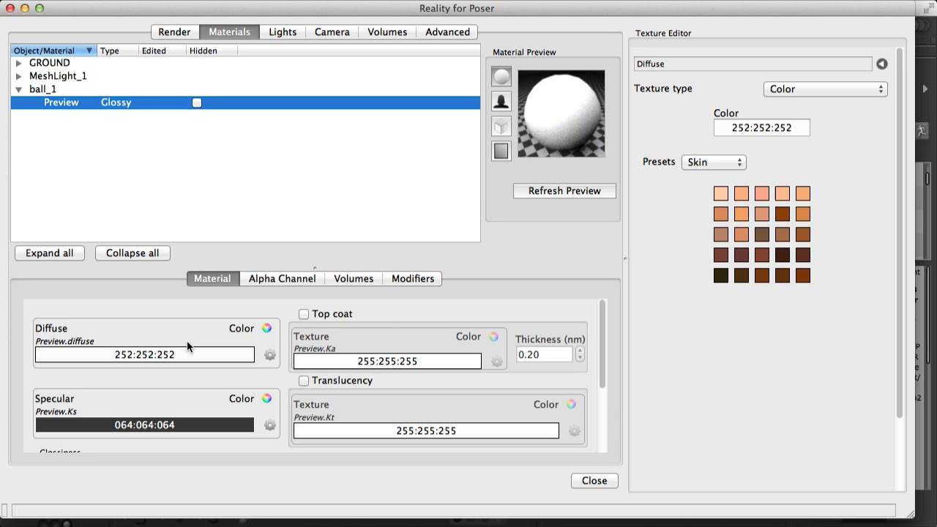
{"action": "mouse_move", "coordinate": [186, 374]}
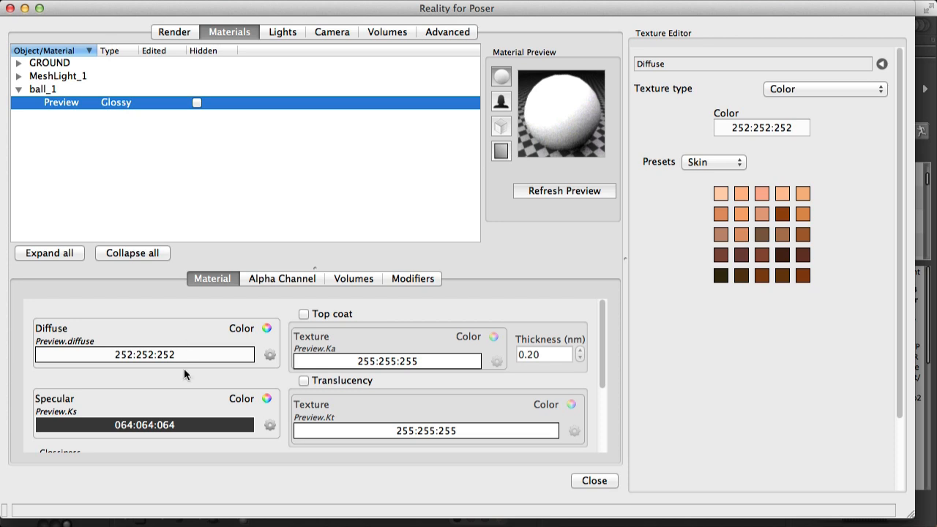
{"action": "mouse_move", "coordinate": [182, 418]}
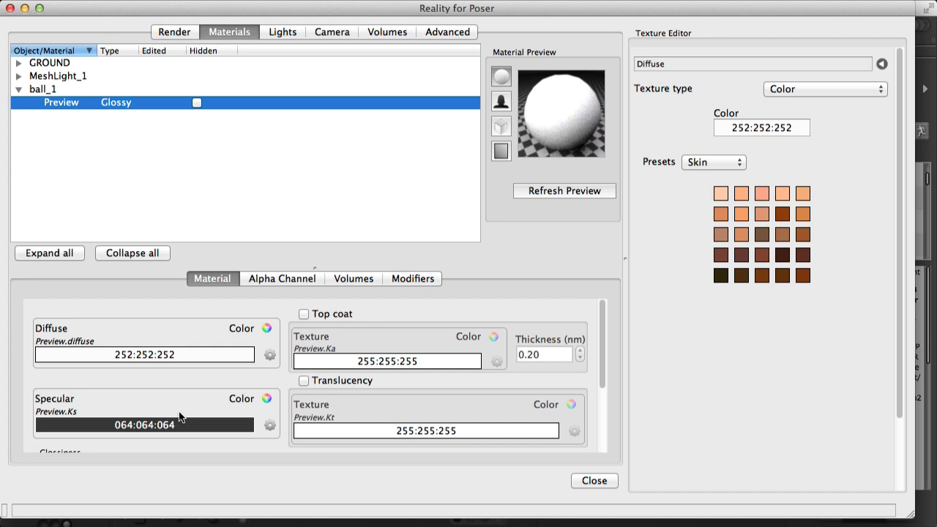
{"action": "mouse_move", "coordinate": [182, 354]}
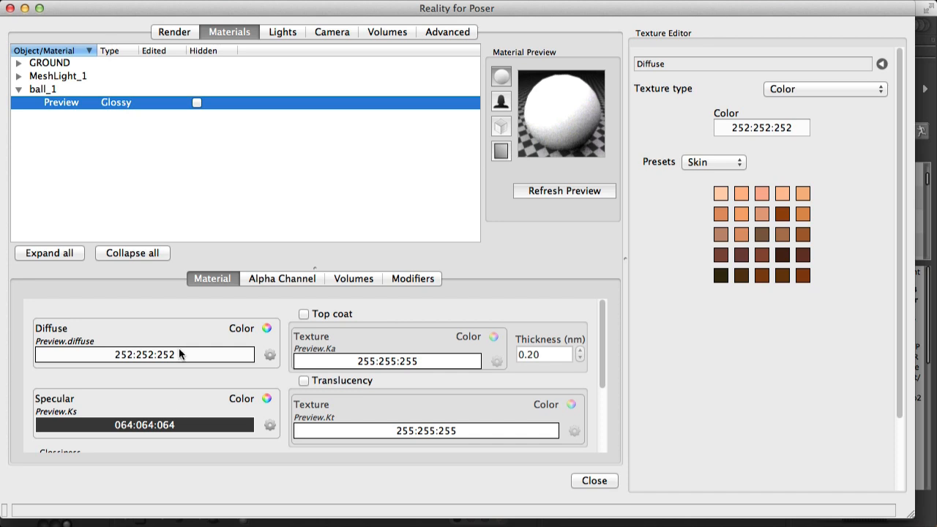
{"action": "mouse_move", "coordinate": [134, 328]}
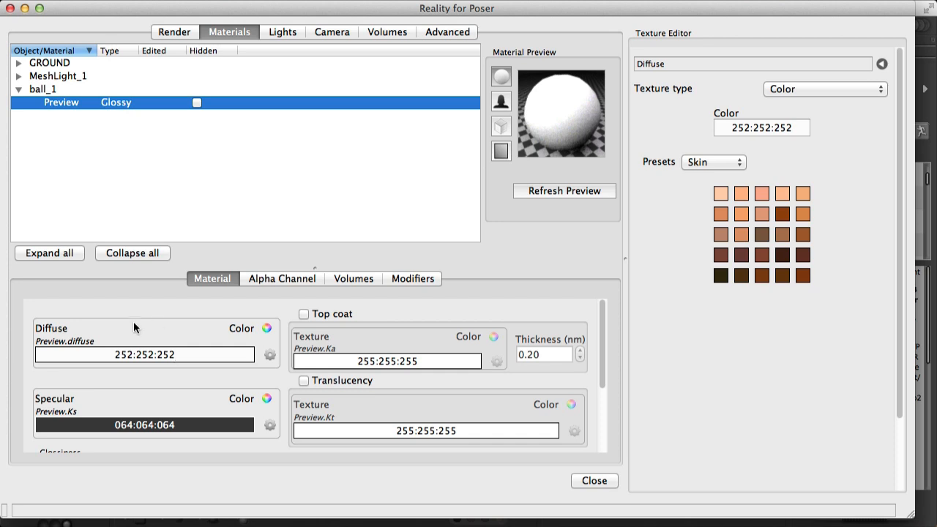
{"action": "left_click", "coordinate": [128, 355]}
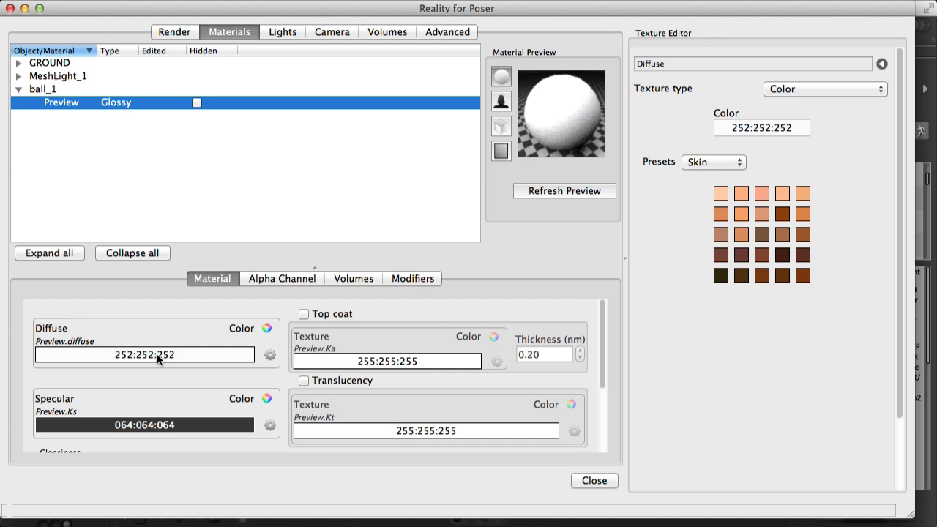
{"action": "mouse_move", "coordinate": [266, 325]}
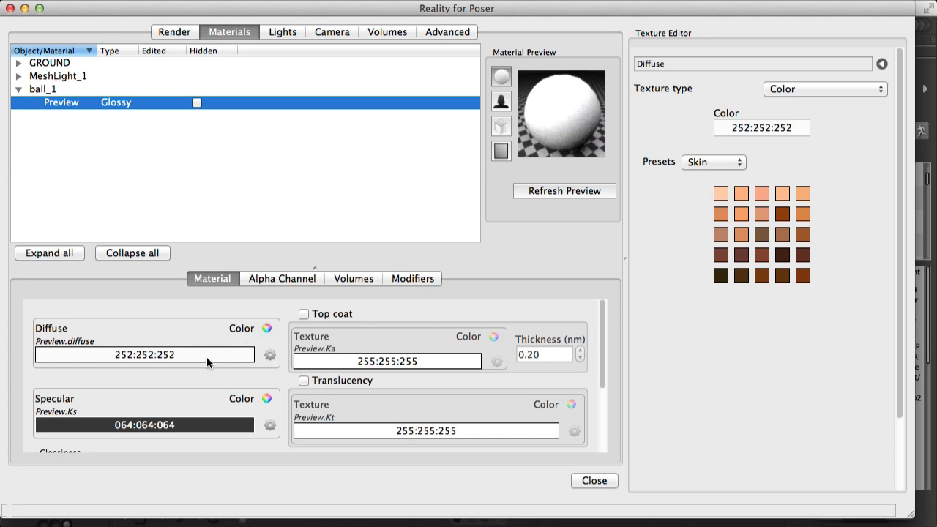
{"action": "mouse_move", "coordinate": [569, 147]}
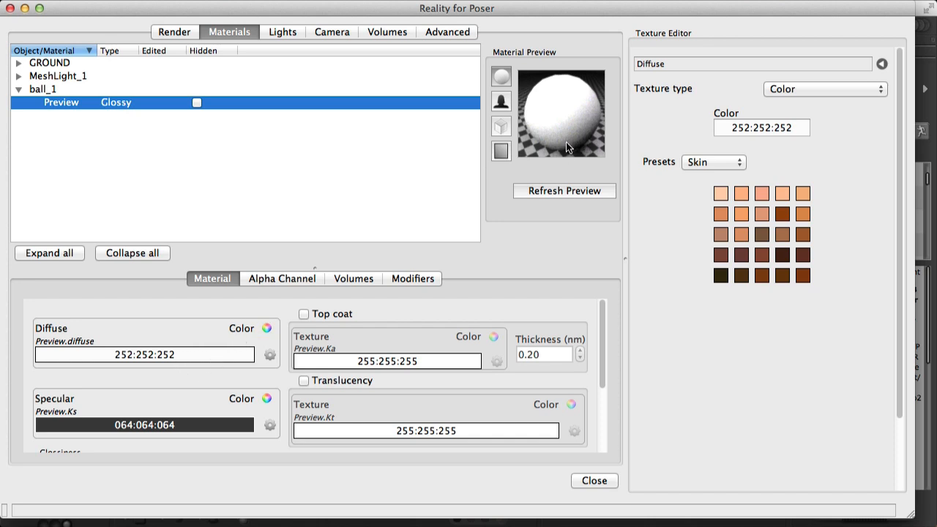
{"action": "mouse_move", "coordinate": [754, 135]}
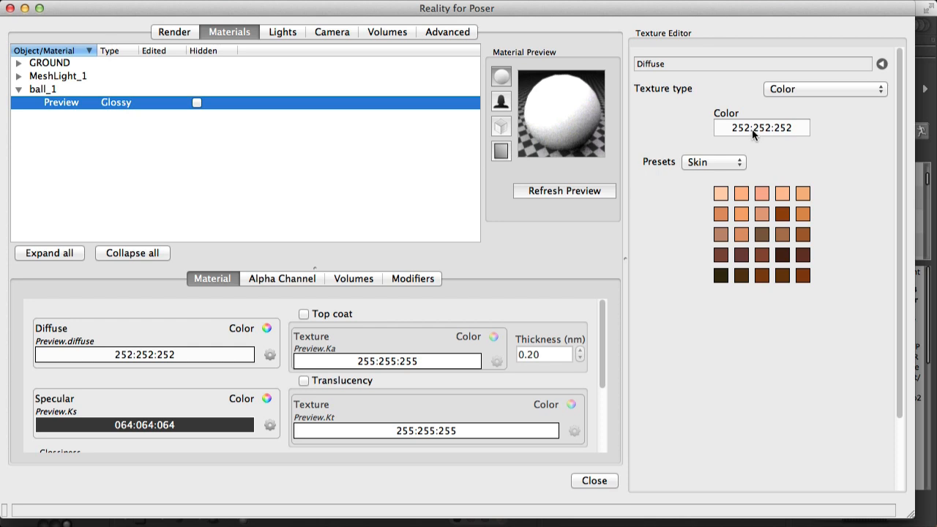
Change the diffuse colour from a light skin tone to the darker 214:150:111.
{"action": "left_click", "coordinate": [740, 213]}
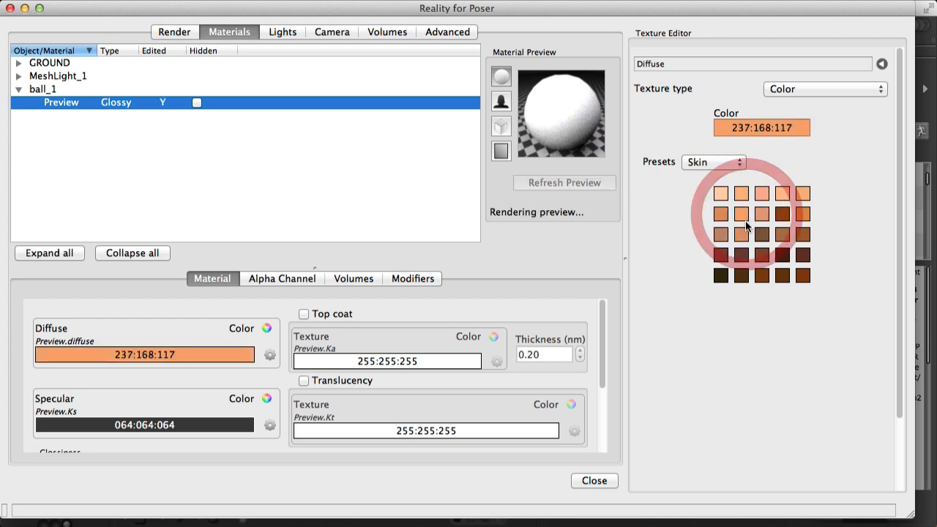
{"action": "left_click", "coordinate": [740, 234]}
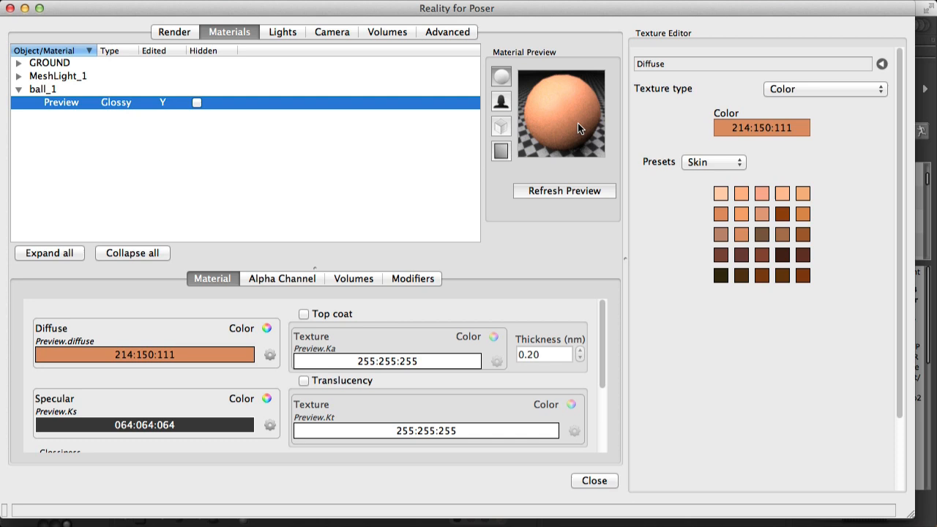
{"action": "mouse_move", "coordinate": [602, 145]}
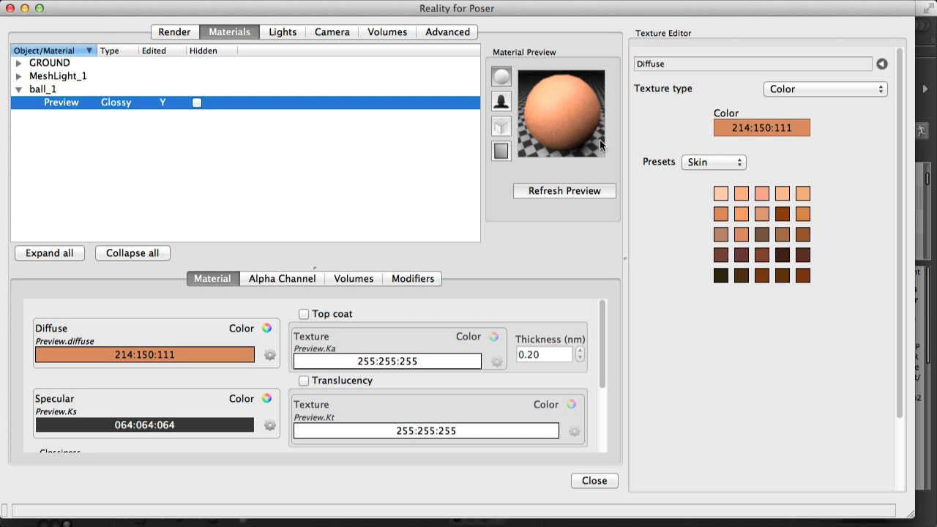
{"action": "mouse_move", "coordinate": [677, 97]}
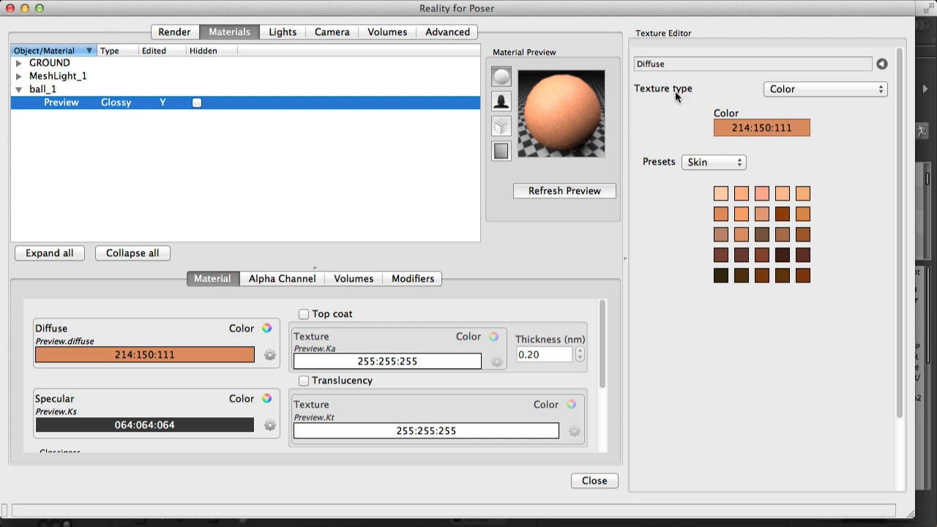
{"action": "mouse_move", "coordinate": [665, 50]}
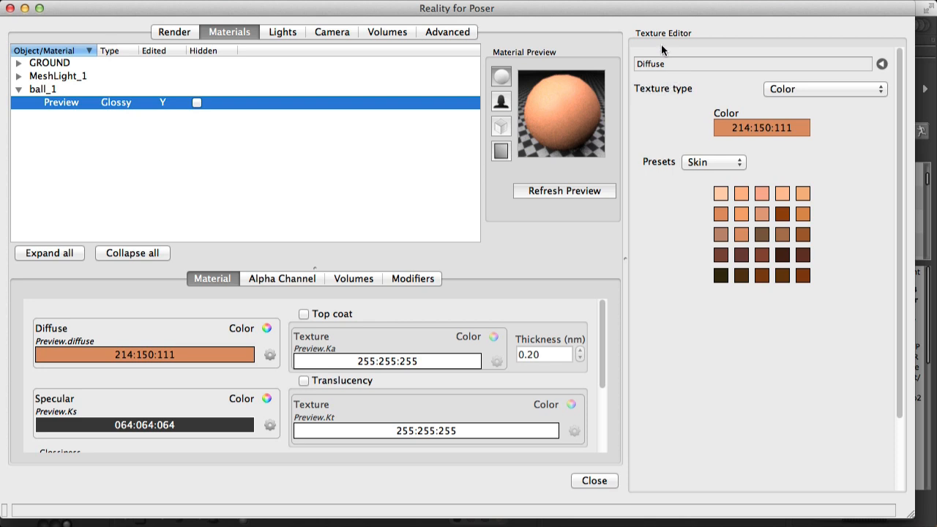
{"action": "mouse_move", "coordinate": [668, 97]}
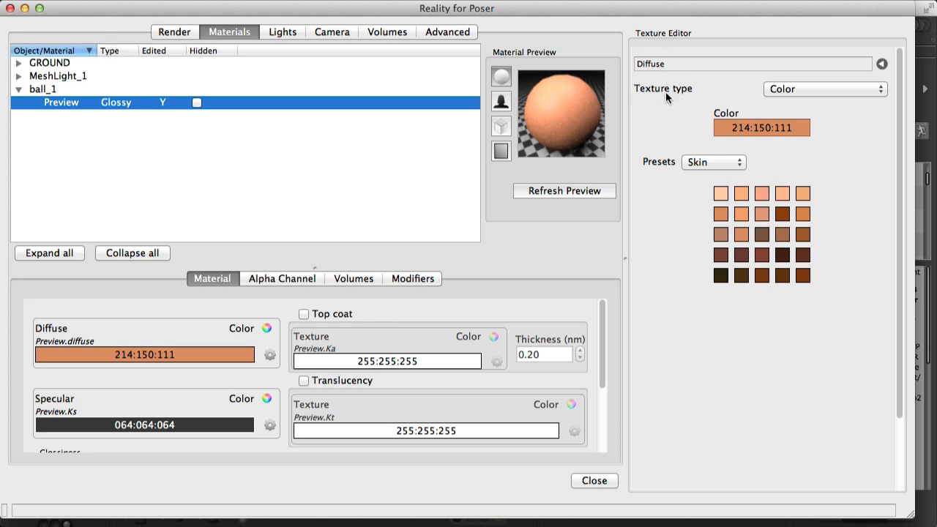
{"action": "mouse_move", "coordinate": [777, 105]}
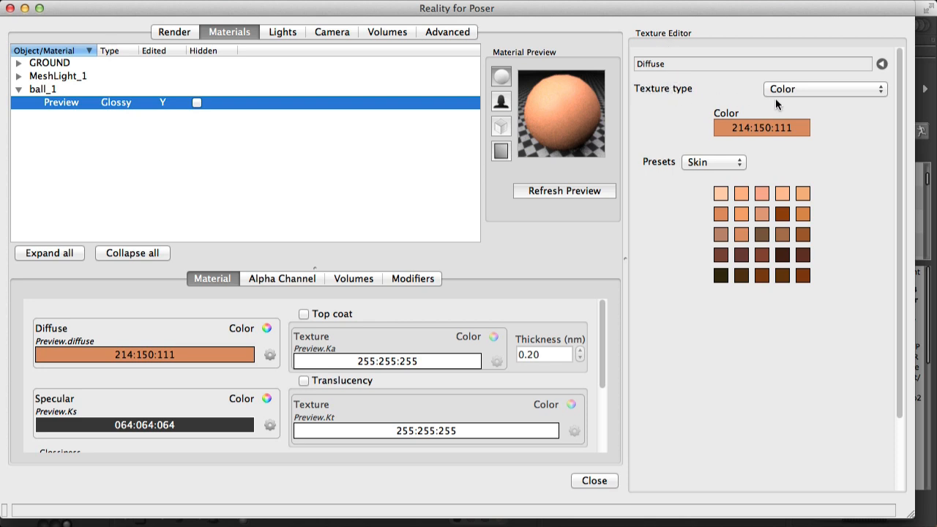
{"action": "mouse_move", "coordinate": [783, 101]}
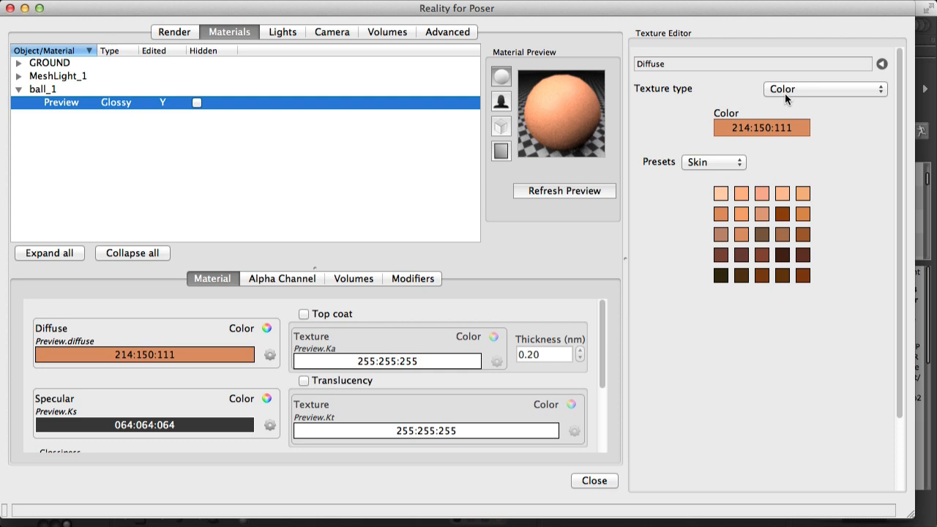
Choose Wood as the diffuse texture type, triggering the incompatibility warning.
{"action": "left_click", "coordinate": [825, 90]}
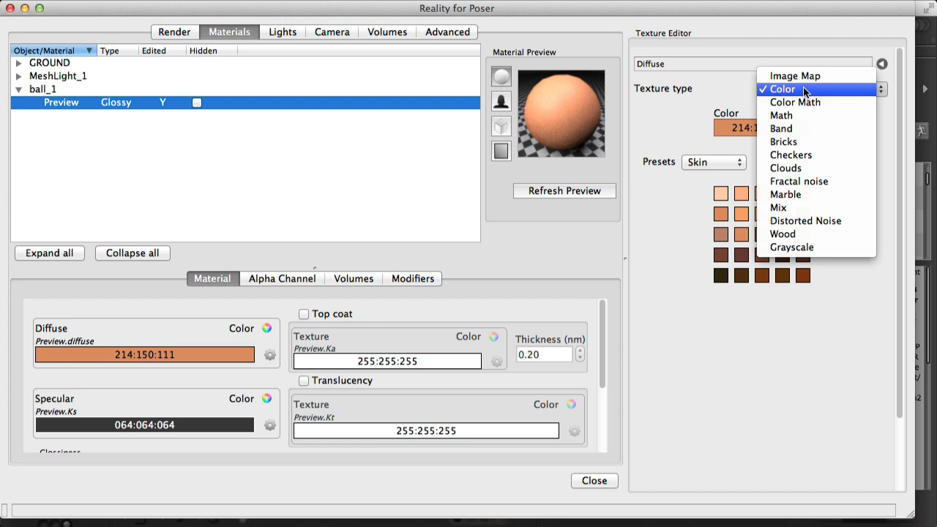
{"action": "mouse_move", "coordinate": [816, 102]}
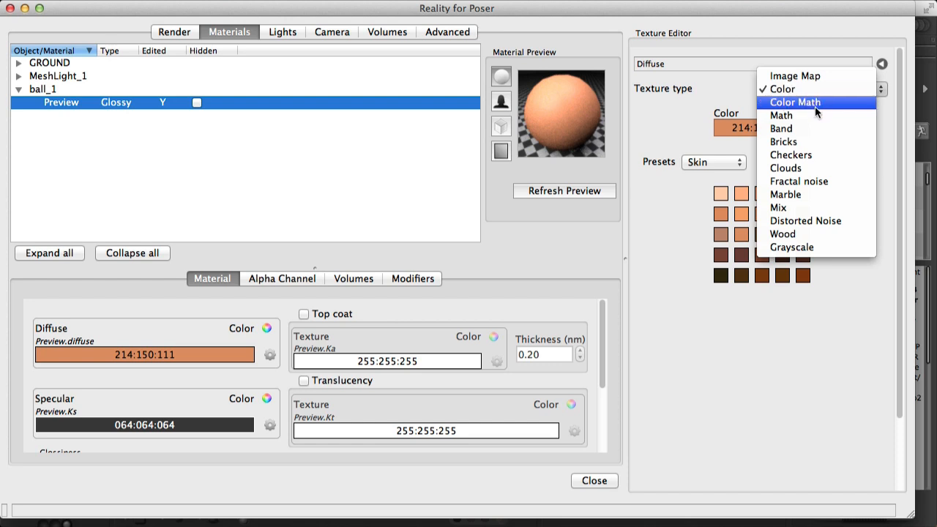
{"action": "mouse_move", "coordinate": [782, 234]}
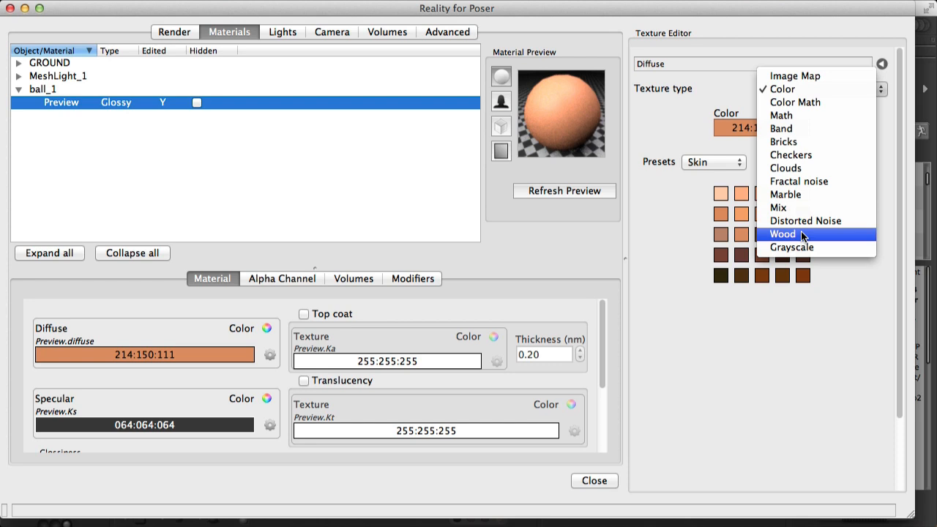
{"action": "left_click", "coordinate": [781, 234]}
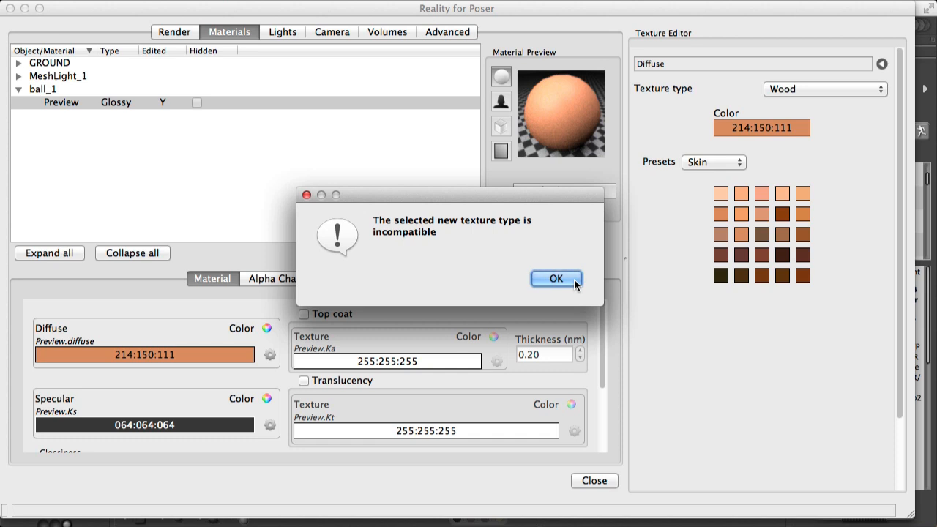
Dismiss the incompatible texture type warning with OK.
{"action": "left_click", "coordinate": [556, 278]}
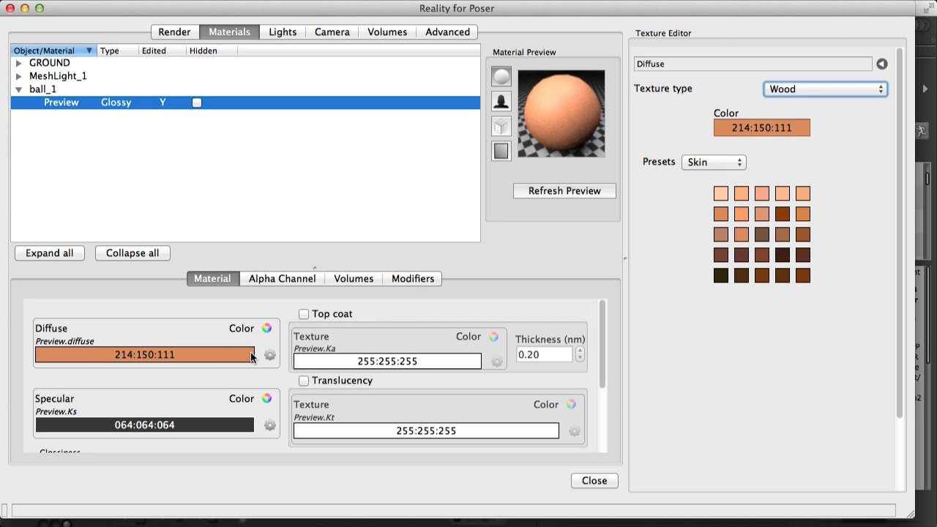
{"action": "mouse_move", "coordinate": [807, 117]}
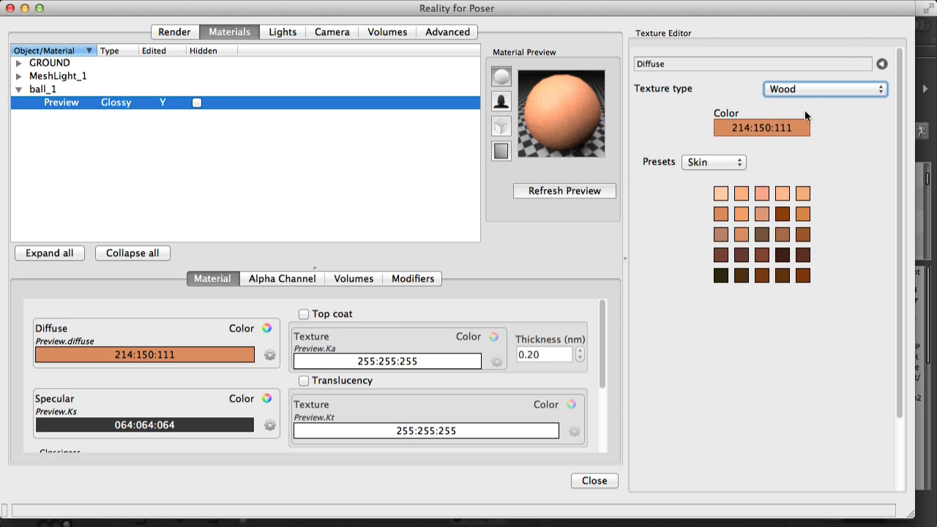
Choose Mix as the diffuse texture type, blending 214:150:111 with 240:240:240 at 0.5.
{"action": "left_click", "coordinate": [826, 89]}
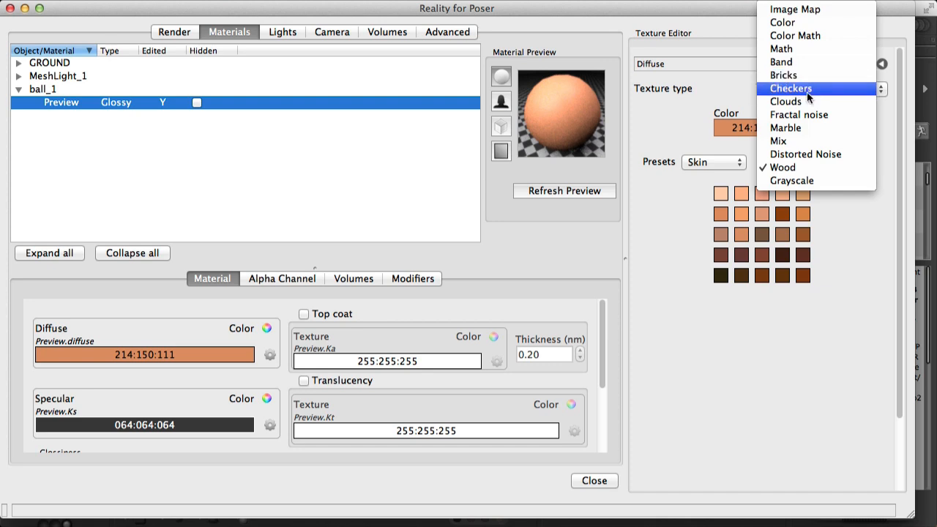
{"action": "mouse_move", "coordinate": [791, 23]}
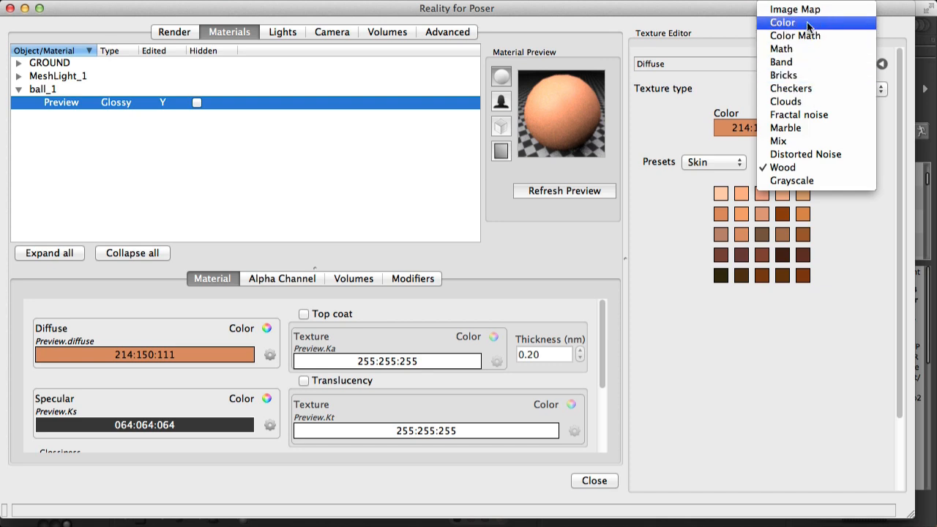
{"action": "mouse_move", "coordinate": [792, 167]}
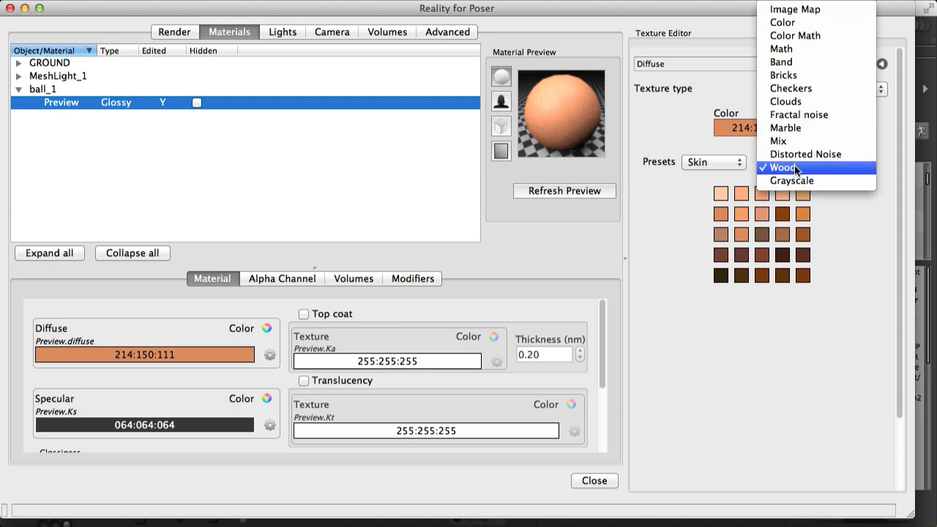
{"action": "mouse_move", "coordinate": [808, 140]}
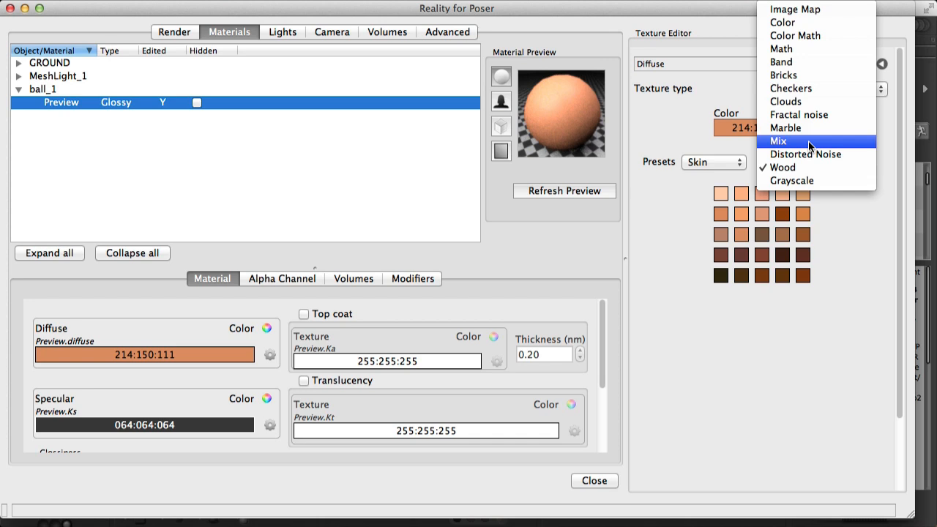
{"action": "mouse_move", "coordinate": [796, 146]}
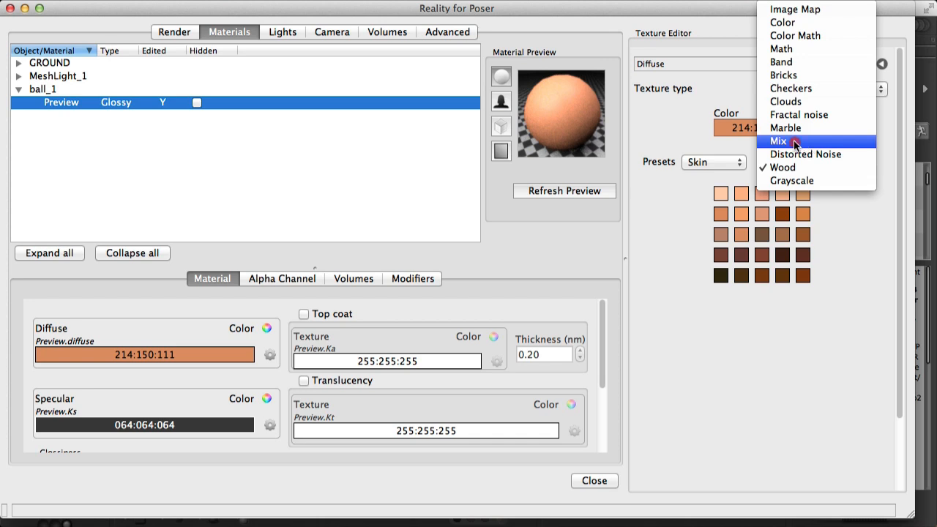
{"action": "left_click", "coordinate": [777, 140]}
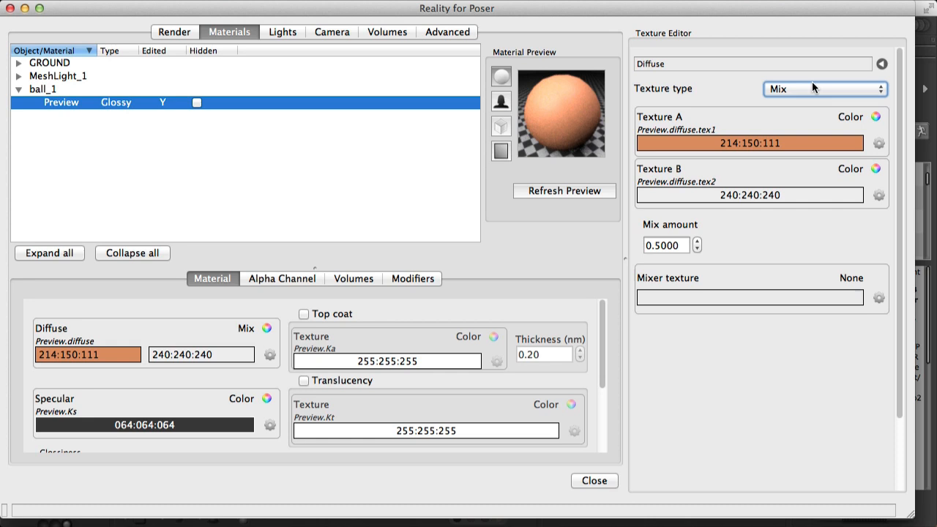
{"action": "mouse_move", "coordinate": [764, 149]}
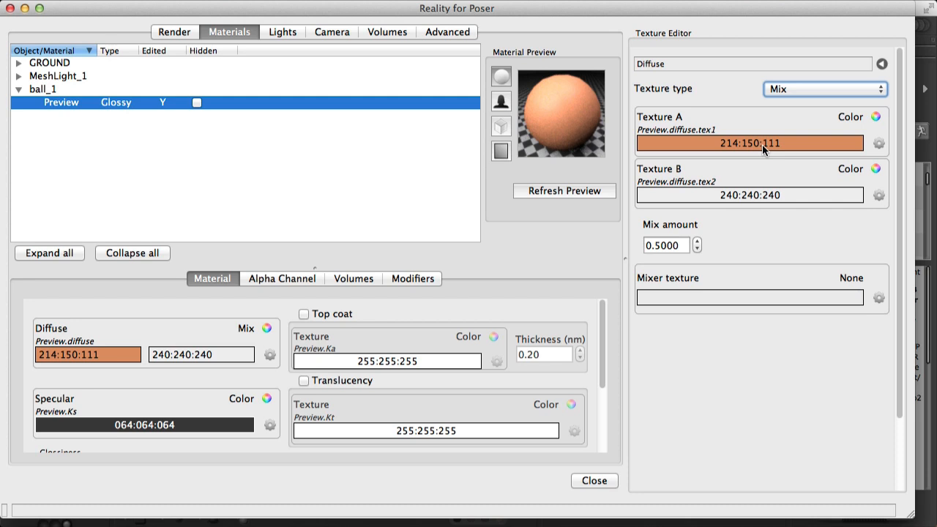
{"action": "mouse_move", "coordinate": [797, 111]}
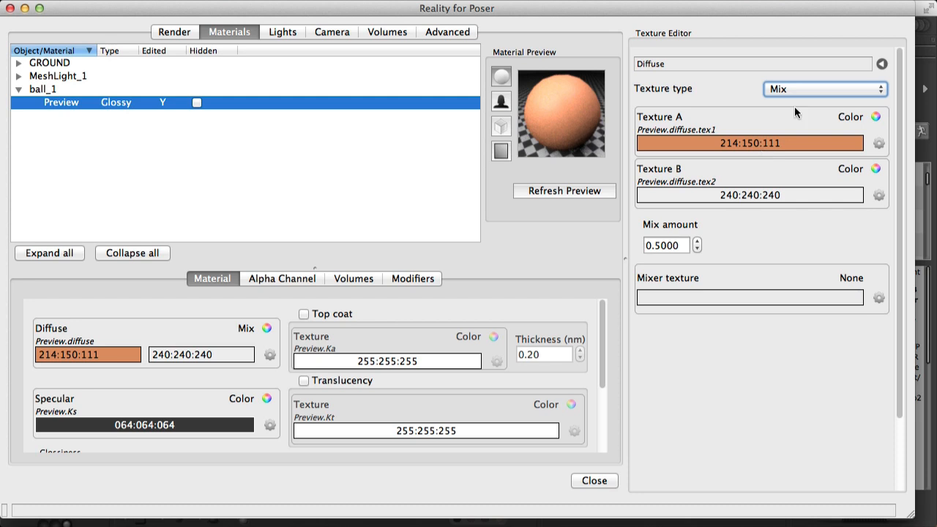
{"action": "mouse_move", "coordinate": [738, 109]}
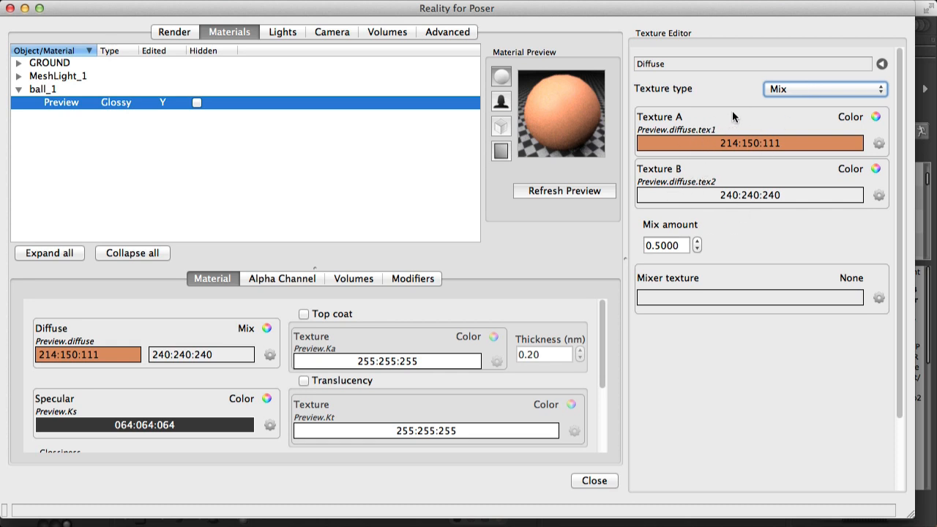
{"action": "mouse_move", "coordinate": [694, 227]}
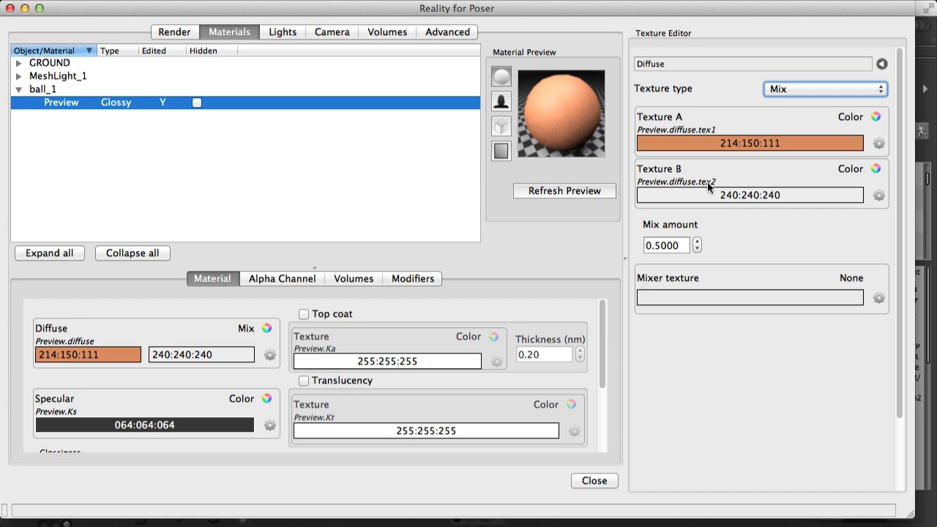
{"action": "mouse_move", "coordinate": [729, 152]}
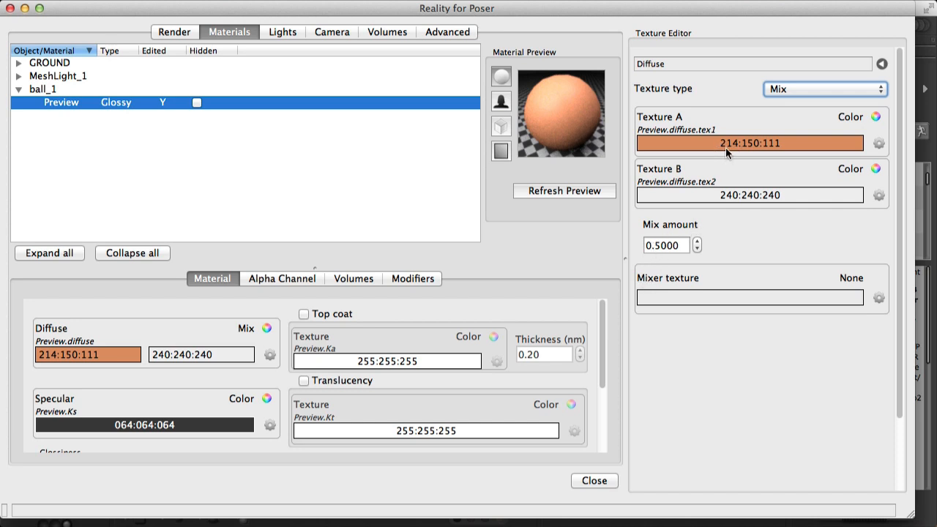
{"action": "mouse_move", "coordinate": [714, 155]}
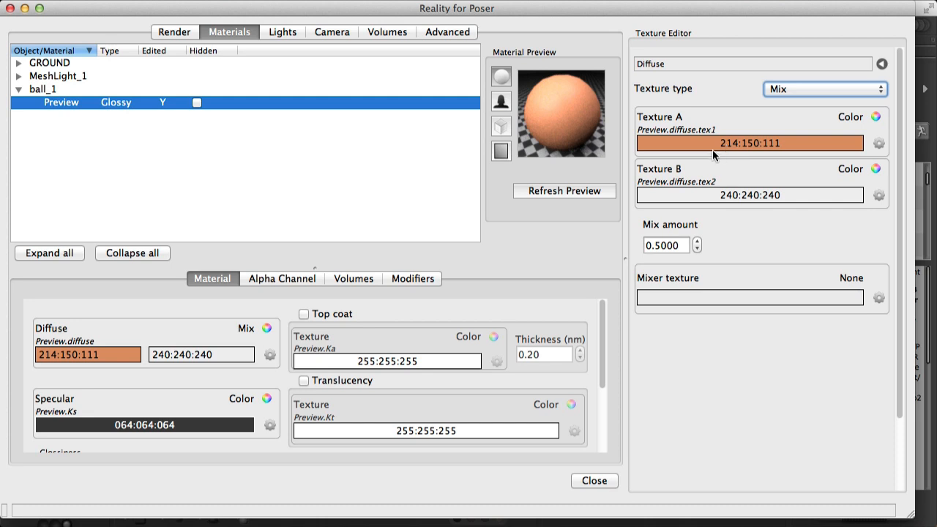
{"action": "mouse_move", "coordinate": [720, 154]}
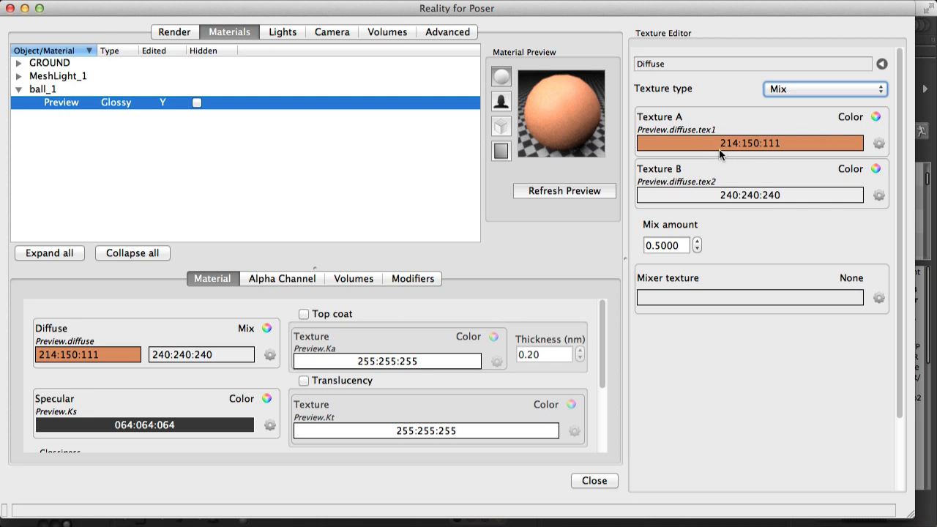
{"action": "mouse_move", "coordinate": [743, 199]}
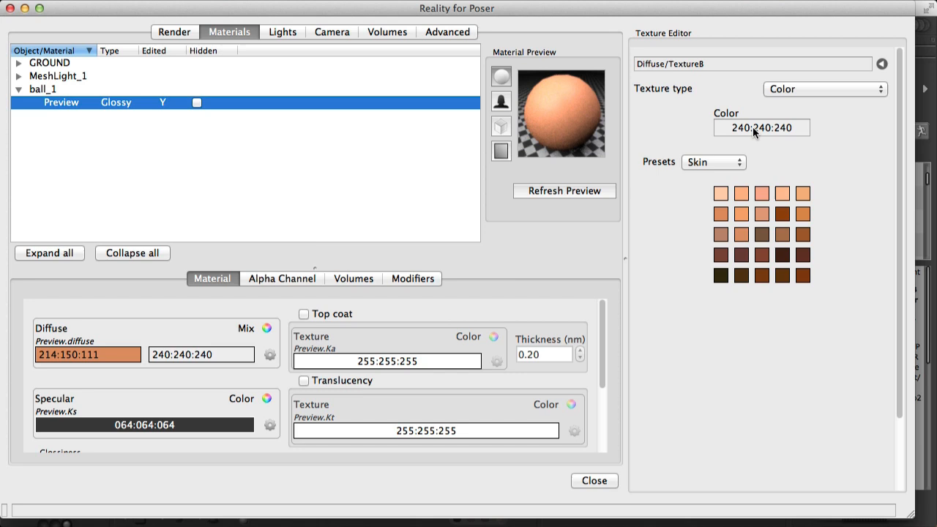
Set Texture B's colour to blue 093:134:240 via the colour chooser.
{"action": "left_click", "coordinate": [761, 127]}
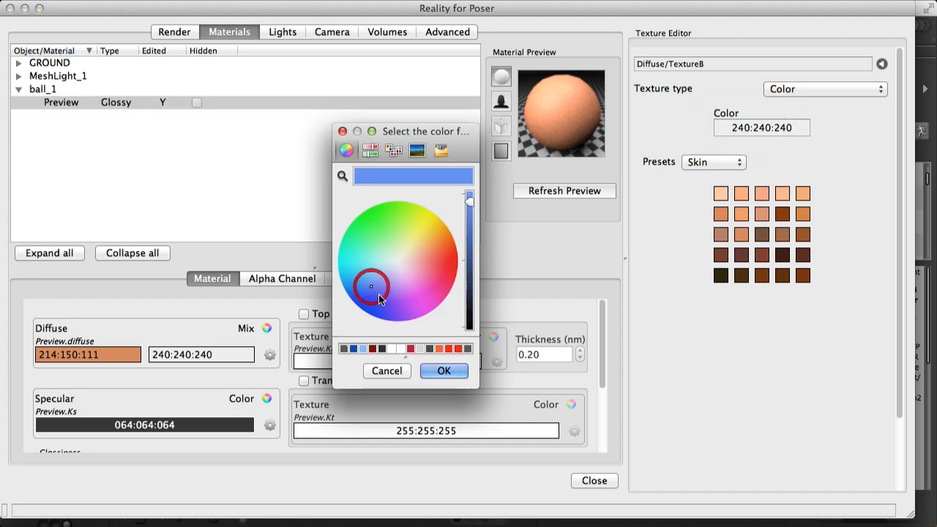
{"action": "left_click", "coordinate": [444, 370]}
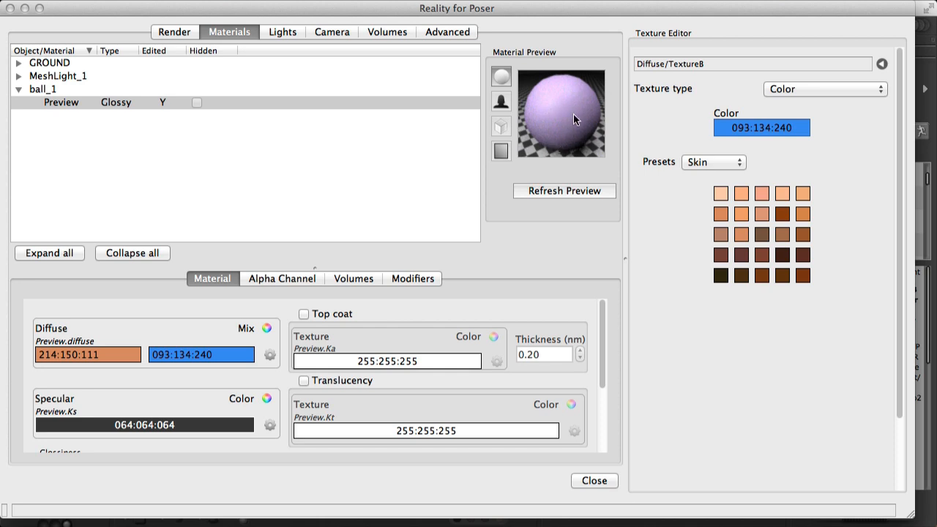
{"action": "mouse_move", "coordinate": [135, 316]}
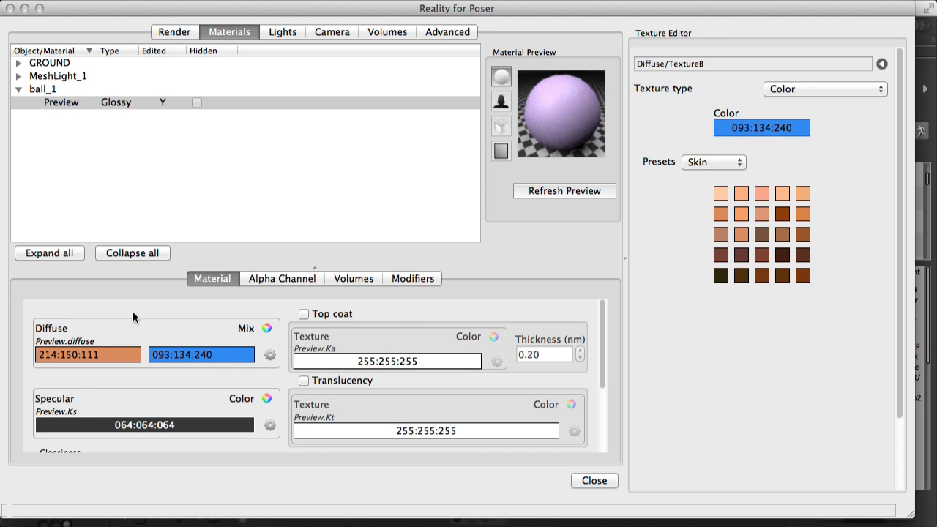
{"action": "mouse_move", "coordinate": [100, 363]}
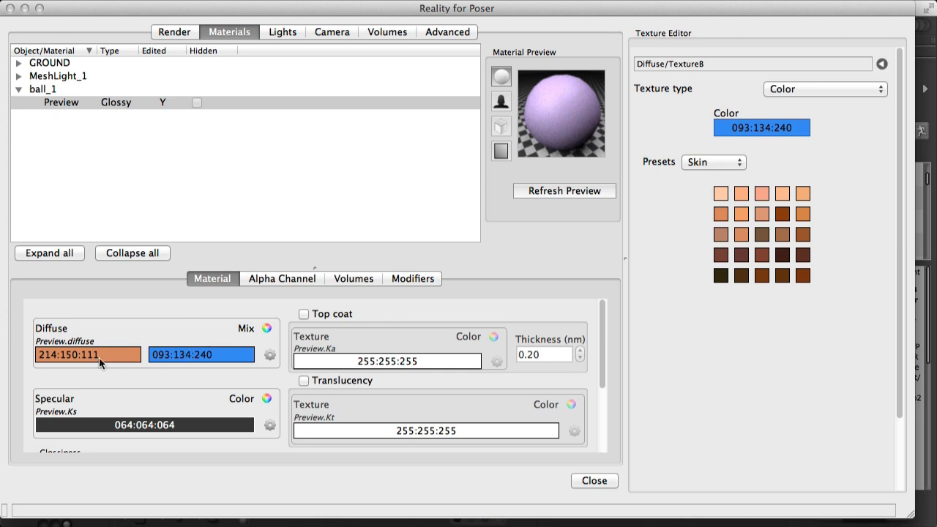
{"action": "mouse_move", "coordinate": [53, 366]}
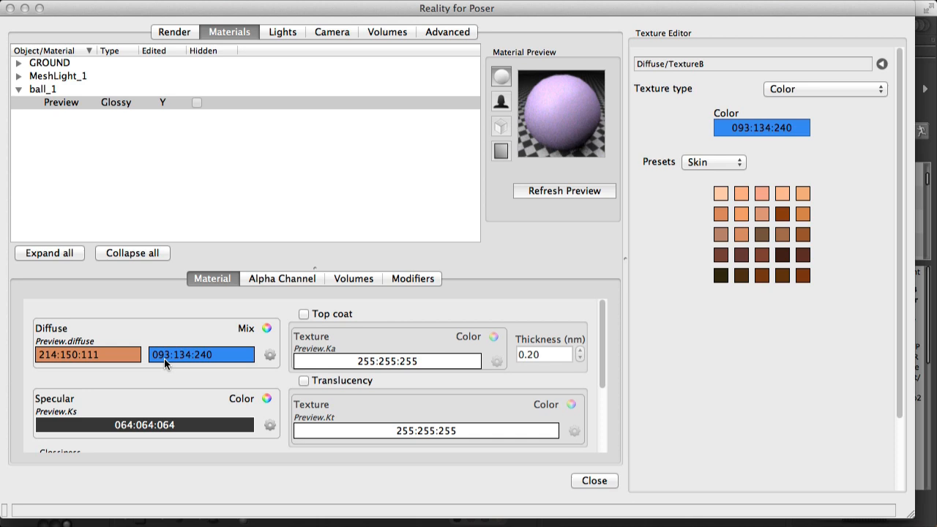
{"action": "mouse_move", "coordinate": [208, 363]}
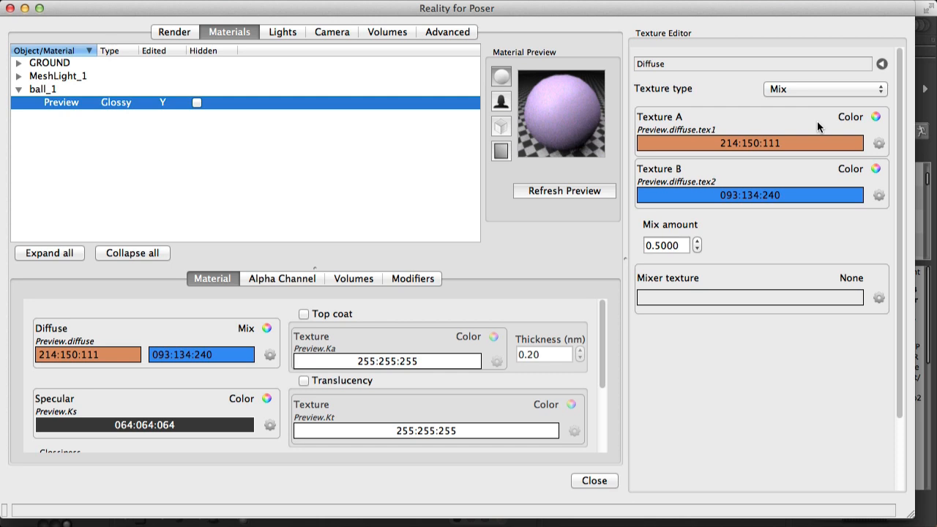
{"action": "mouse_move", "coordinate": [700, 224]}
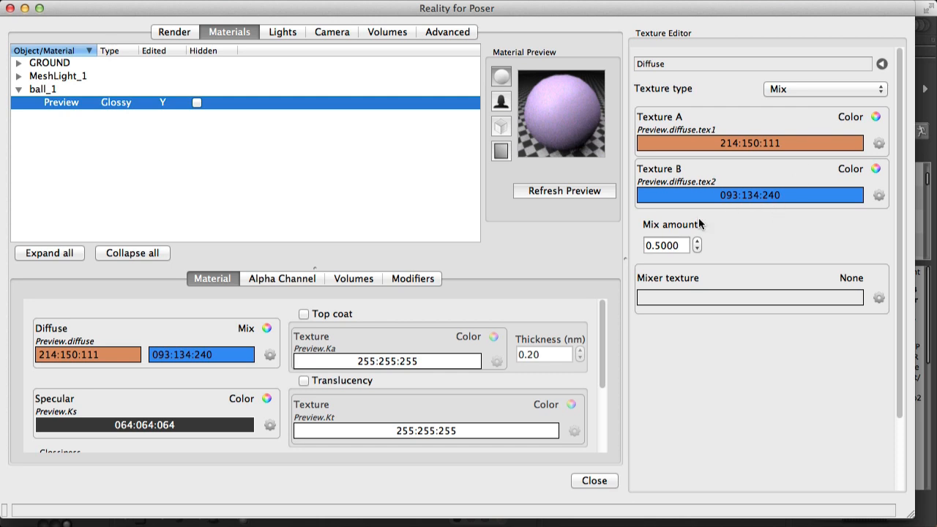
Preview the ball at Mix amount 0 (all orange) and 1.0000 (all blue).
{"action": "left_click", "coordinate": [666, 244]}
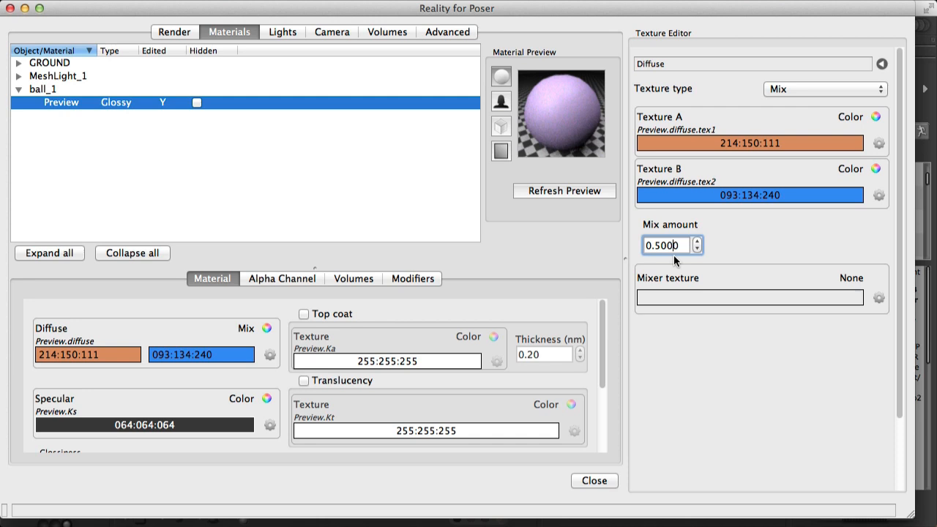
{"action": "triple_click", "coordinate": [667, 245]}
{"action": "type", "text": "0.0000"}
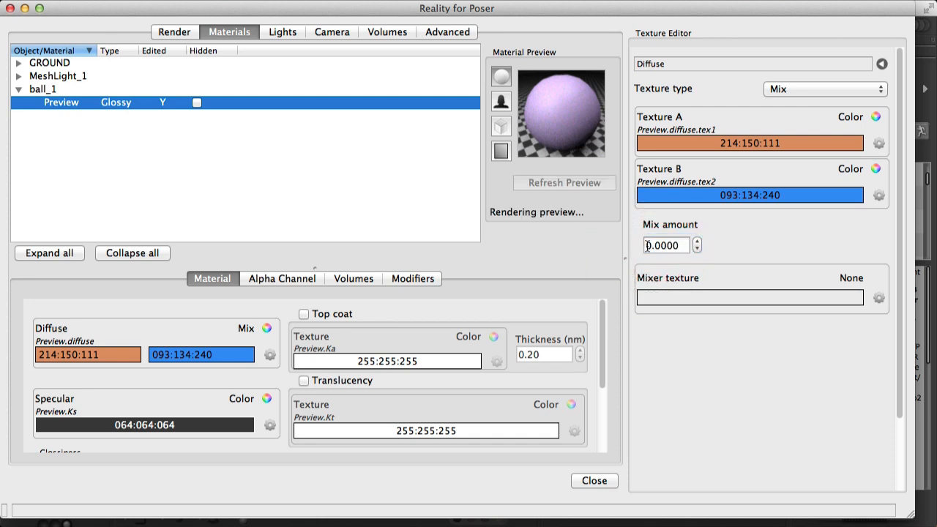
{"action": "left_click", "coordinate": [564, 190]}
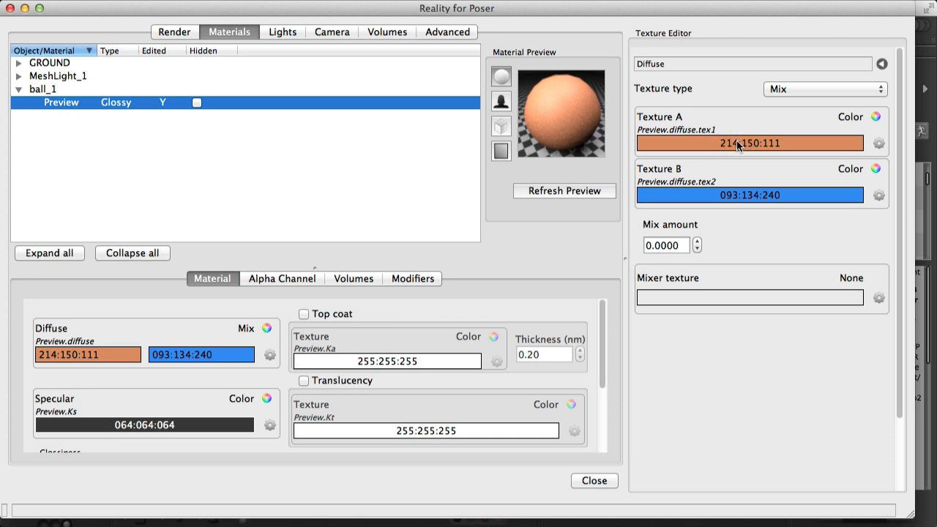
{"action": "left_click", "coordinate": [662, 244]}
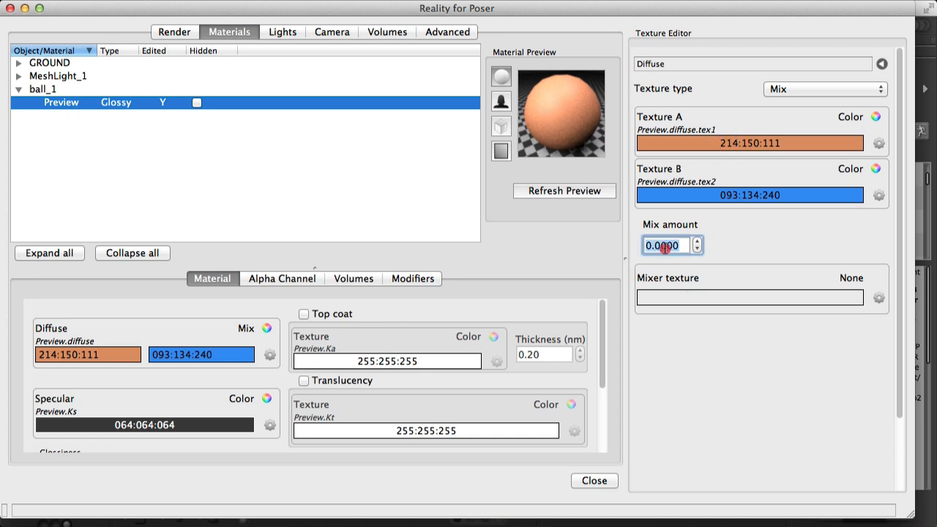
{"action": "type", "text": "1.0000"}
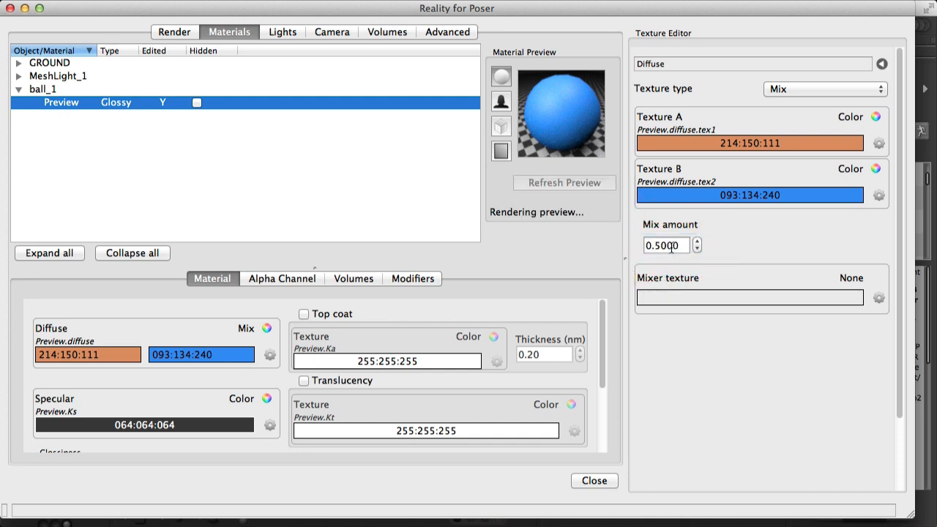
{"action": "left_click", "coordinate": [565, 190]}
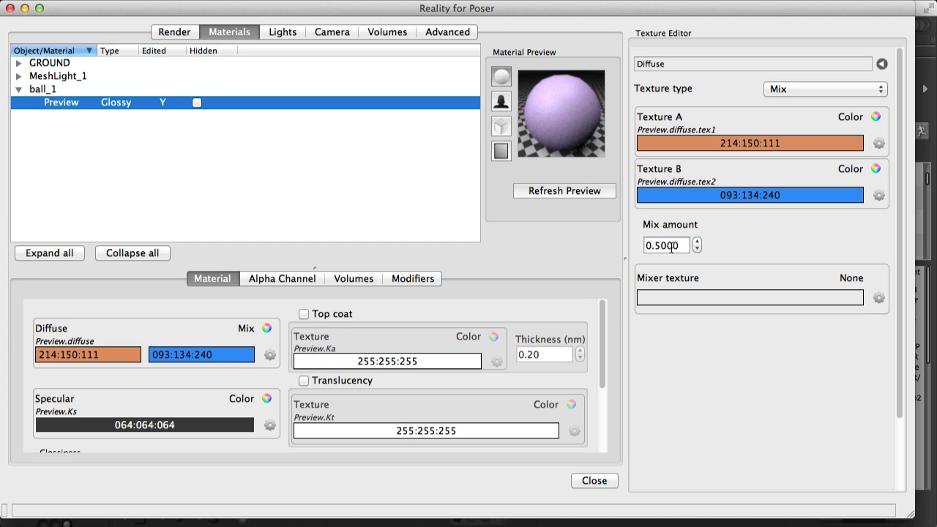
Set the Mix amount to 0.3.
{"action": "left_click", "coordinate": [666, 245]}
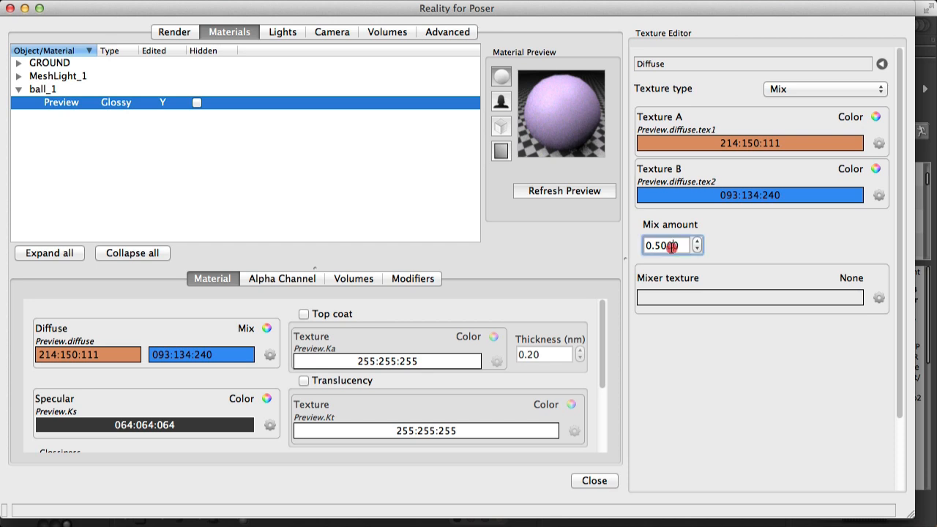
{"action": "type", "text": "0.3"}
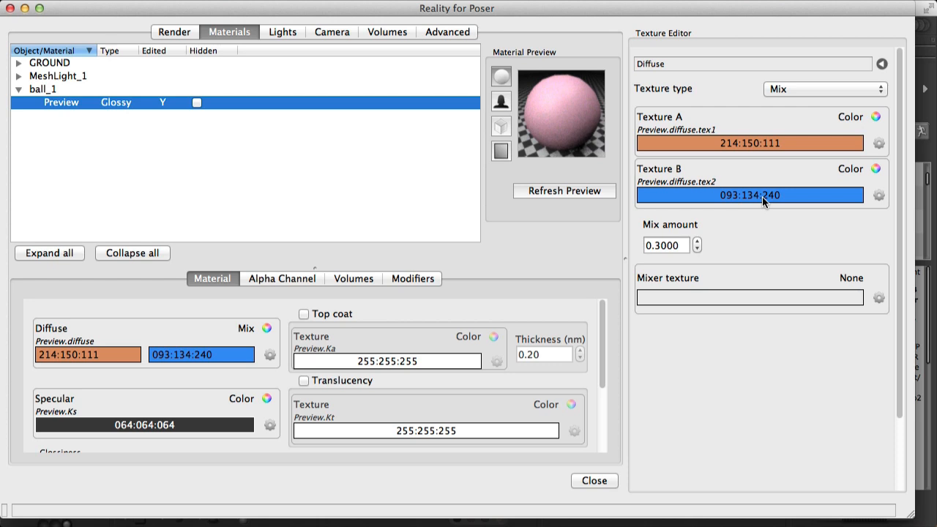
{"action": "mouse_move", "coordinate": [673, 293]}
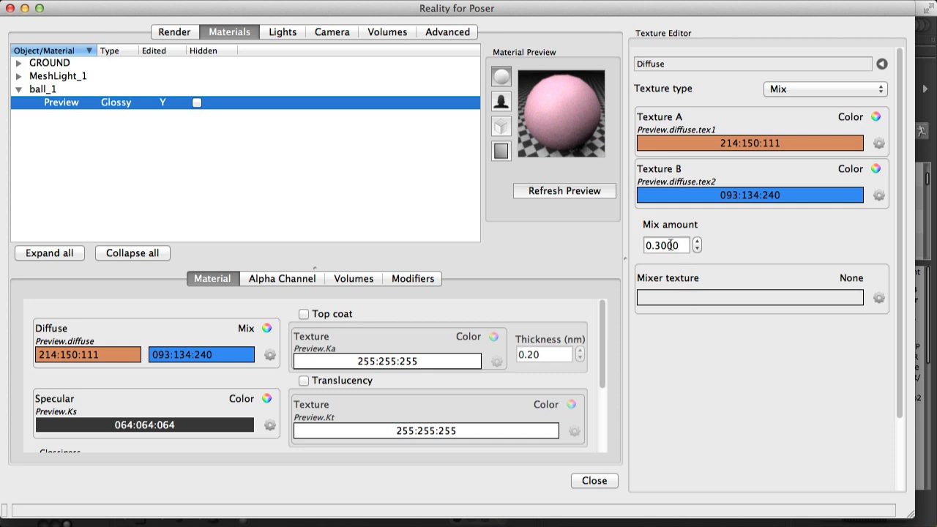
{"action": "mouse_move", "coordinate": [702, 285]}
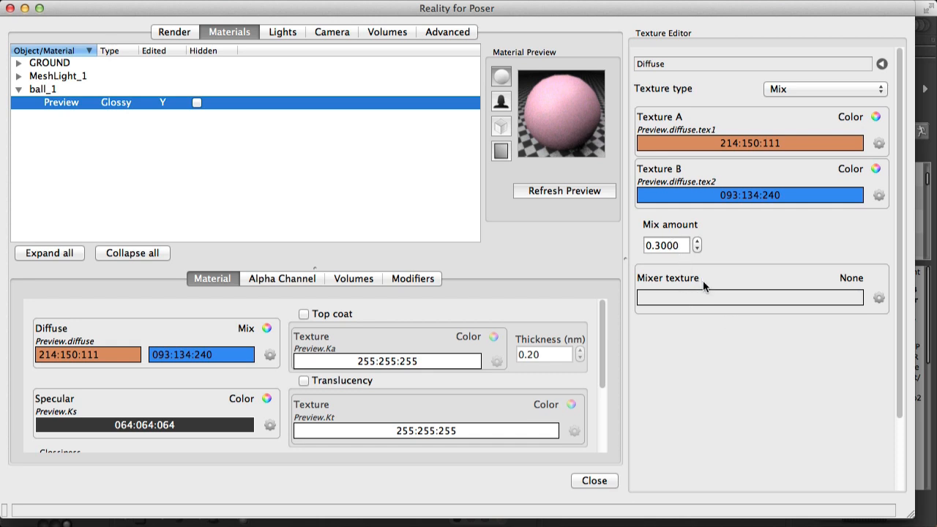
{"action": "mouse_move", "coordinate": [701, 296]}
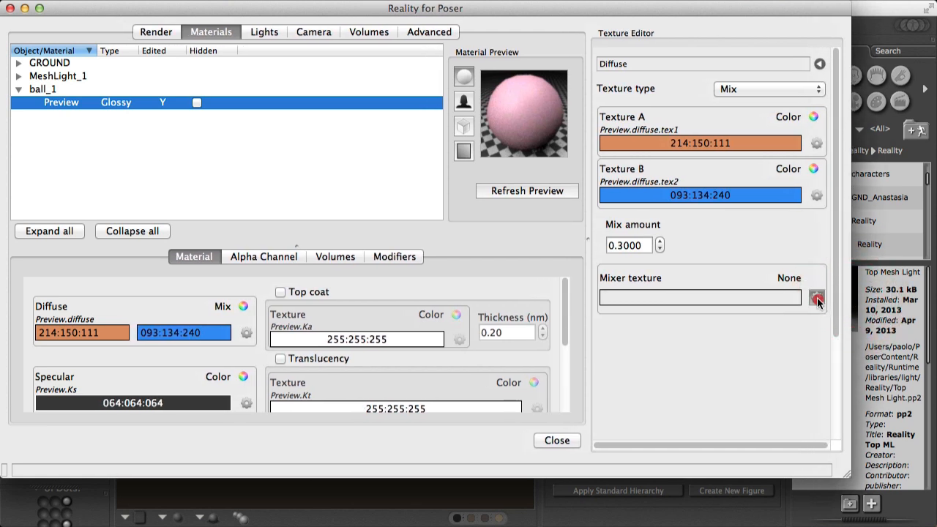
Make a new Wood texture the mixer between the orange and blue colours.
{"action": "left_click", "coordinate": [816, 297]}
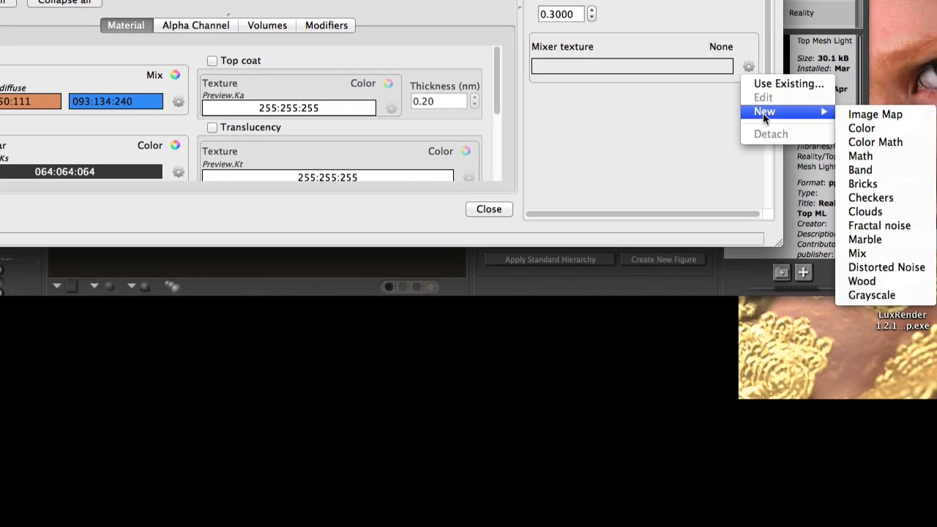
{"action": "mouse_move", "coordinate": [852, 117]}
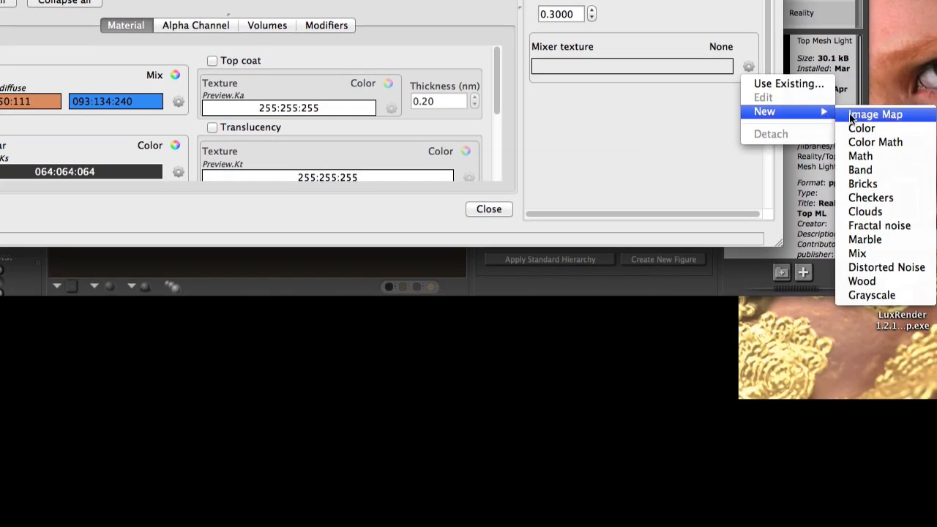
{"action": "mouse_move", "coordinate": [862, 282]}
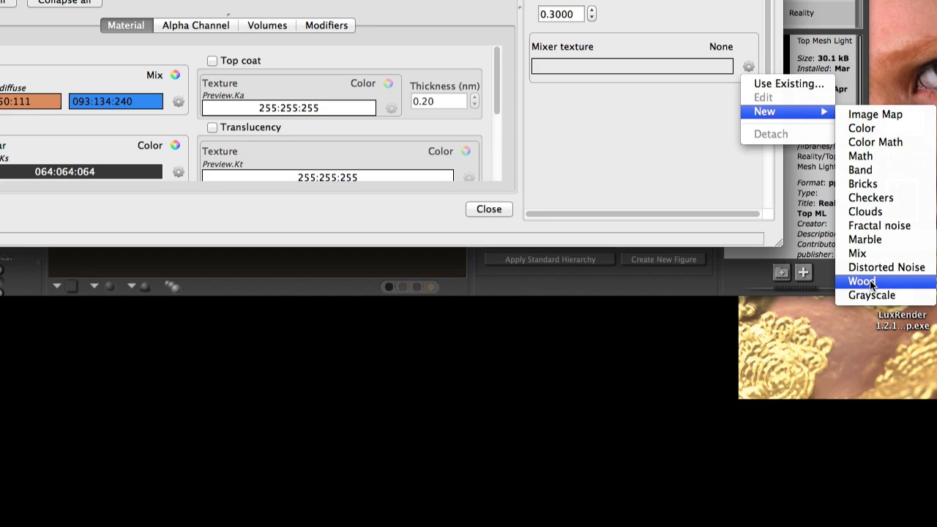
{"action": "left_click", "coordinate": [863, 281]}
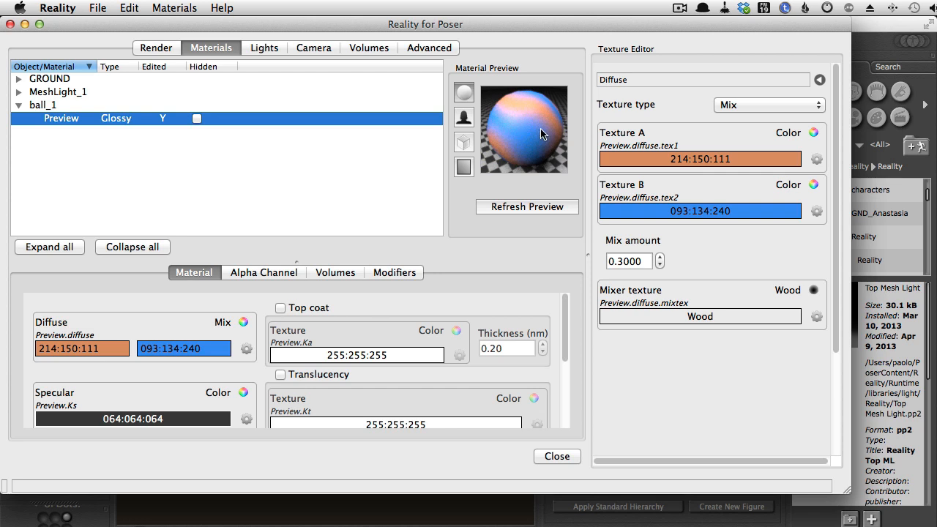
{"action": "mouse_move", "coordinate": [677, 293]}
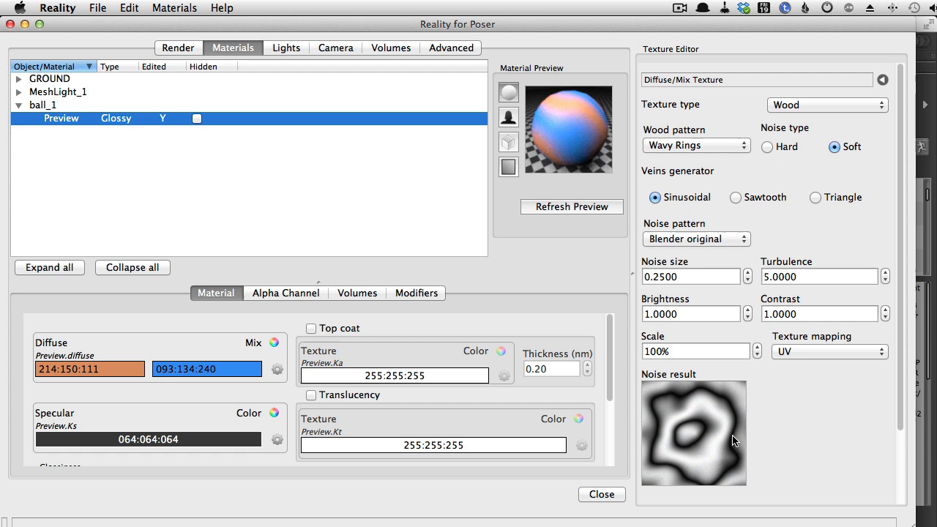
{"action": "mouse_move", "coordinate": [696, 438]}
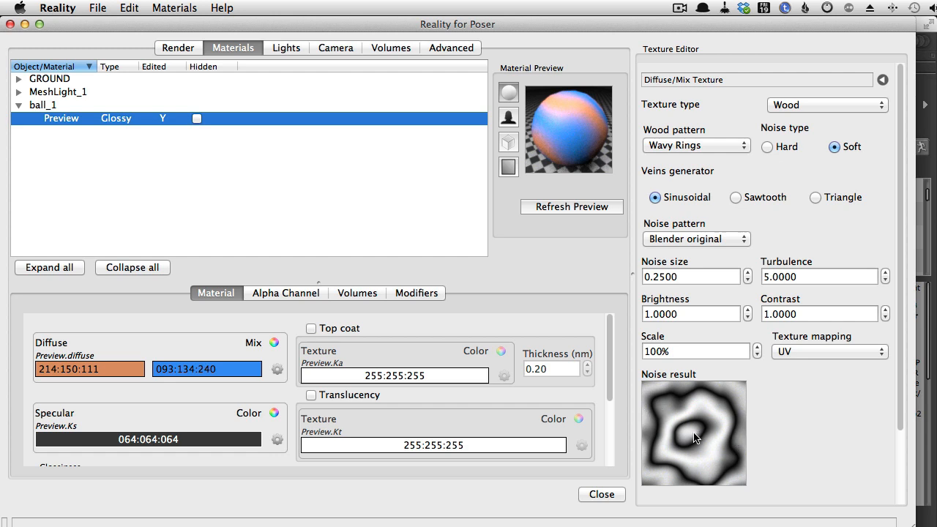
{"action": "mouse_move", "coordinate": [687, 398]}
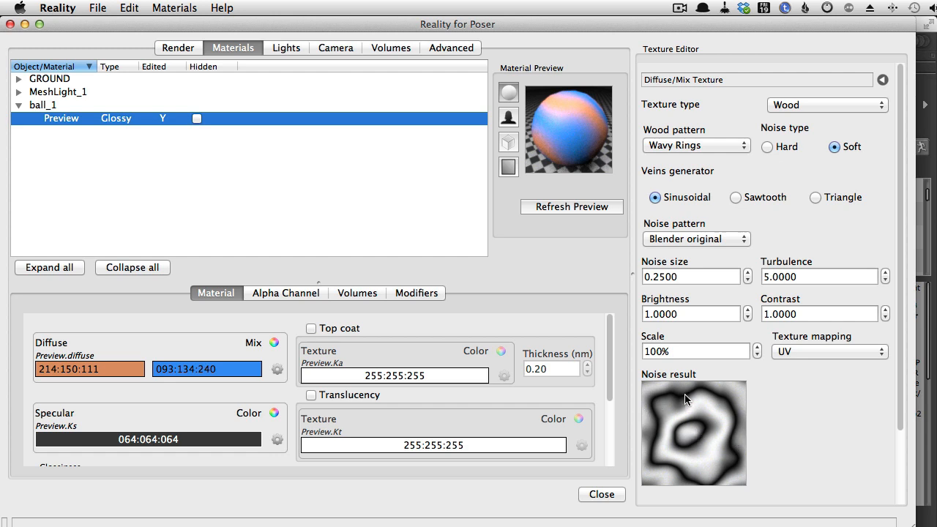
{"action": "mouse_move", "coordinate": [708, 410]}
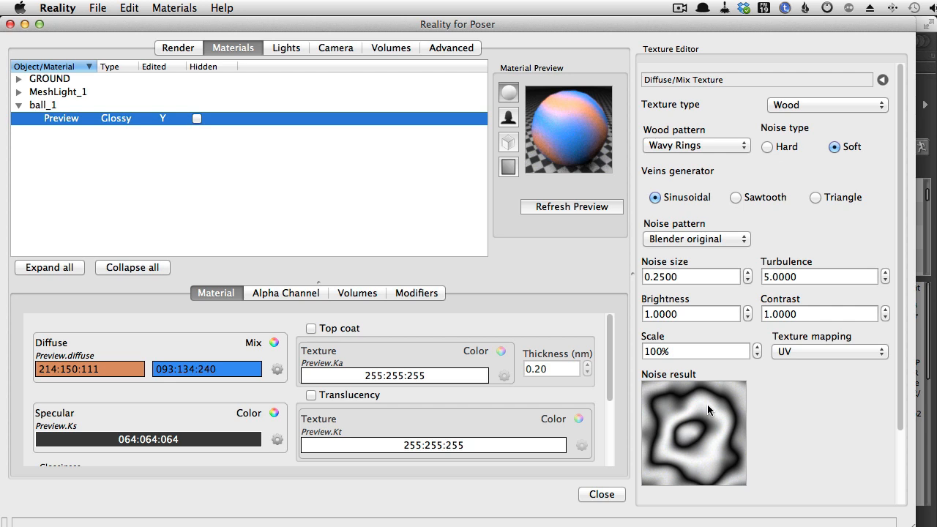
{"action": "mouse_move", "coordinate": [667, 413]}
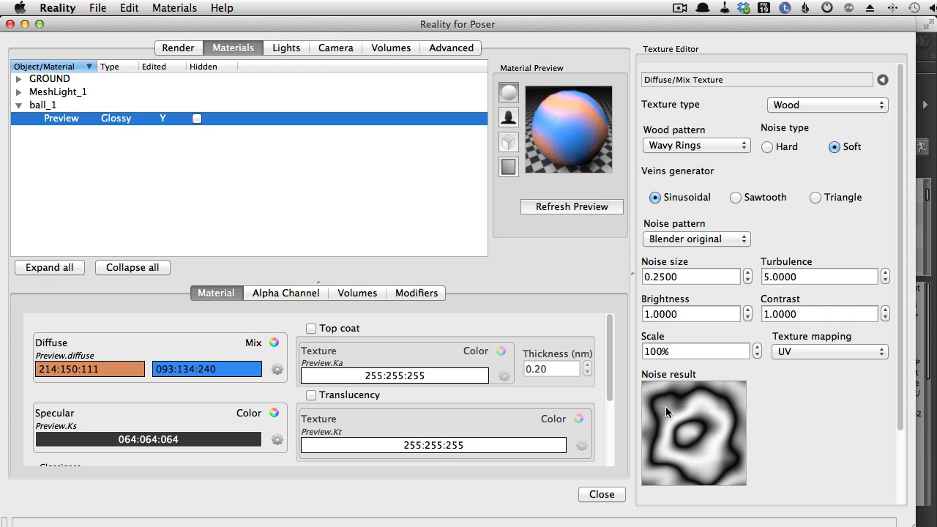
{"action": "mouse_move", "coordinate": [697, 436]}
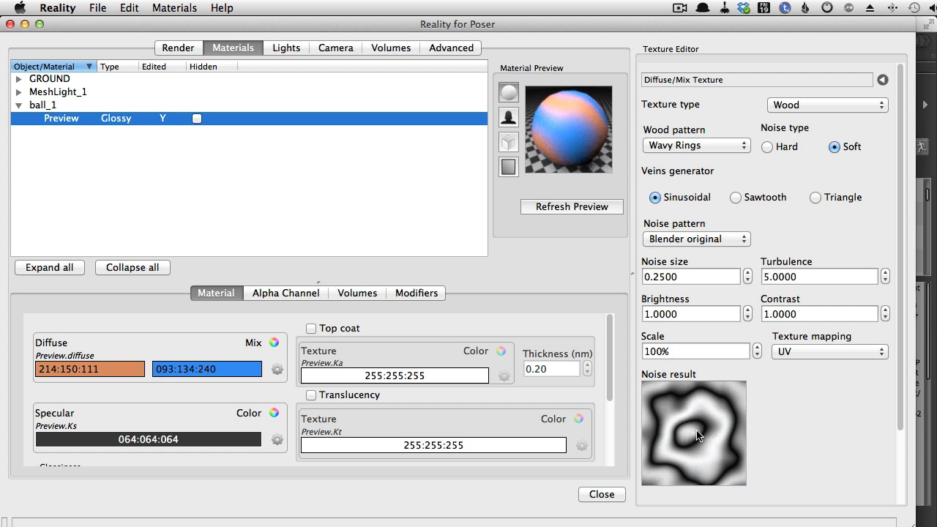
{"action": "mouse_move", "coordinate": [577, 154]}
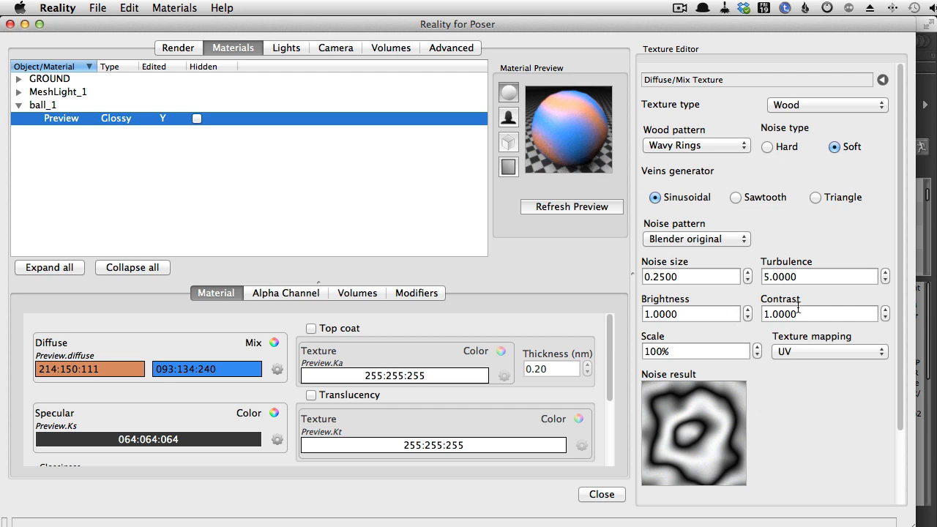
{"action": "mouse_move", "coordinate": [576, 178]}
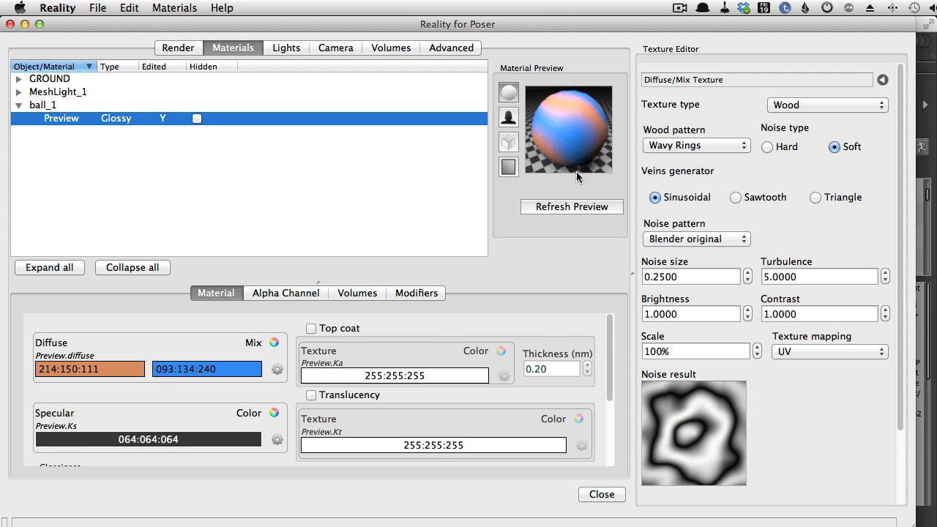
{"action": "mouse_move", "coordinate": [460, 181]}
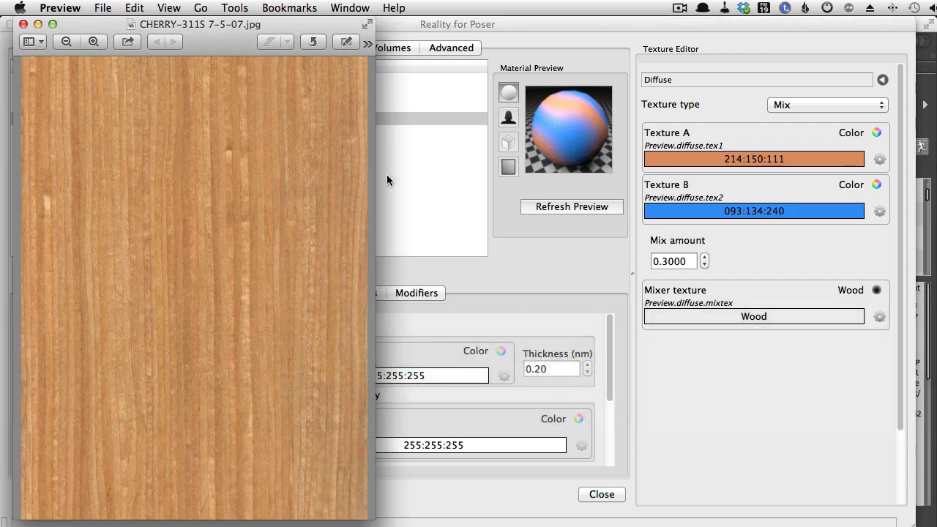
{"action": "mouse_move", "coordinate": [271, 143]}
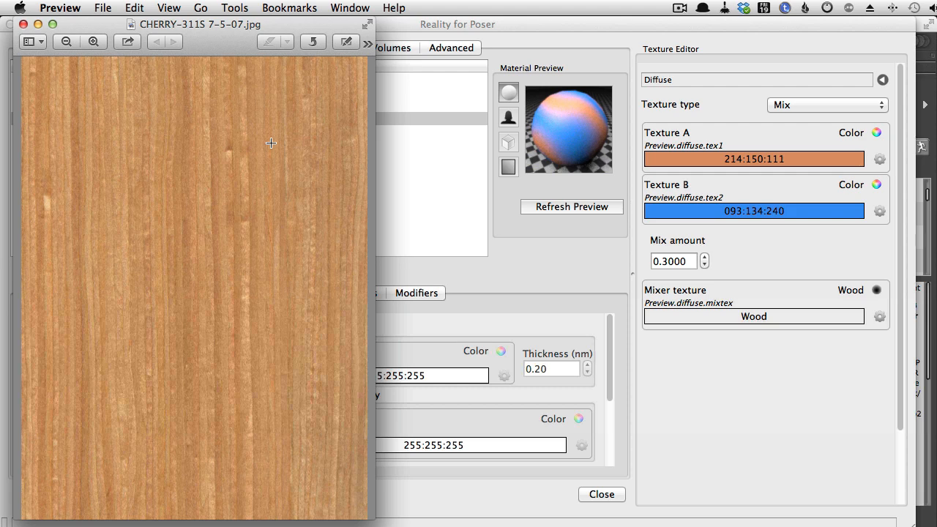
{"action": "mouse_move", "coordinate": [603, 175]}
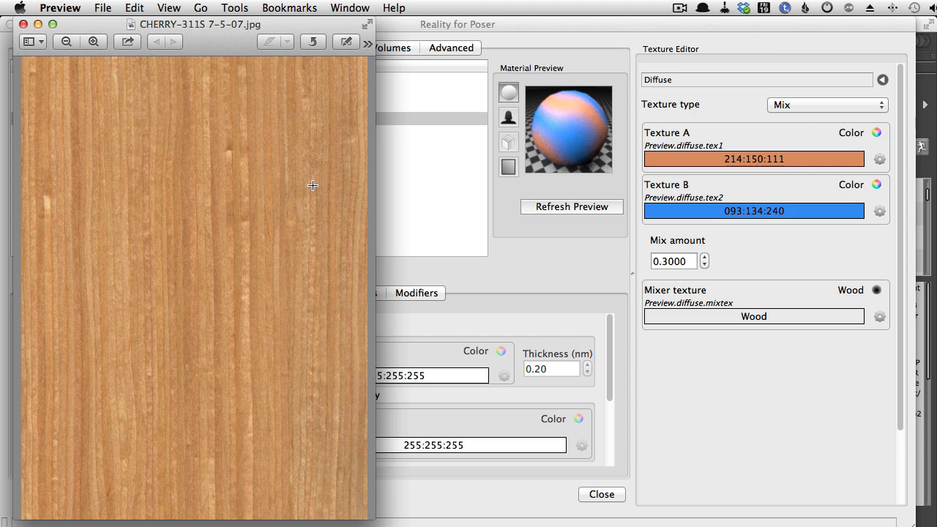
{"action": "mouse_move", "coordinate": [687, 161]}
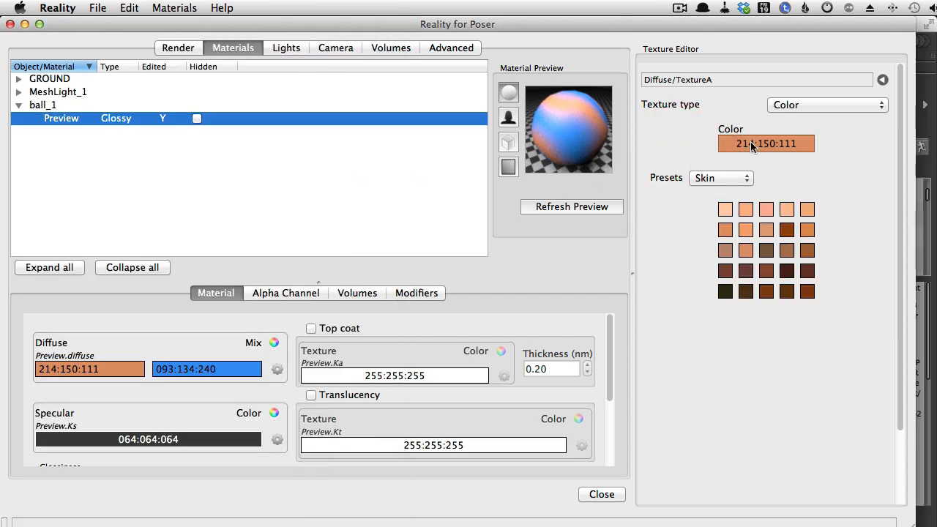
Sample brown 188:139:097 from the cherry wood photo in Preview as the first mix colour.
{"action": "left_click", "coordinate": [766, 143]}
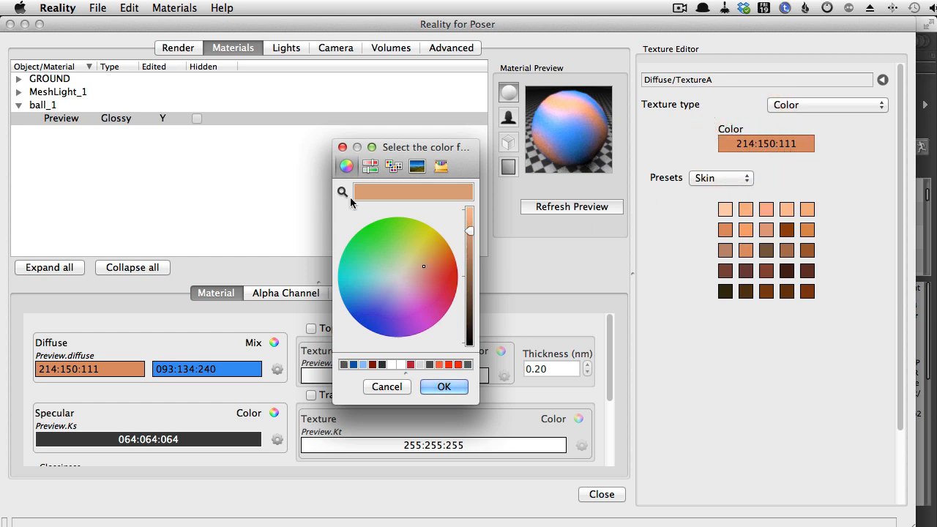
{"action": "mouse_move", "coordinate": [354, 204]}
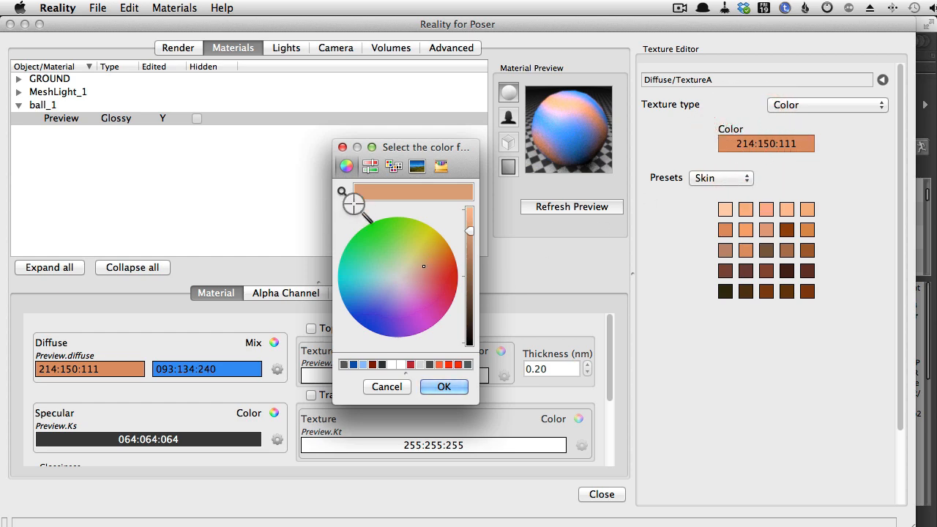
{"action": "left_click", "coordinate": [152, 366]}
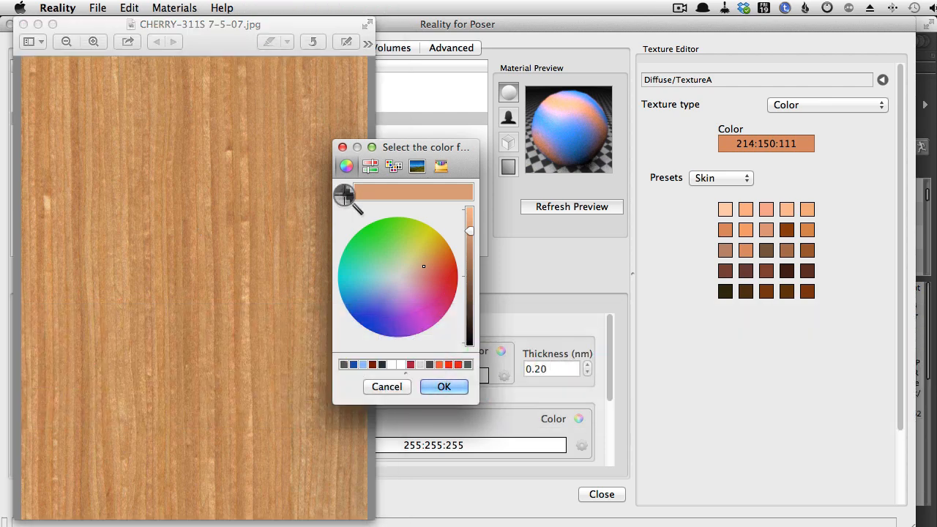
{"action": "mouse_move", "coordinate": [344, 205]}
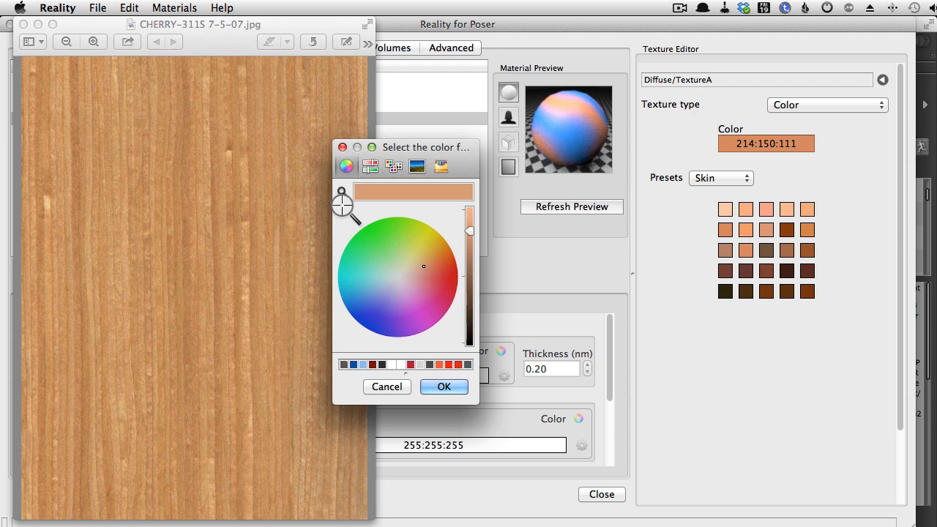
{"action": "mouse_move", "coordinate": [234, 315]}
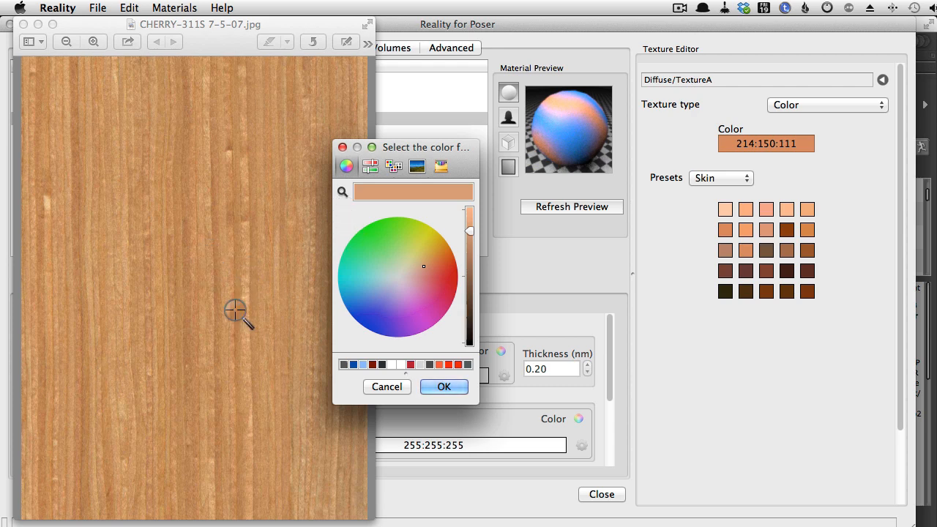
{"action": "mouse_move", "coordinate": [76, 271]}
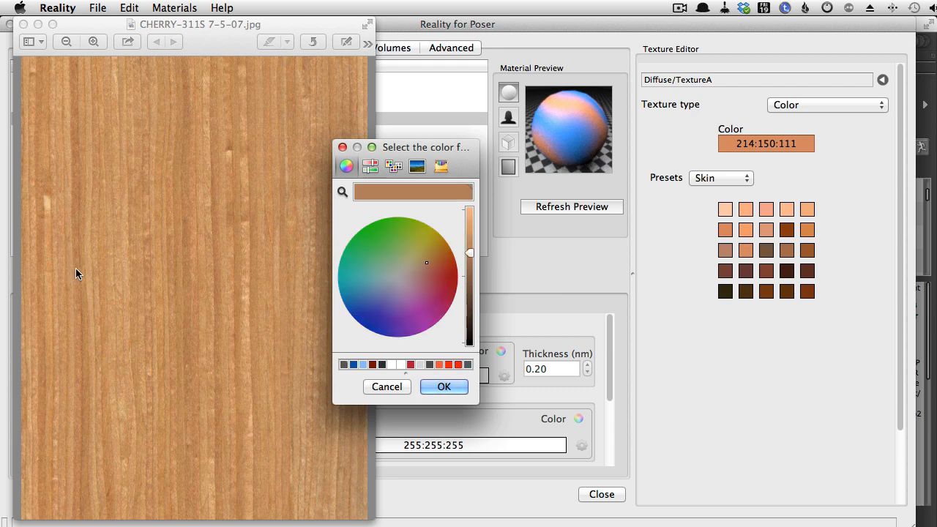
{"action": "left_click", "coordinate": [443, 387]}
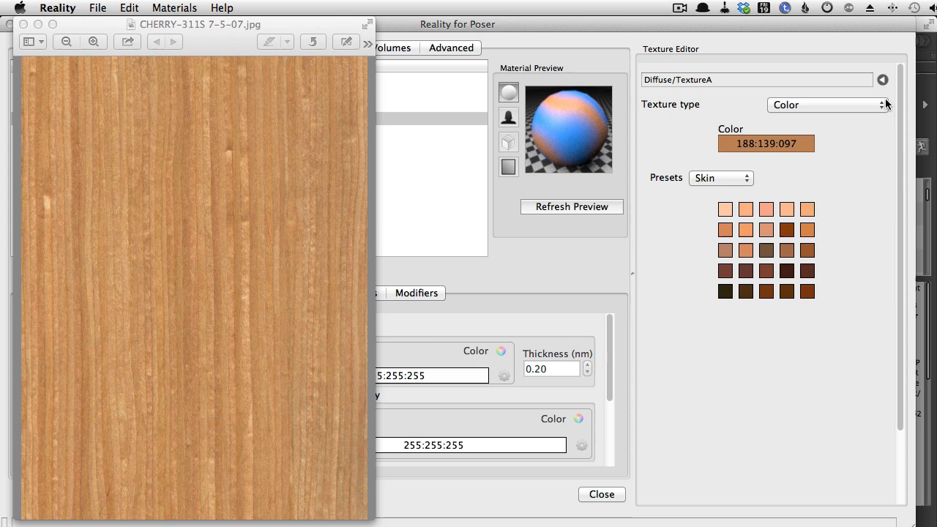
{"action": "left_click", "coordinate": [752, 209]}
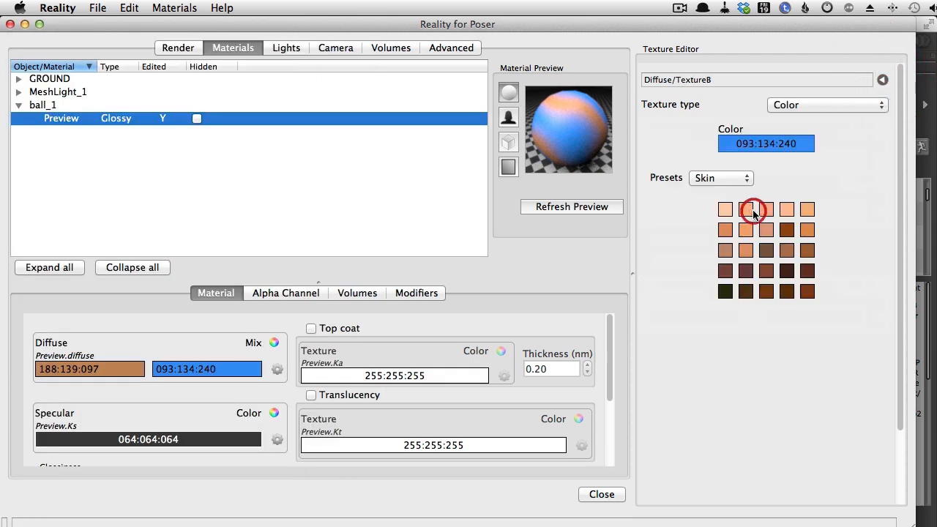
Sample the light tan 234:206:158 from the wood photo for Texture B's colour.
{"action": "left_click", "coordinate": [766, 144]}
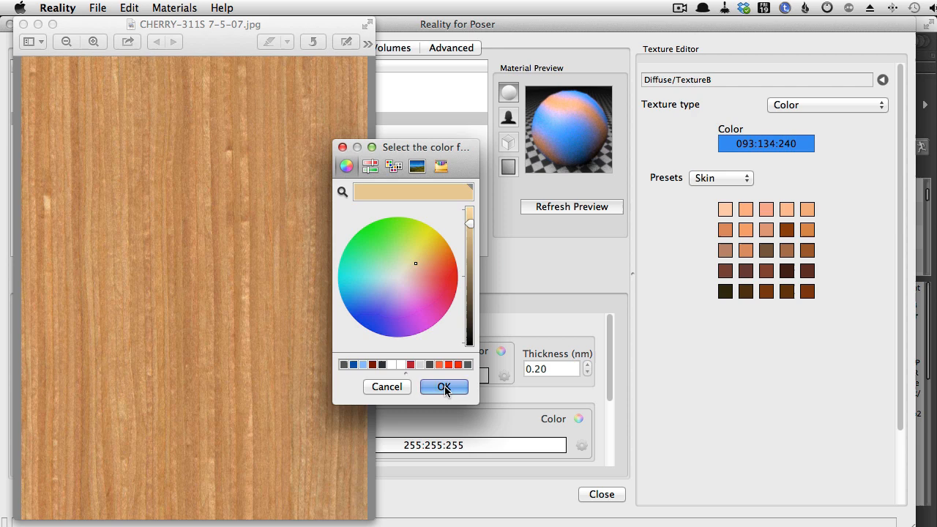
{"action": "left_click", "coordinate": [443, 386]}
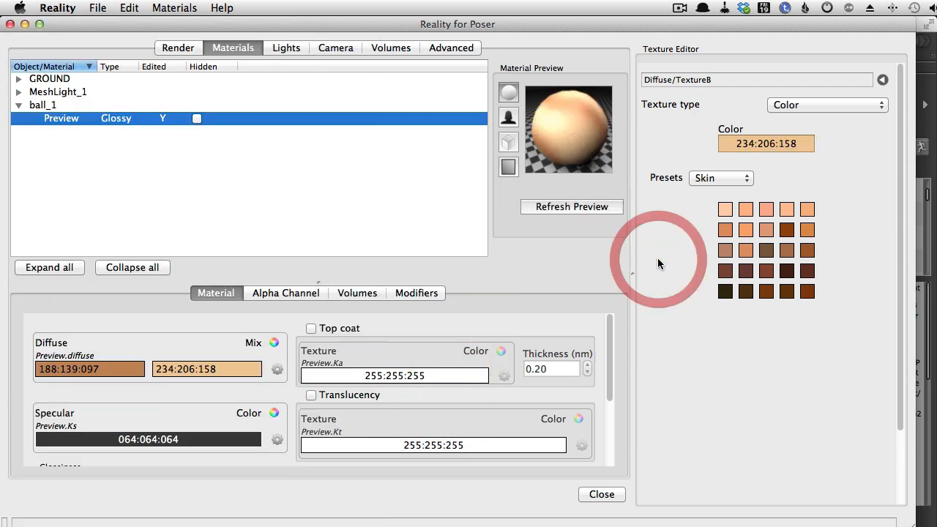
{"action": "mouse_move", "coordinate": [568, 128]}
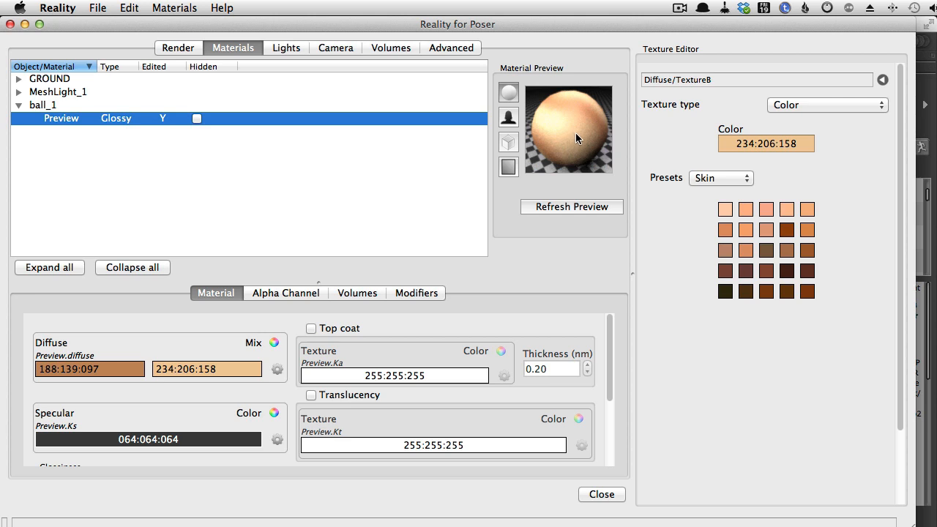
{"action": "mouse_move", "coordinate": [555, 112]}
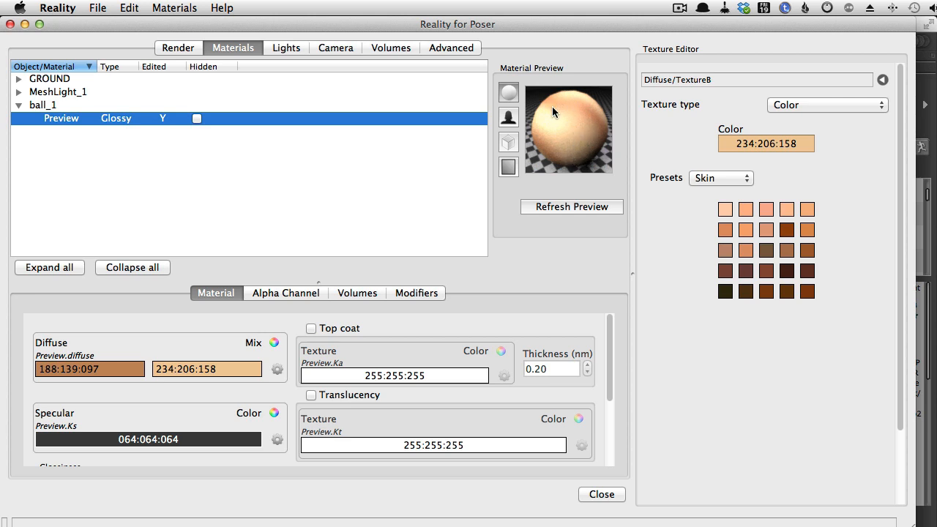
{"action": "mouse_move", "coordinate": [550, 363]}
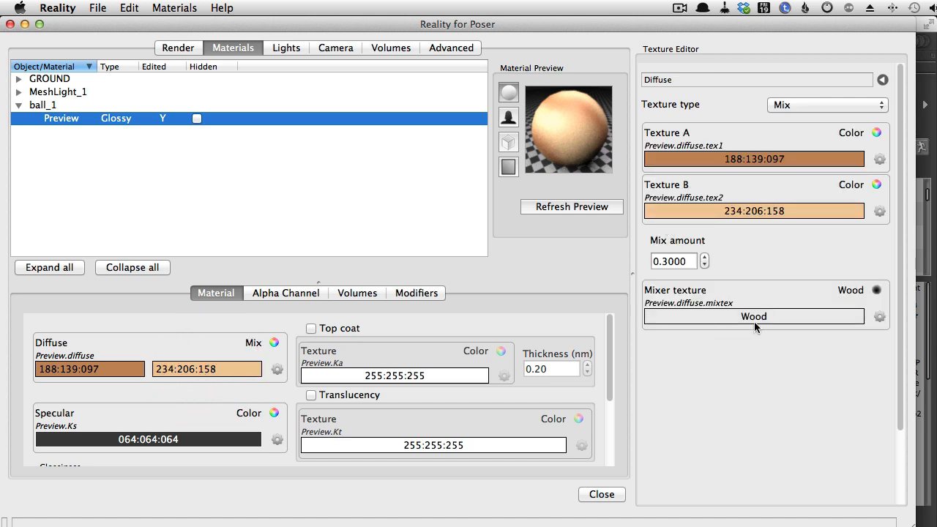
Give the Wood mixer texture Scale 10% and Turbulence 2.0 for fine grain rings.
{"action": "left_click", "coordinate": [754, 317]}
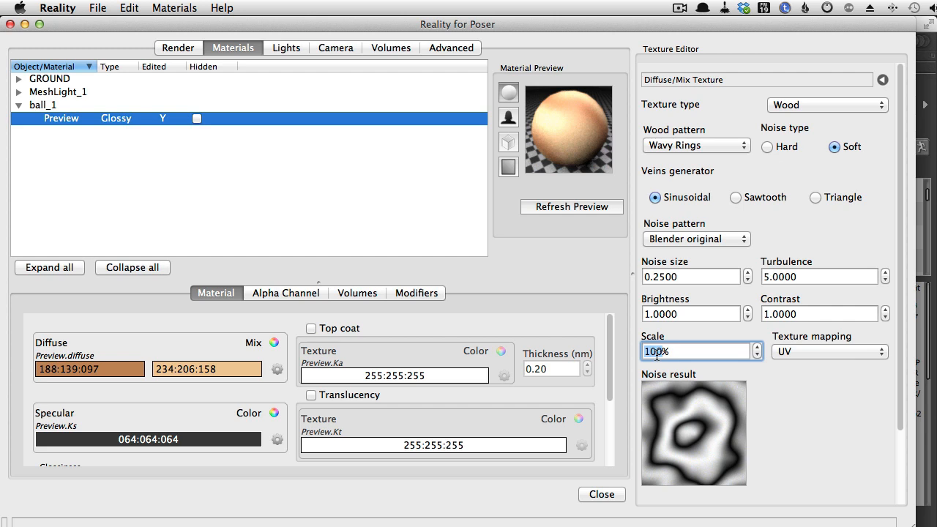
{"action": "type", "text": "1%"}
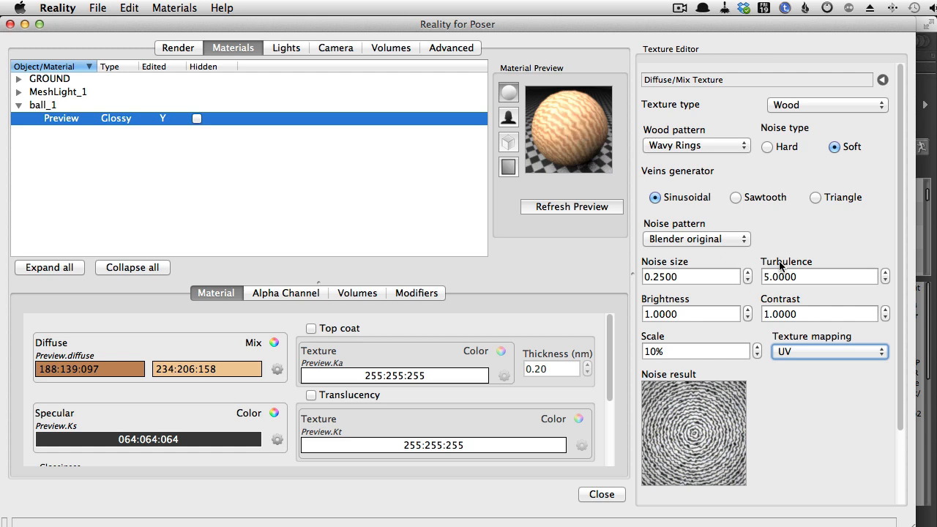
{"action": "mouse_move", "coordinate": [716, 480]}
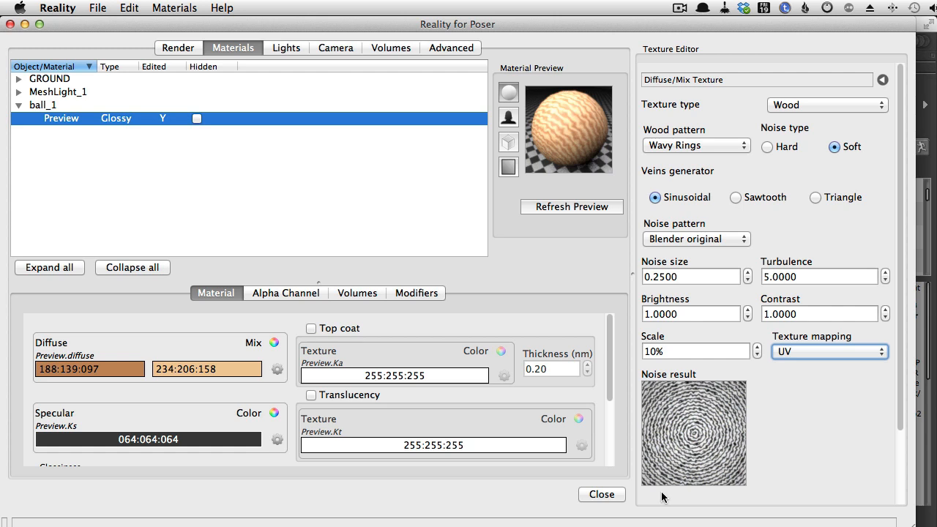
{"action": "left_click", "coordinate": [820, 276]}
{"action": "type", "text": "2.0000"}
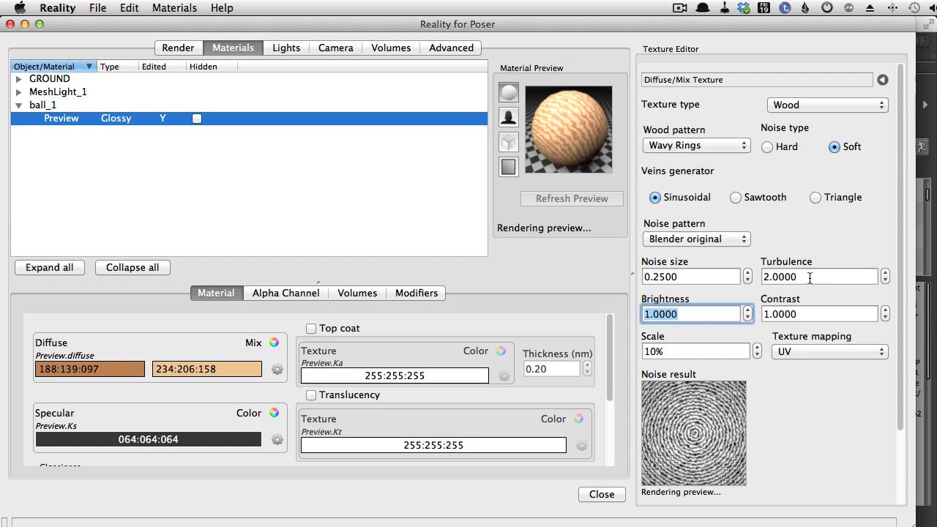
{"action": "left_click", "coordinate": [571, 206]}
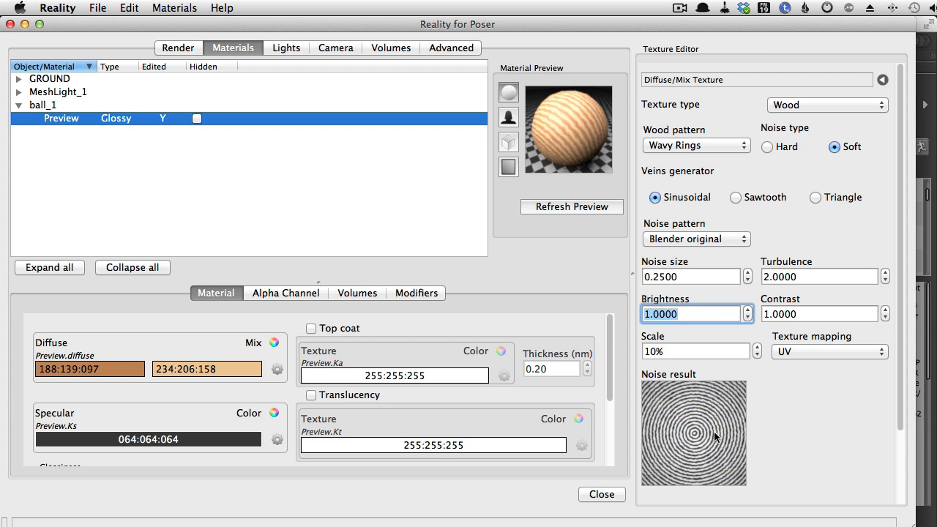
{"action": "mouse_move", "coordinate": [144, 53]}
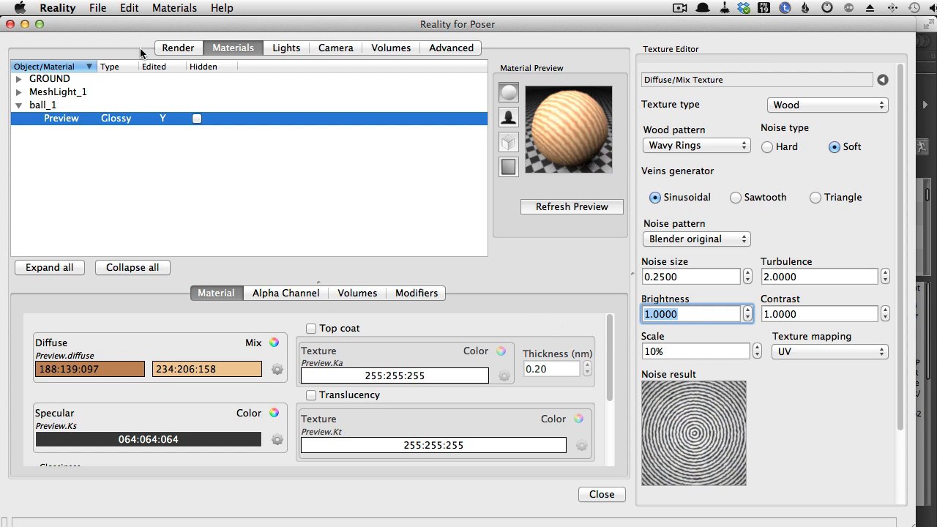
{"action": "left_click", "coordinate": [177, 46]}
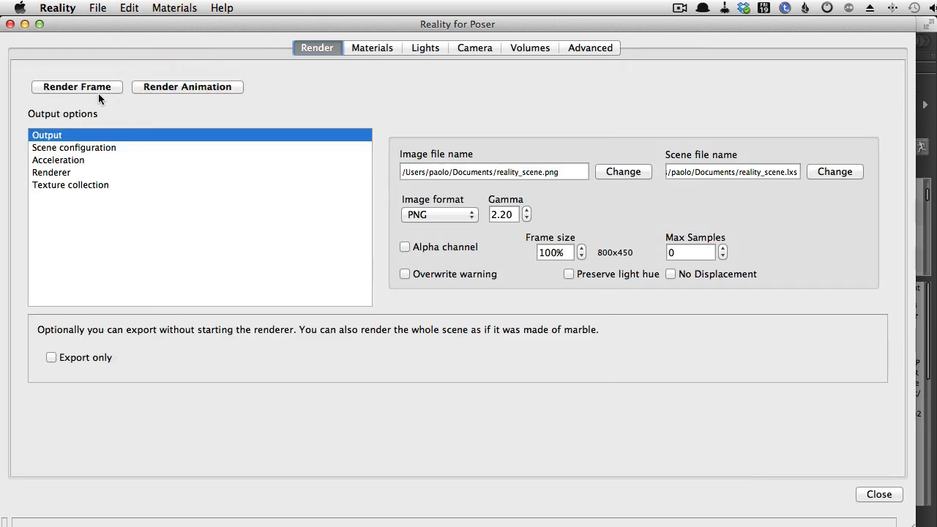
Render the frame in LuxRender to see the ball's wavy tan wood stripes.
{"action": "left_click", "coordinate": [76, 86]}
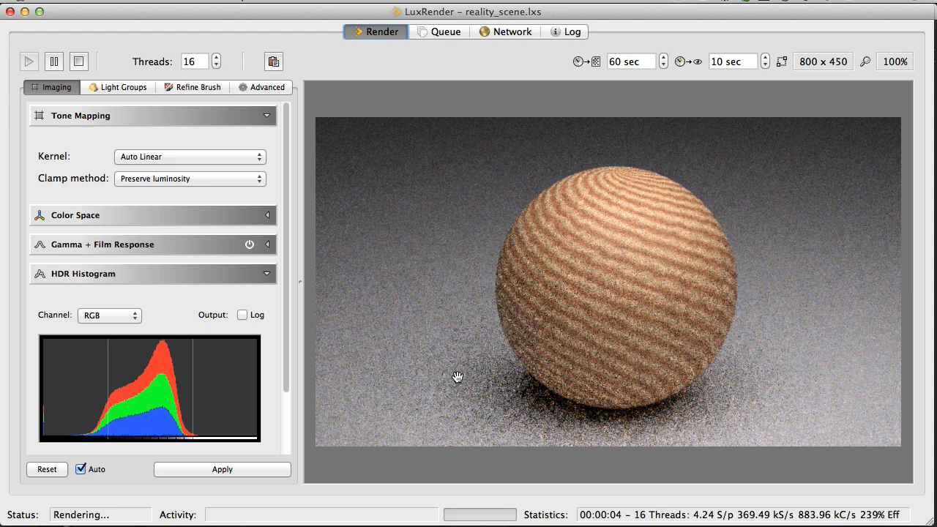
{"action": "mouse_move", "coordinate": [743, 367]}
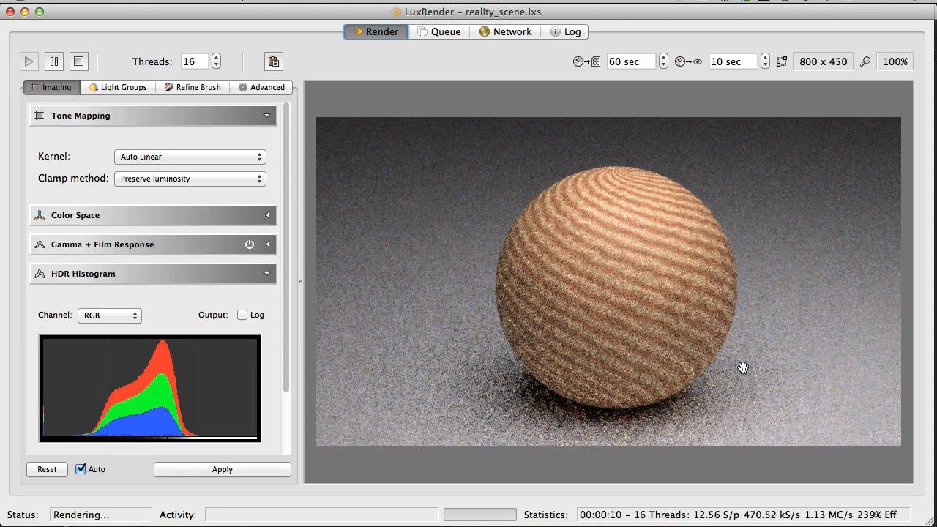
{"action": "left_click", "coordinate": [223, 468]}
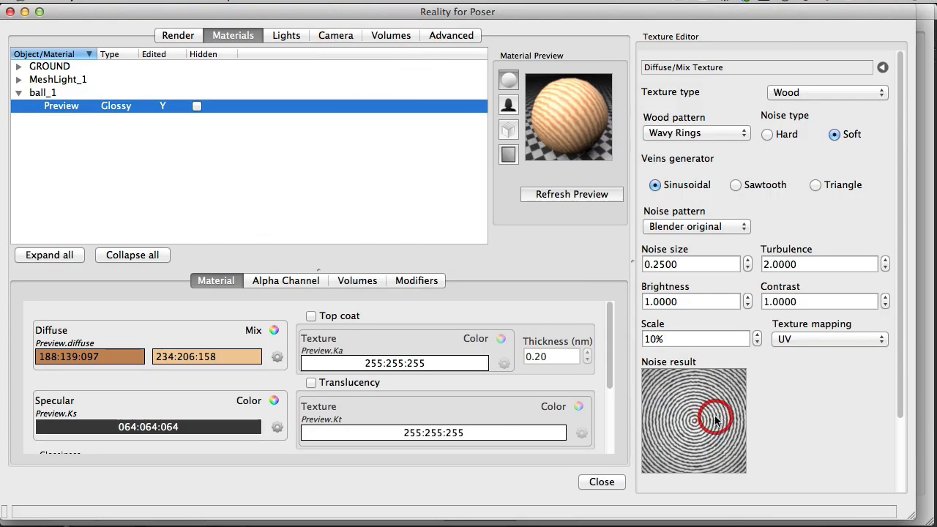
{"action": "mouse_move", "coordinate": [796, 158]}
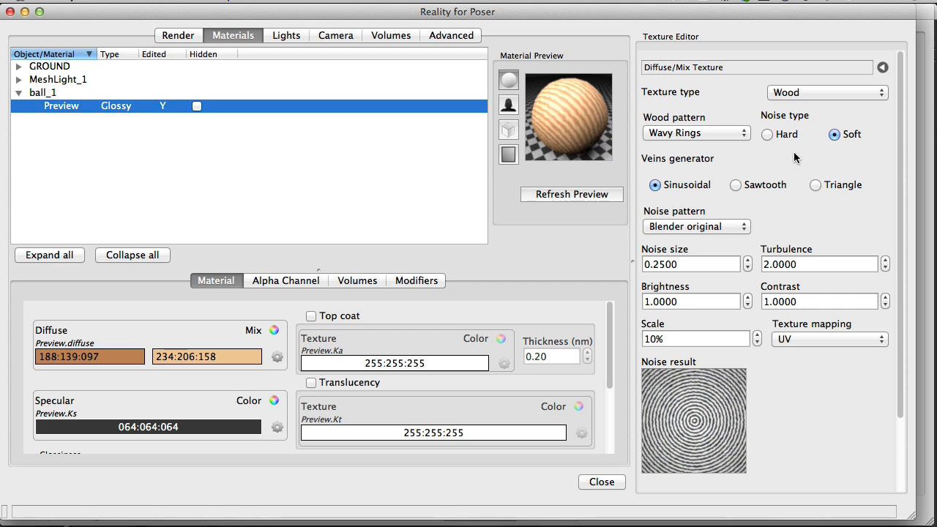
{"action": "mouse_move", "coordinate": [734, 206]}
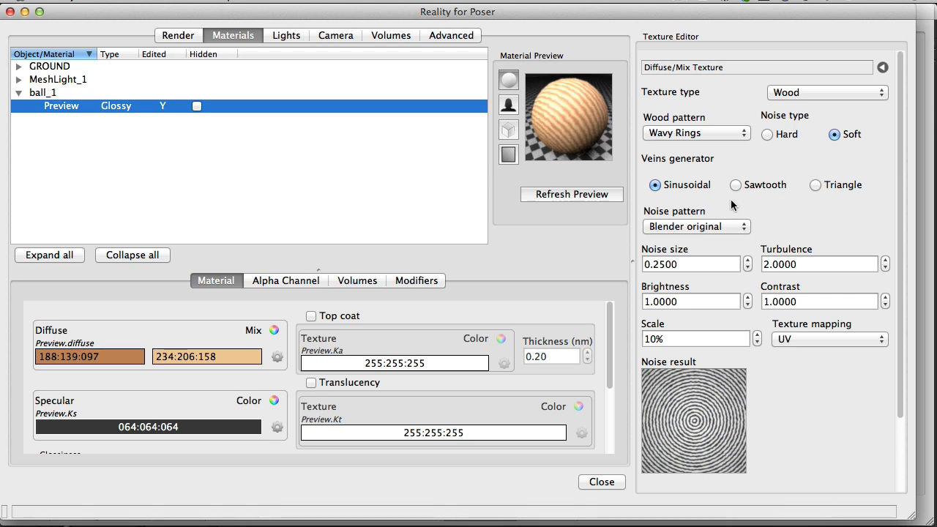
{"action": "mouse_move", "coordinate": [734, 197]}
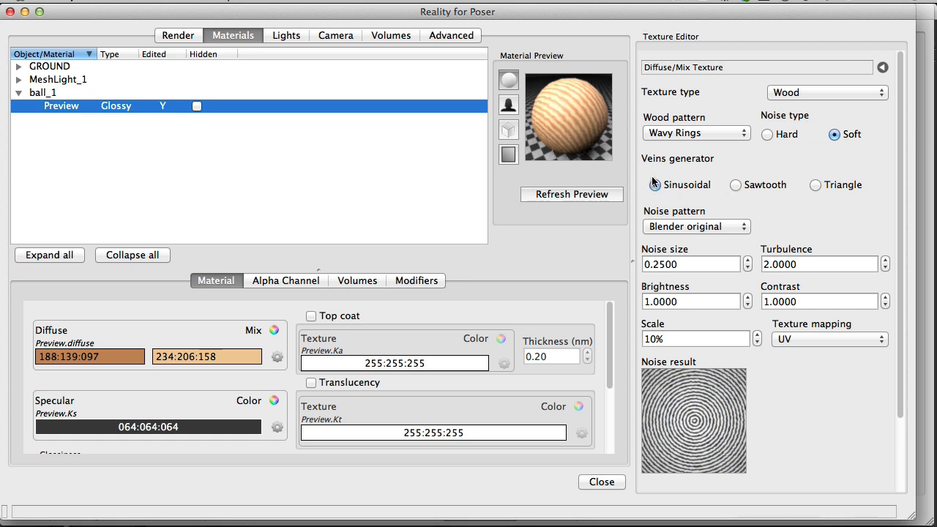
Choose the Triangle veins generator for the Wood mixer and select its Noise size field.
{"action": "left_click", "coordinate": [653, 184]}
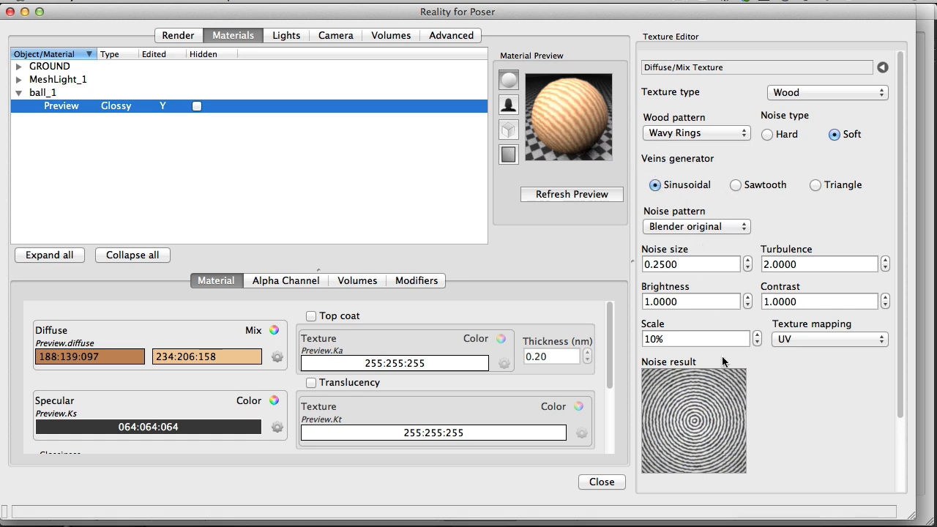
{"action": "mouse_move", "coordinate": [755, 490]}
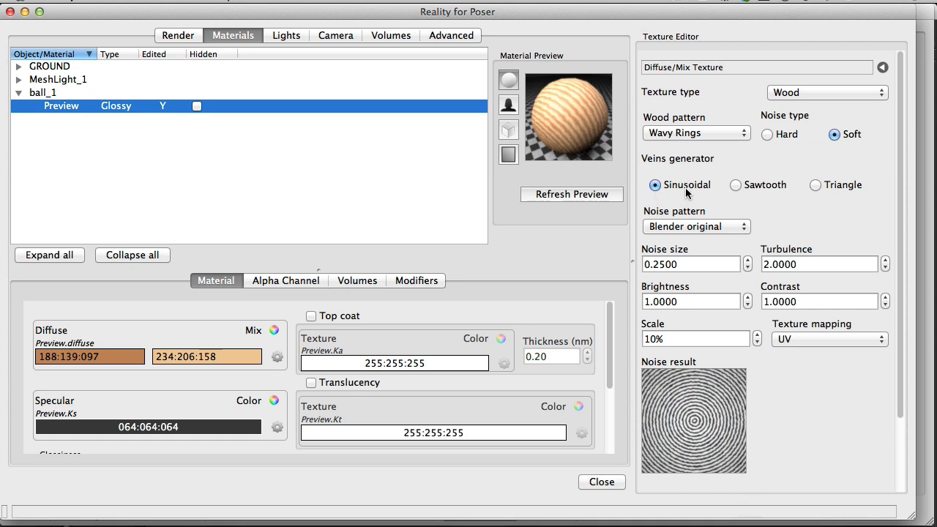
{"action": "left_click", "coordinate": [735, 184]}
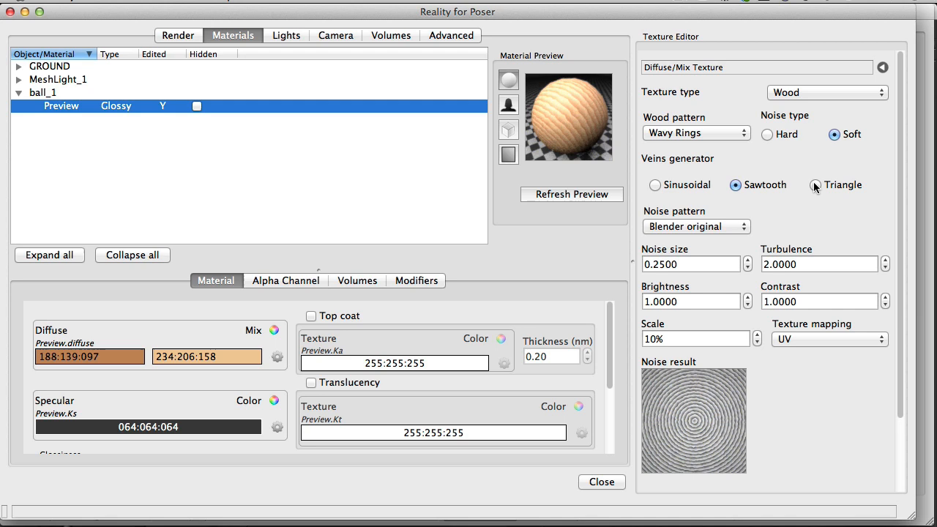
{"action": "left_click", "coordinate": [814, 184]}
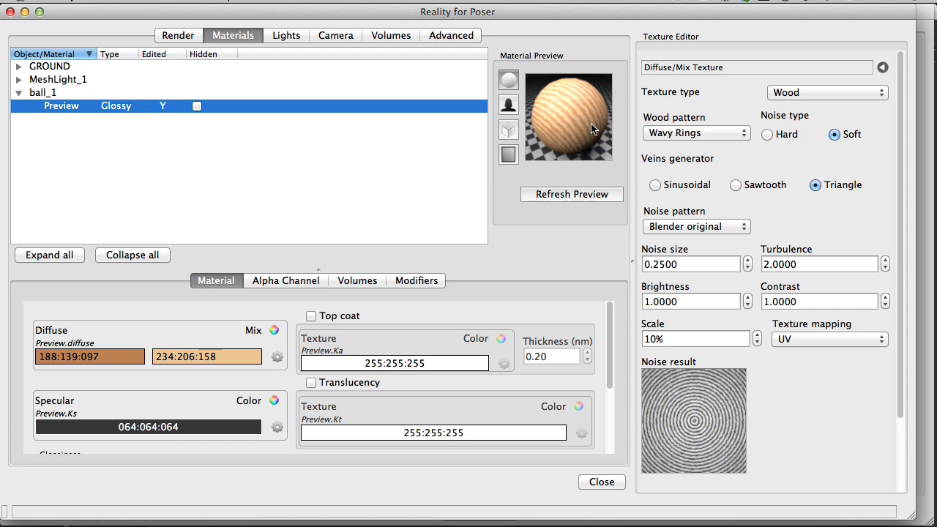
{"action": "mouse_move", "coordinate": [688, 295]}
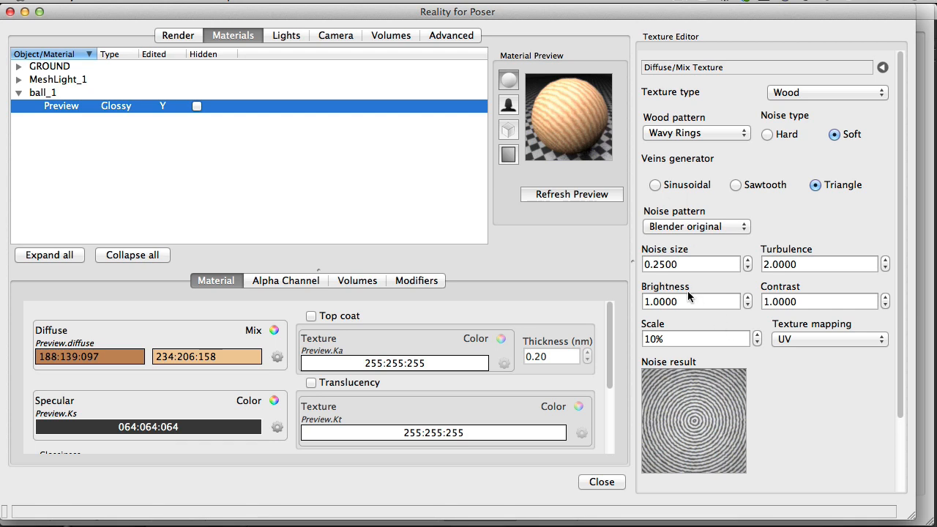
{"action": "left_click", "coordinate": [691, 264]}
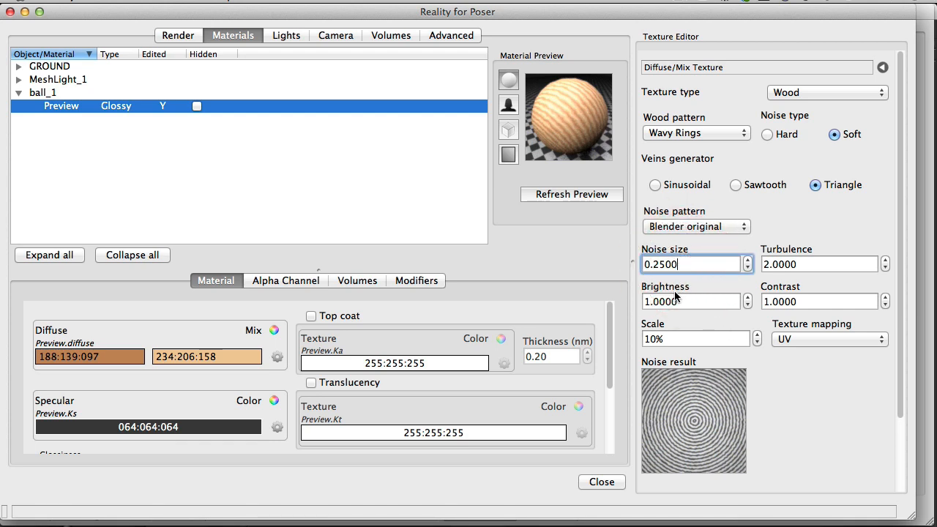
{"action": "mouse_move", "coordinate": [714, 344]}
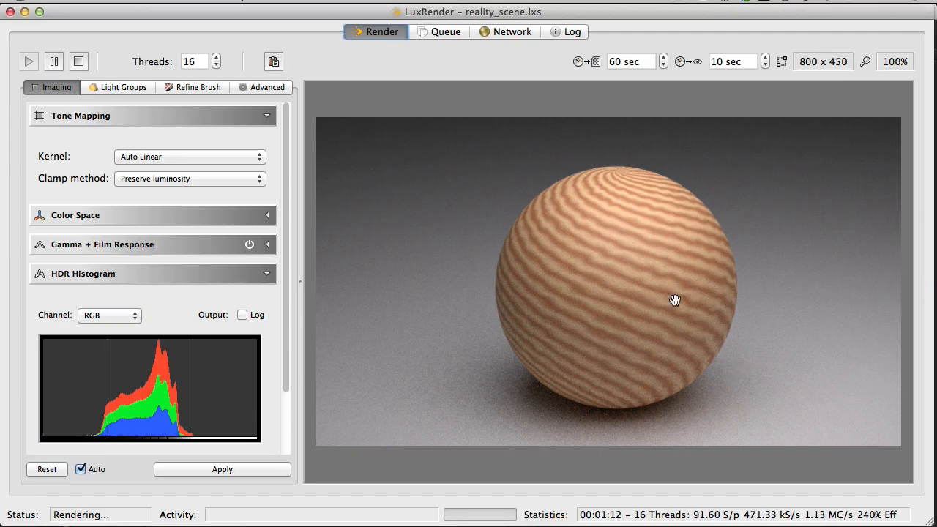
{"action": "mouse_move", "coordinate": [647, 290]}
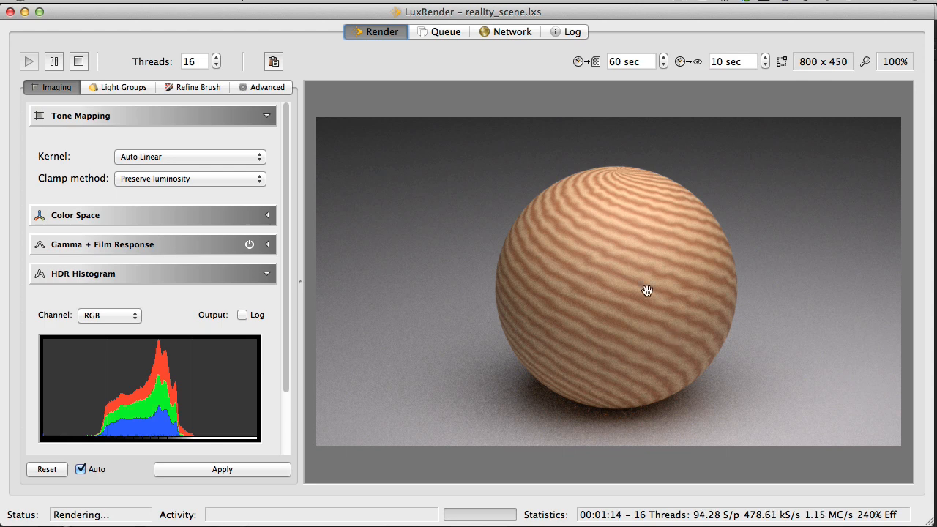
{"action": "mouse_move", "coordinate": [717, 309]}
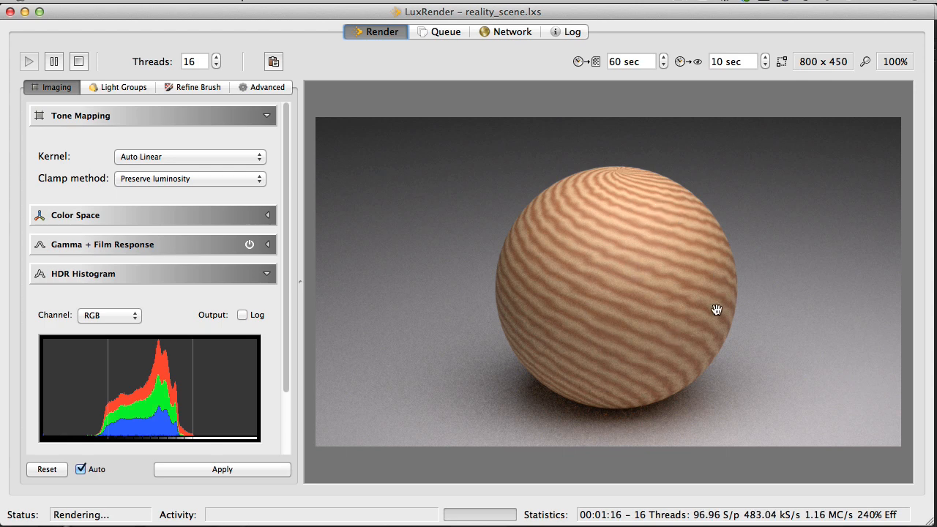
{"action": "mouse_move", "coordinate": [723, 319]}
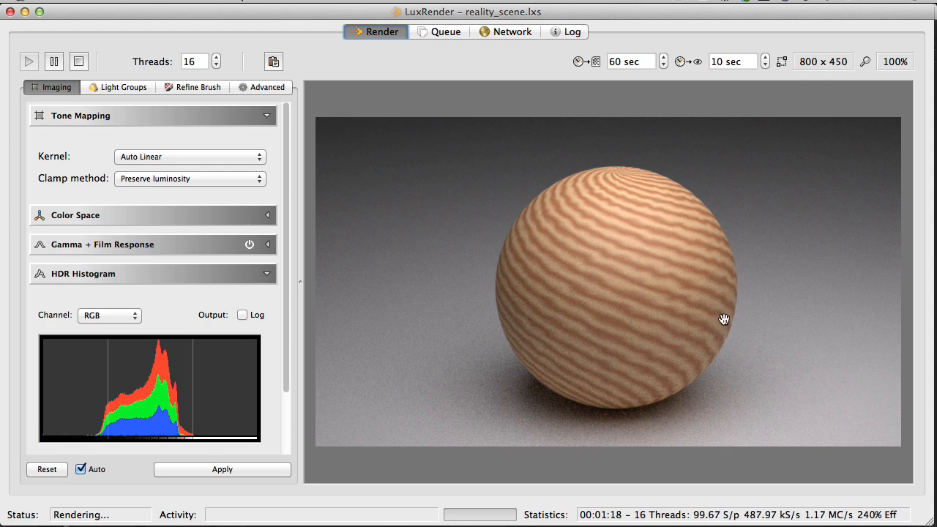
{"action": "mouse_move", "coordinate": [714, 310]}
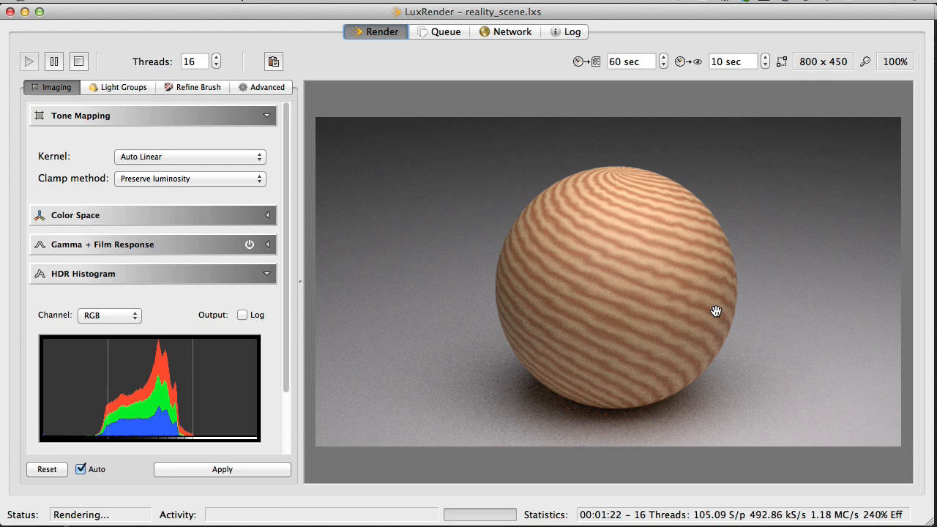
{"action": "mouse_move", "coordinate": [423, 38]}
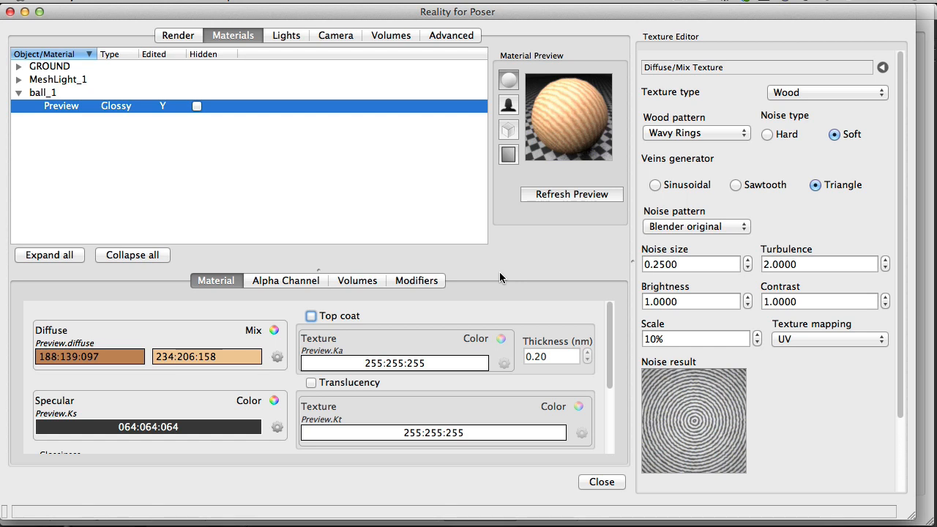
{"action": "mouse_move", "coordinate": [404, 296]}
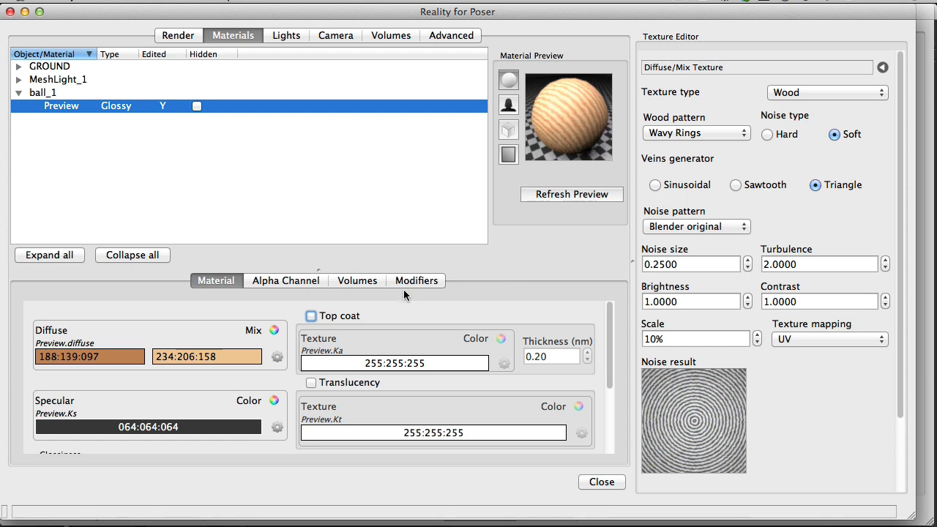
Show the ball material's Modifiers settings for bump and displacement maps.
{"action": "left_click", "coordinate": [416, 281]}
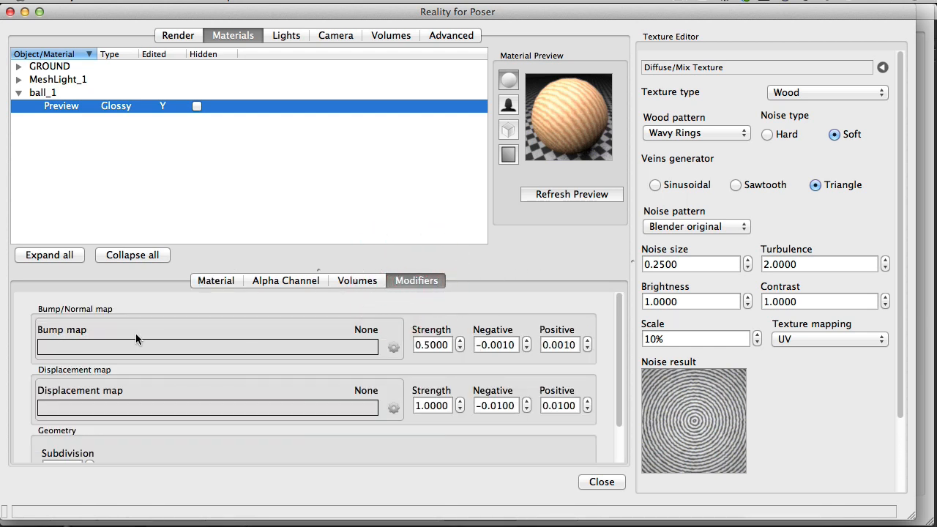
{"action": "mouse_move", "coordinate": [114, 331]}
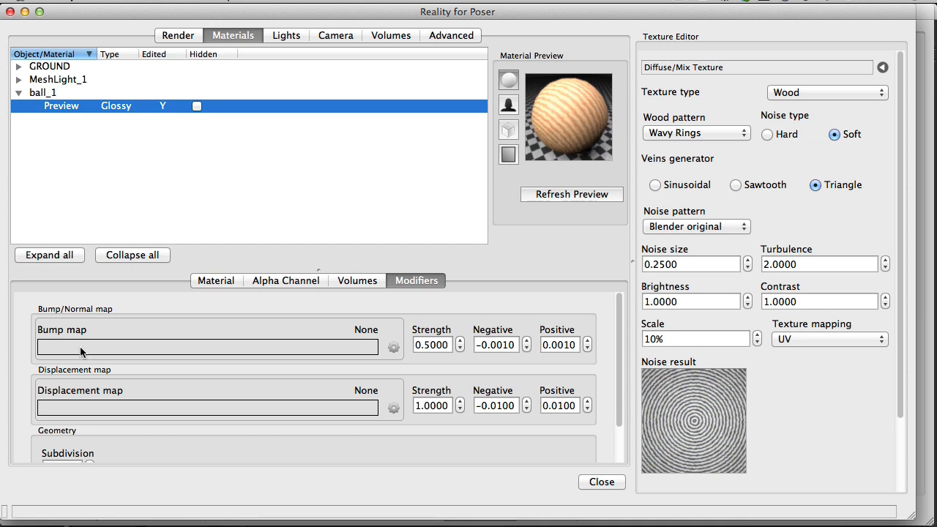
{"action": "mouse_move", "coordinate": [196, 318]}
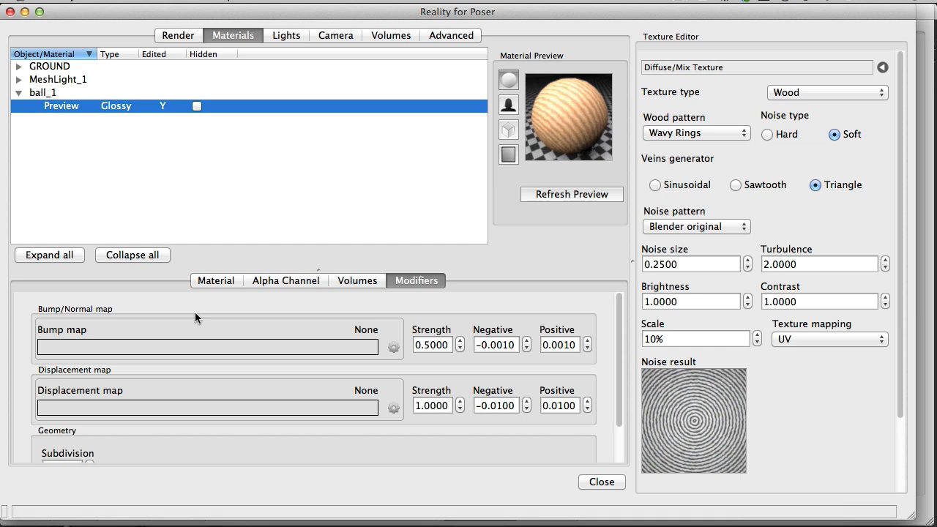
{"action": "mouse_move", "coordinate": [325, 390]}
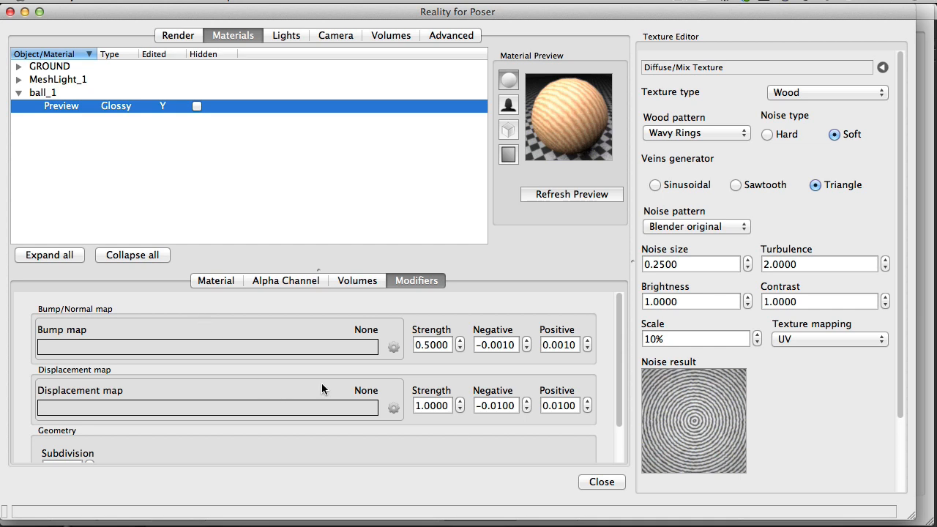
{"action": "mouse_move", "coordinate": [358, 360]}
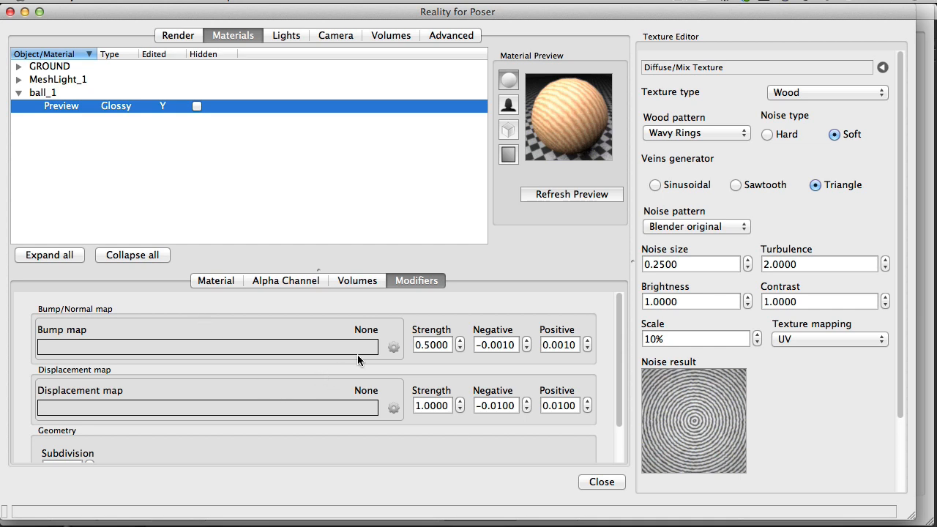
Bring up the Bump map gear menu offering existing or new textures.
{"action": "left_click", "coordinate": [394, 348]}
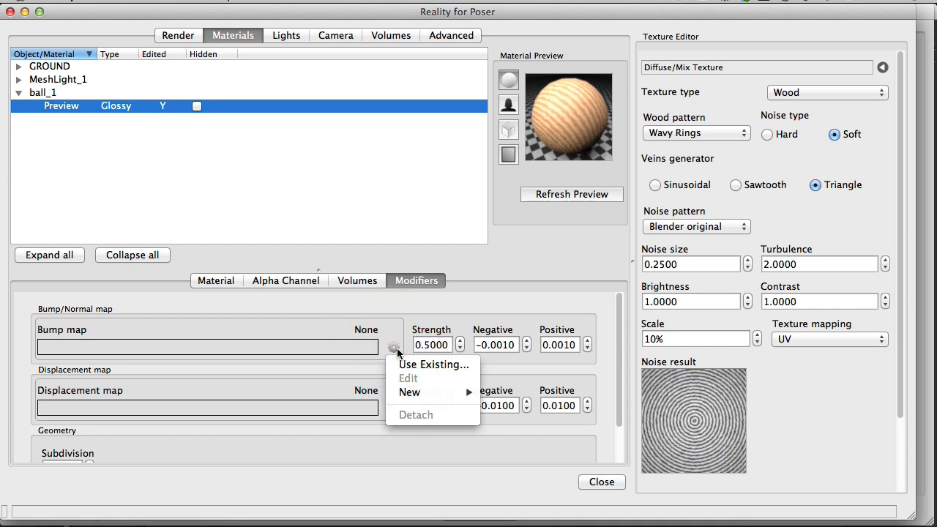
{"action": "mouse_move", "coordinate": [434, 364]}
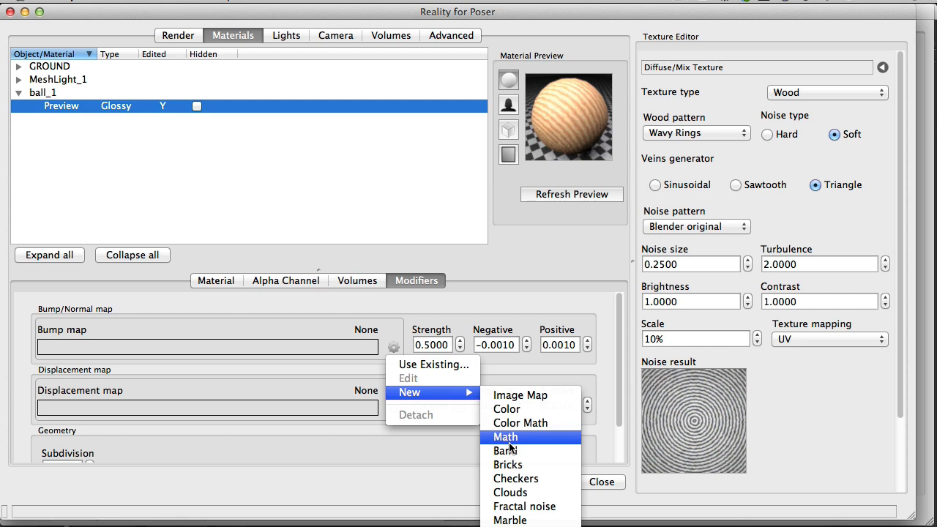
{"action": "mouse_move", "coordinate": [524, 506]}
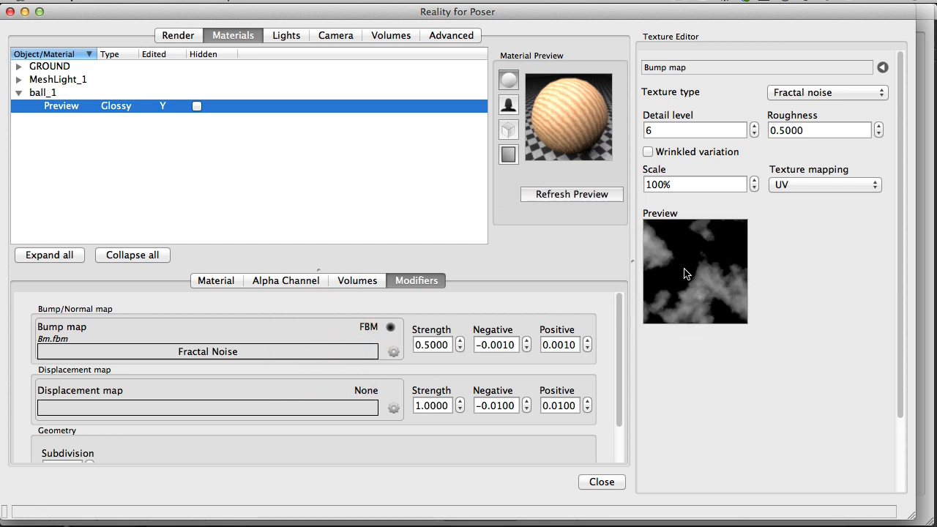
{"action": "mouse_move", "coordinate": [732, 310]}
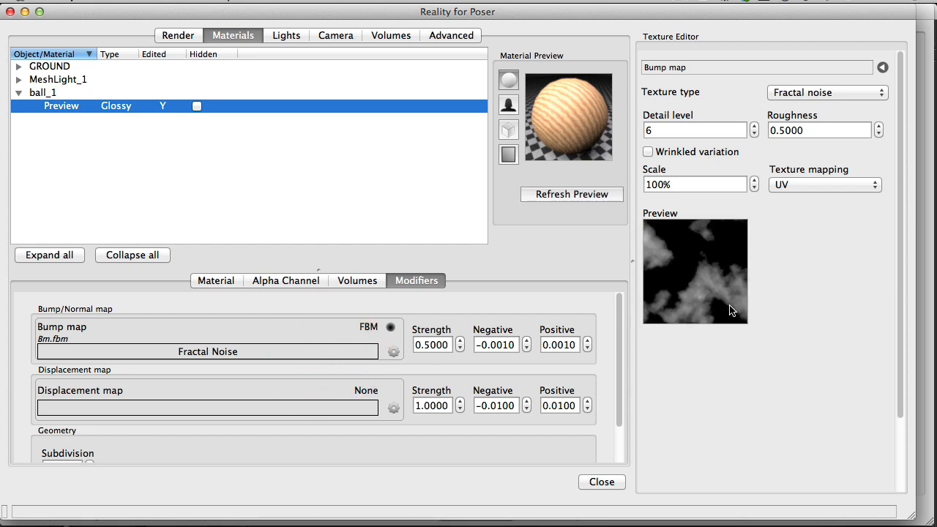
{"action": "mouse_move", "coordinate": [708, 306]}
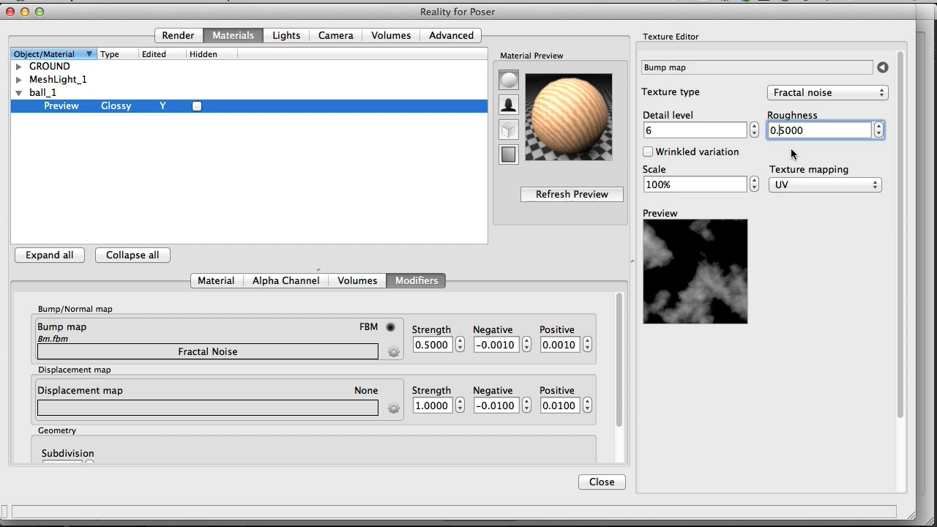
{"action": "mouse_move", "coordinate": [751, 287]}
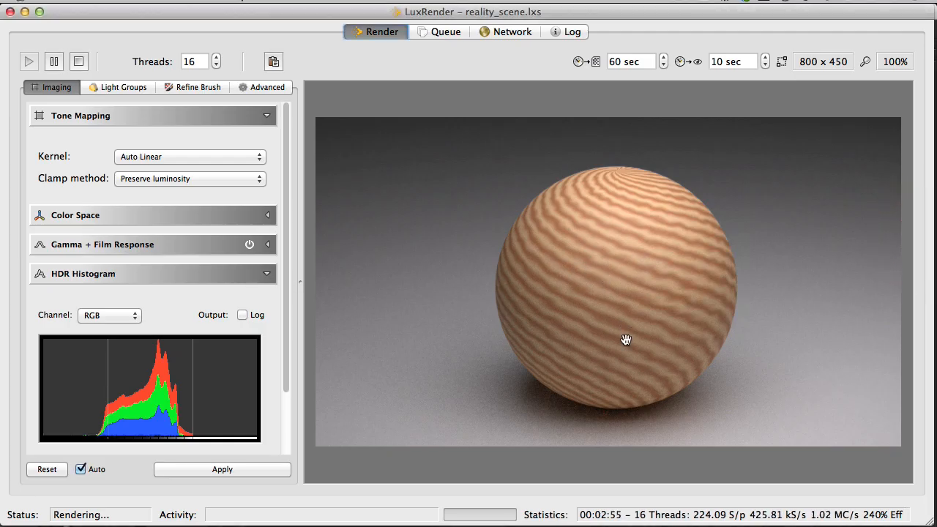
{"action": "mouse_move", "coordinate": [685, 378]}
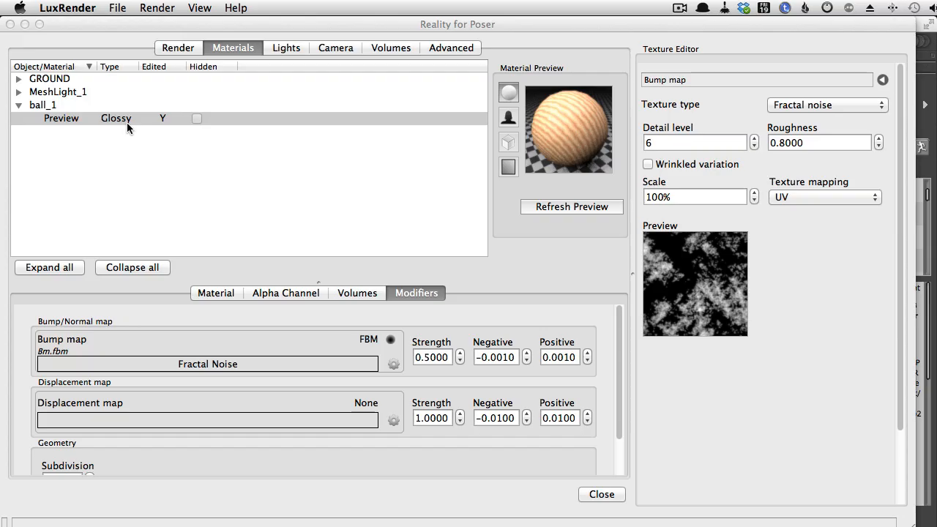
{"action": "mouse_move", "coordinate": [805, 133]}
{"action": "type", "text": "10"}
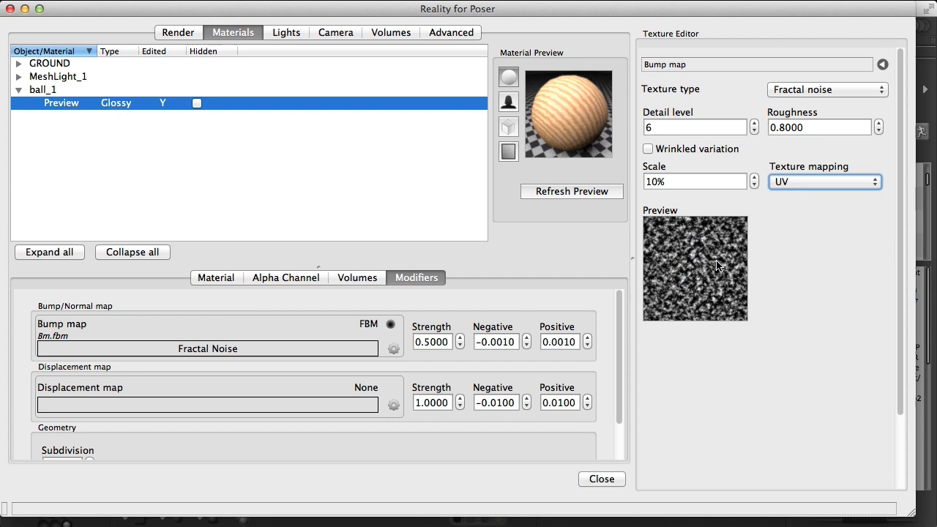
Set the fractal noise bump Strength to 1.0 and go to the render output settings.
{"action": "triple_click", "coordinate": [430, 341]}
{"action": "type", "text": "1.0000"}
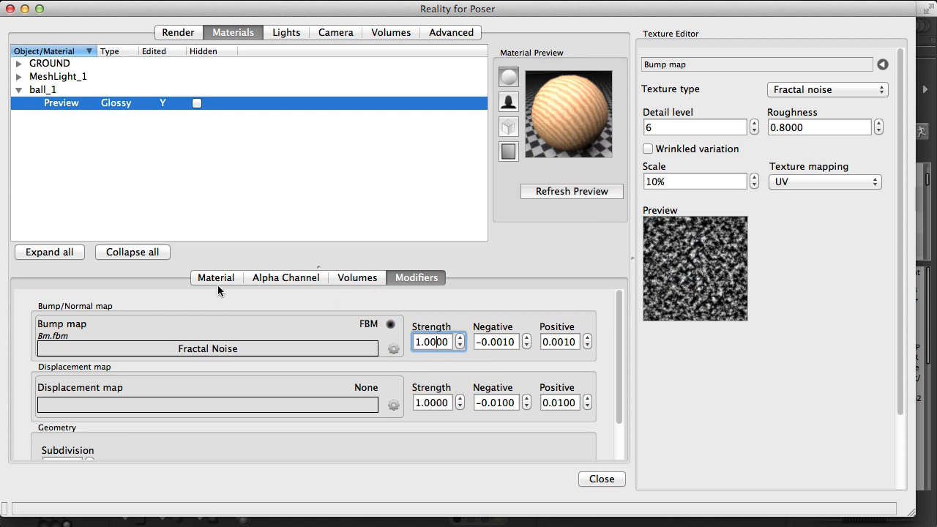
{"action": "mouse_move", "coordinate": [276, 329]}
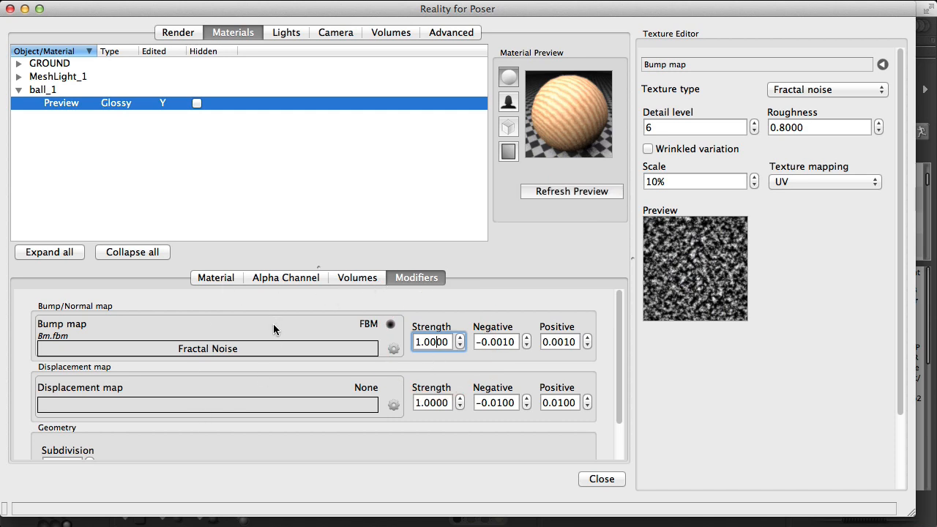
{"action": "mouse_move", "coordinate": [287, 354]}
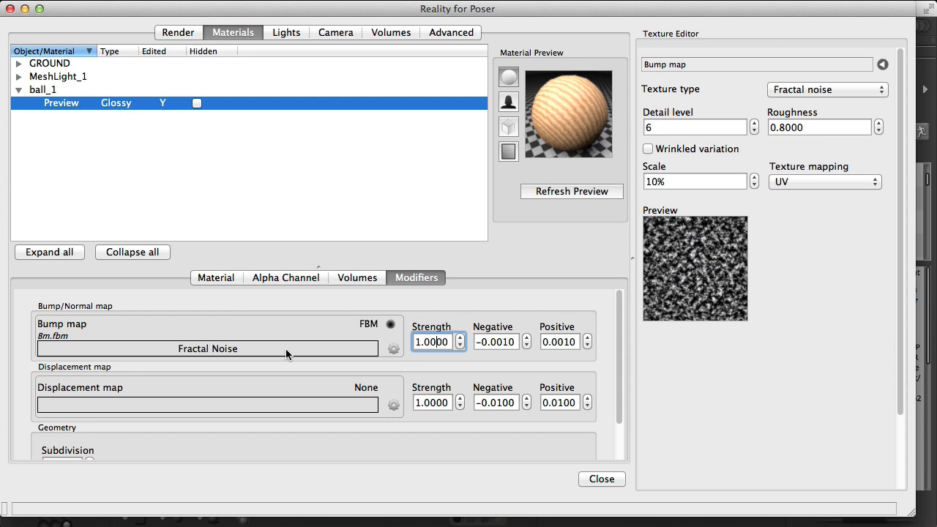
{"action": "left_click", "coordinate": [216, 278]}
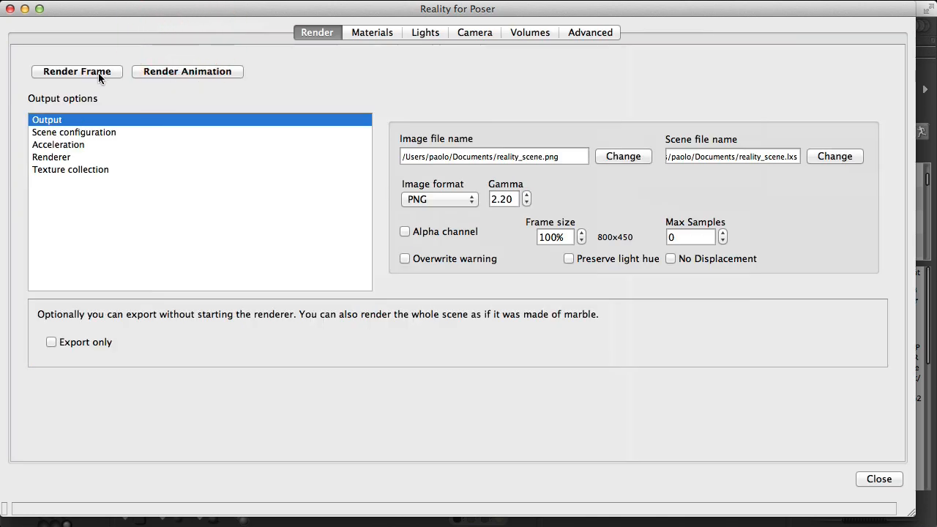
Raise the ball's Glossiness to 8000 horizontally and vertically.
{"action": "left_click", "coordinate": [233, 32]}
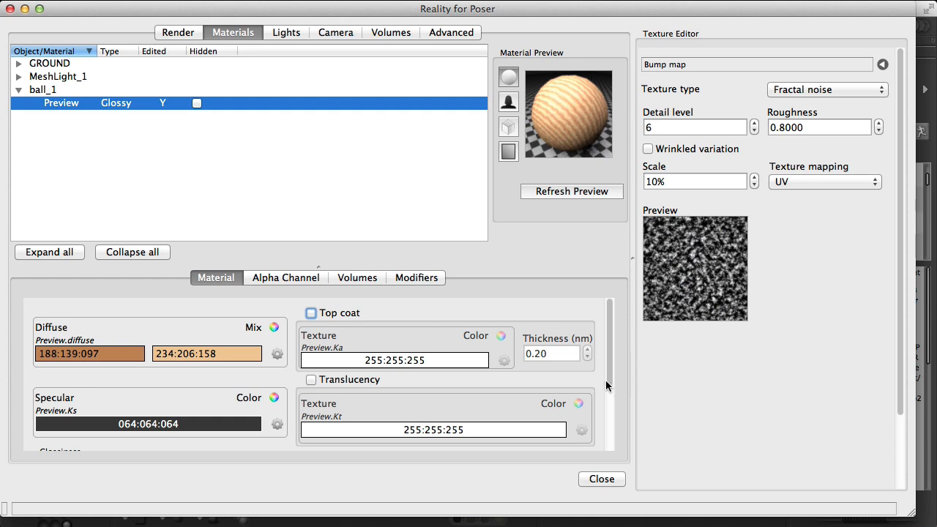
{"action": "scroll", "scroll_direction": "down", "scroll_amount": 3}
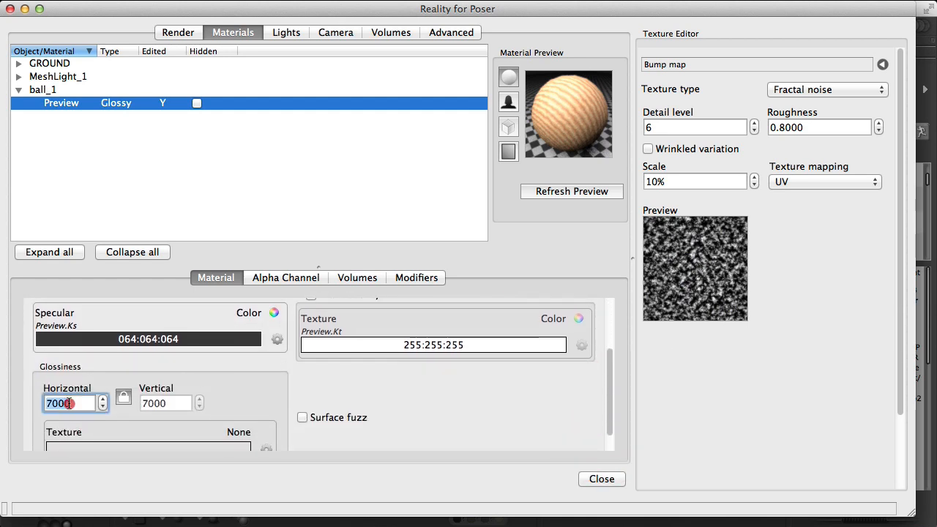
{"action": "type", "text": "800"}
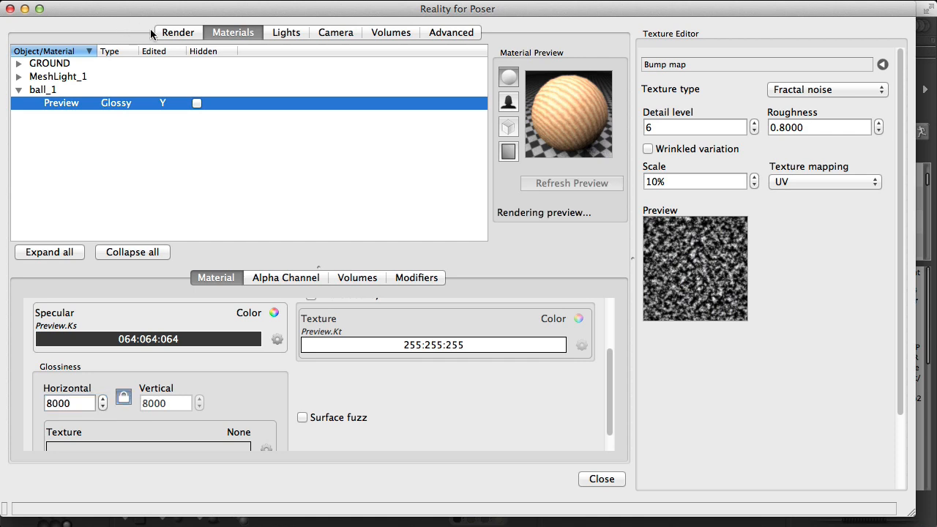
{"action": "left_click", "coordinate": [177, 33]}
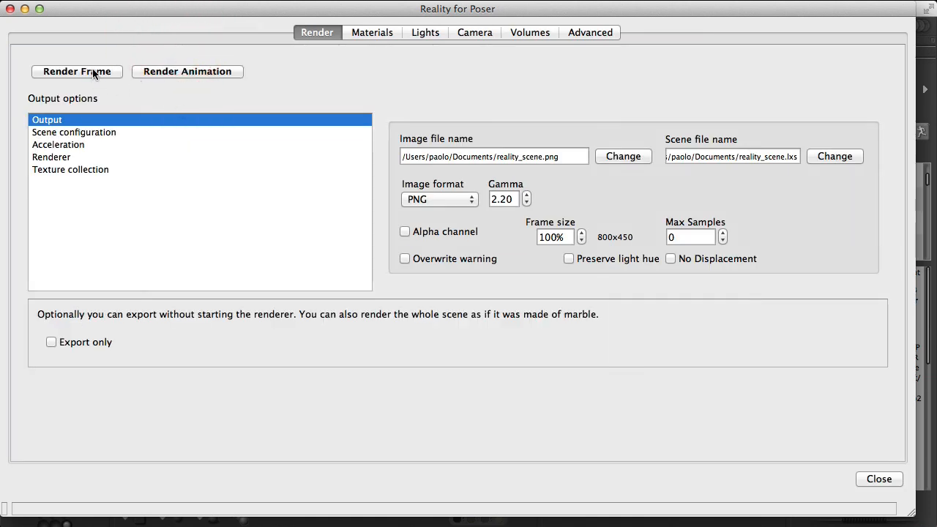
Render the frame so LuxRender loads reality_scene.lxs with the updated sphere.
{"action": "left_click", "coordinate": [76, 70]}
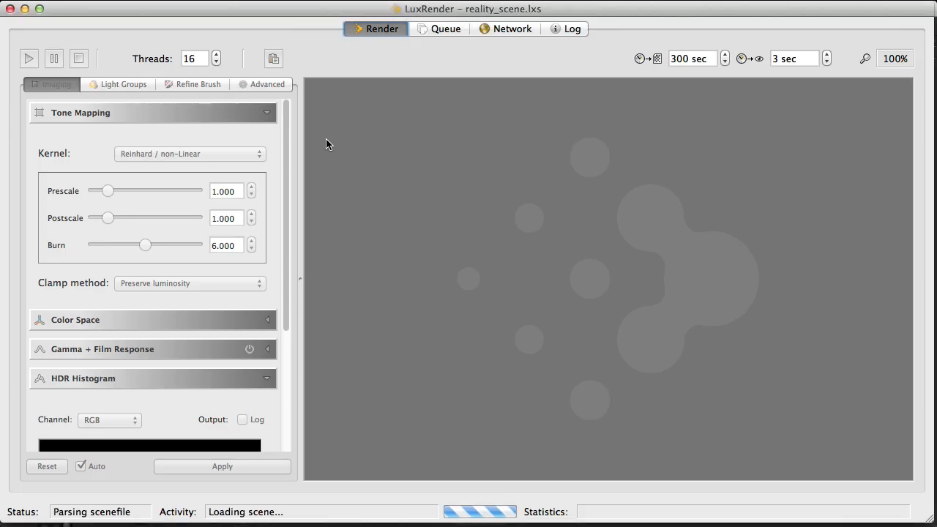
{"action": "left_click", "coordinate": [29, 59]}
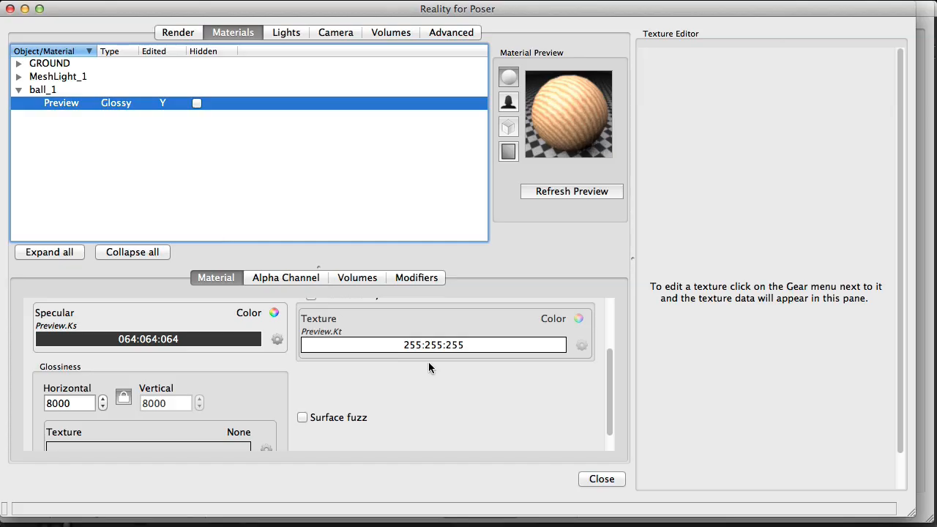
Scroll back up to the ball's Diffuse Mix texture in the Materials tab.
{"action": "scroll", "scroll_direction": "up", "scroll_amount": 3}
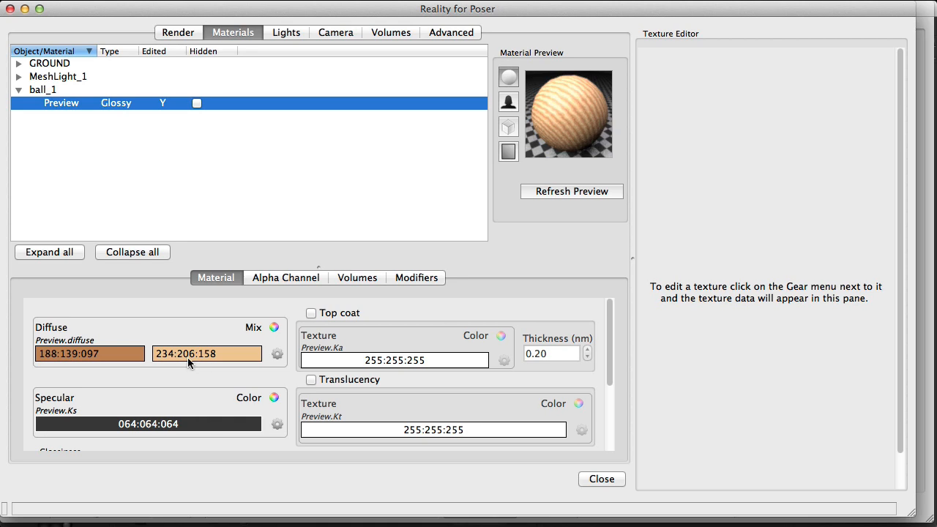
{"action": "mouse_move", "coordinate": [135, 360]}
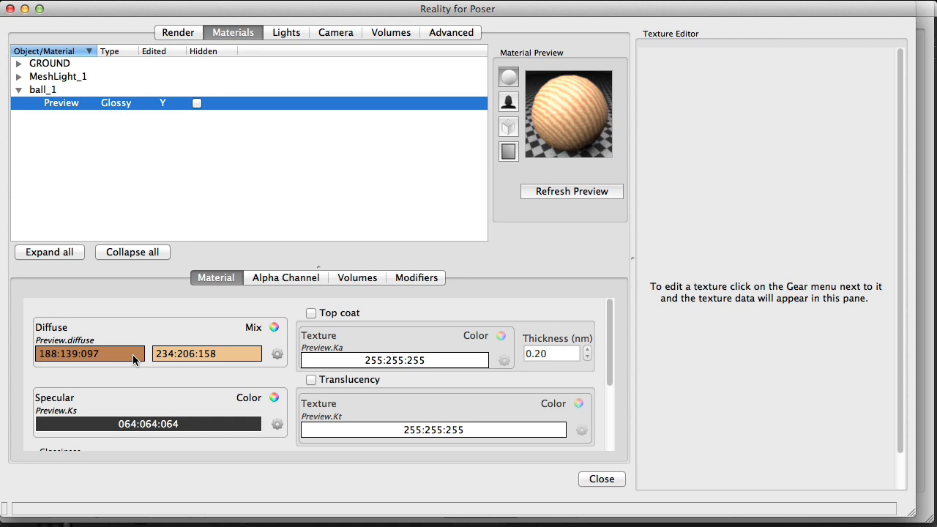
{"action": "mouse_move", "coordinate": [261, 336]}
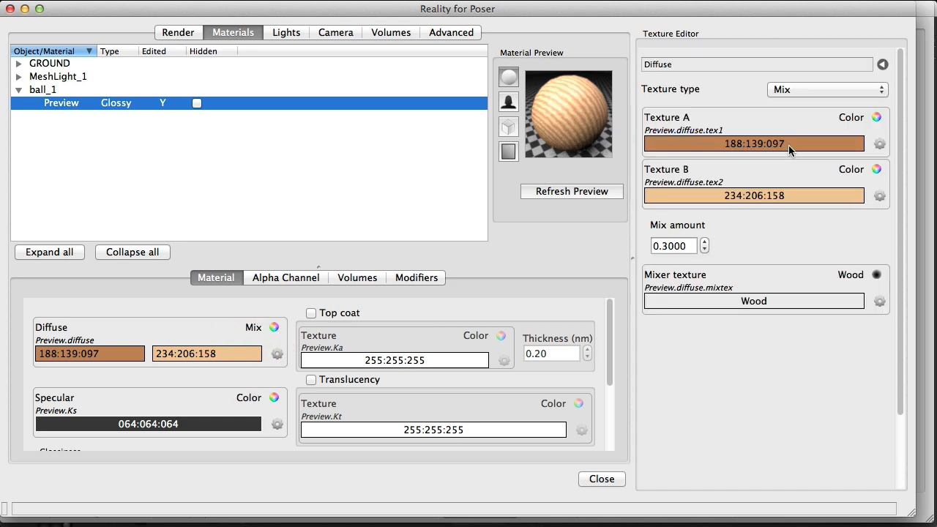
{"action": "mouse_move", "coordinate": [779, 169]}
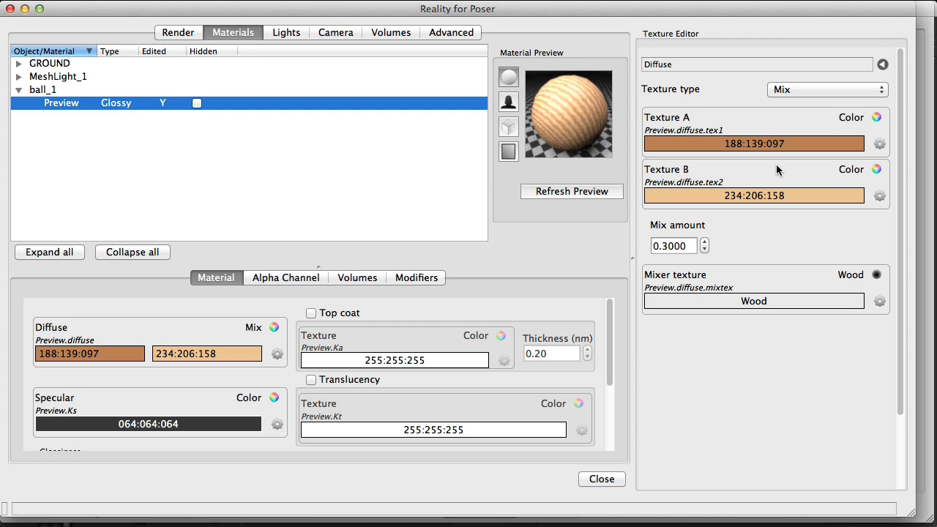
{"action": "mouse_move", "coordinate": [787, 145]}
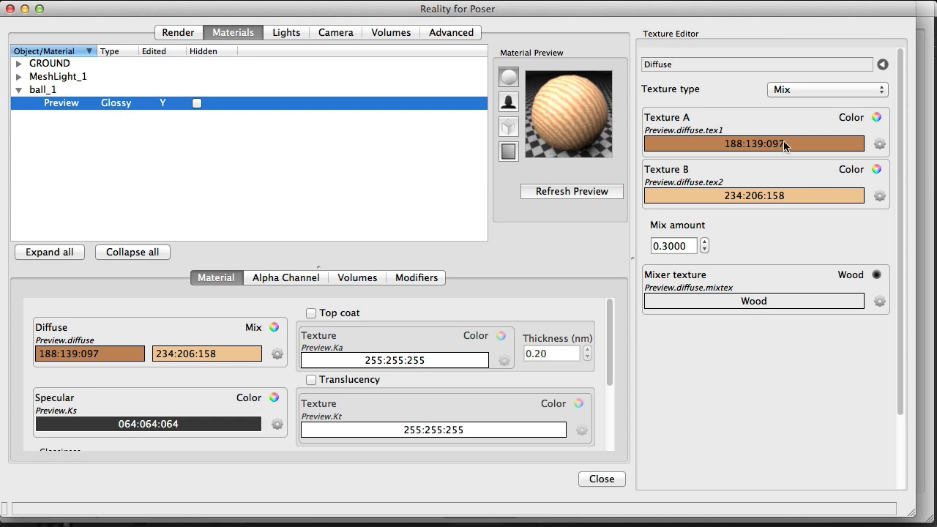
{"action": "mouse_move", "coordinate": [764, 189]}
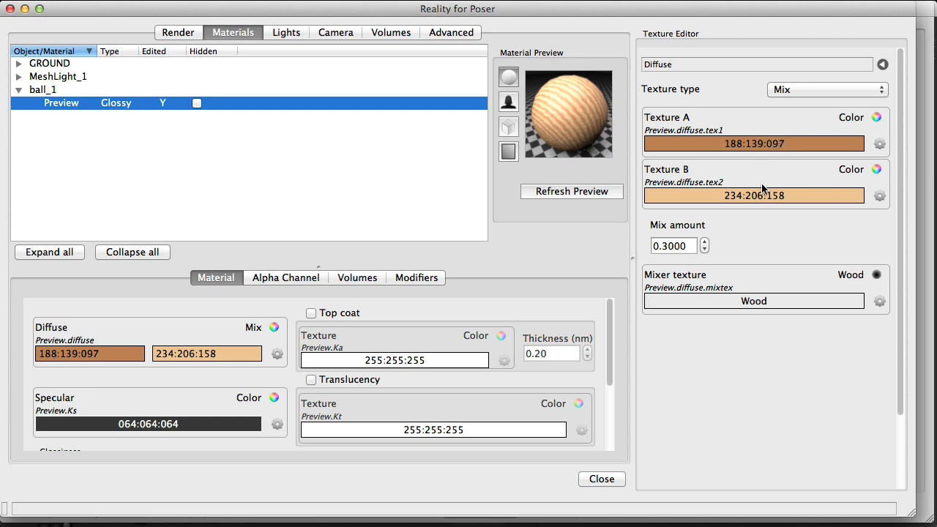
{"action": "mouse_move", "coordinate": [816, 172]}
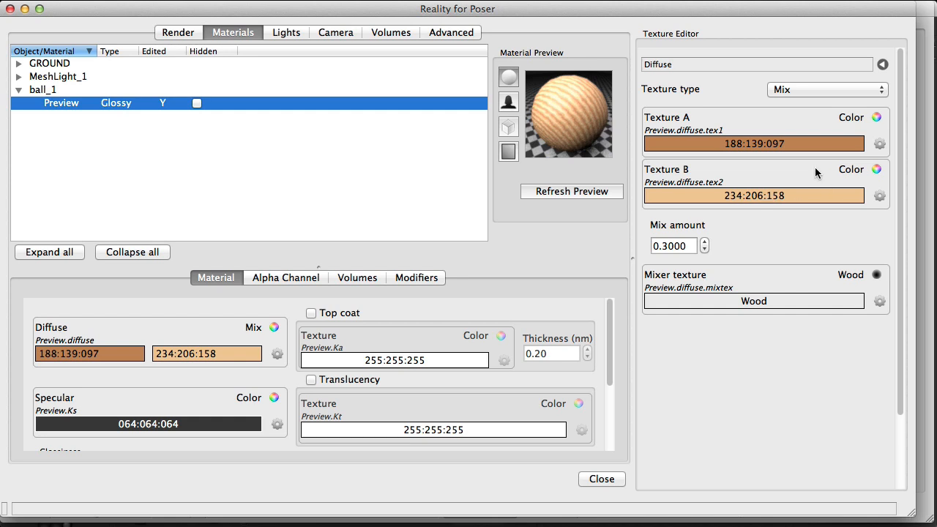
{"action": "mouse_move", "coordinate": [756, 147]}
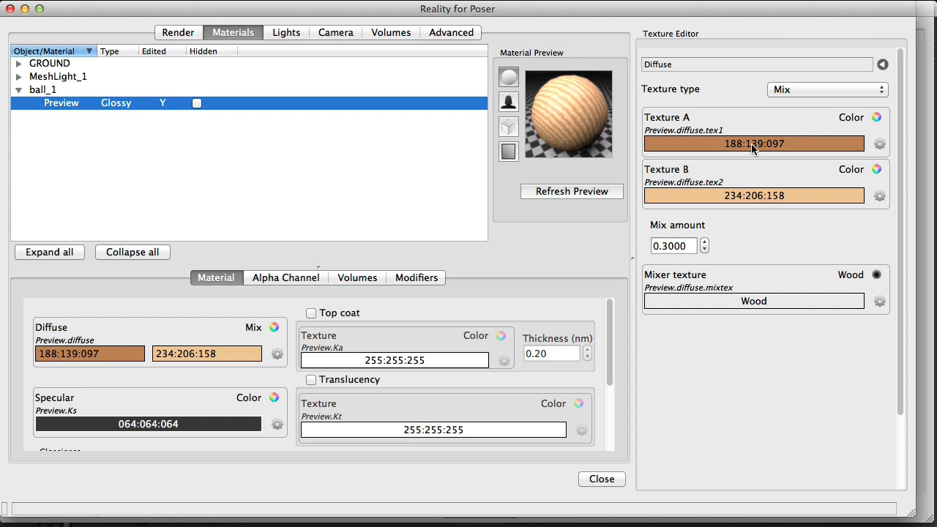
{"action": "mouse_move", "coordinate": [799, 141]}
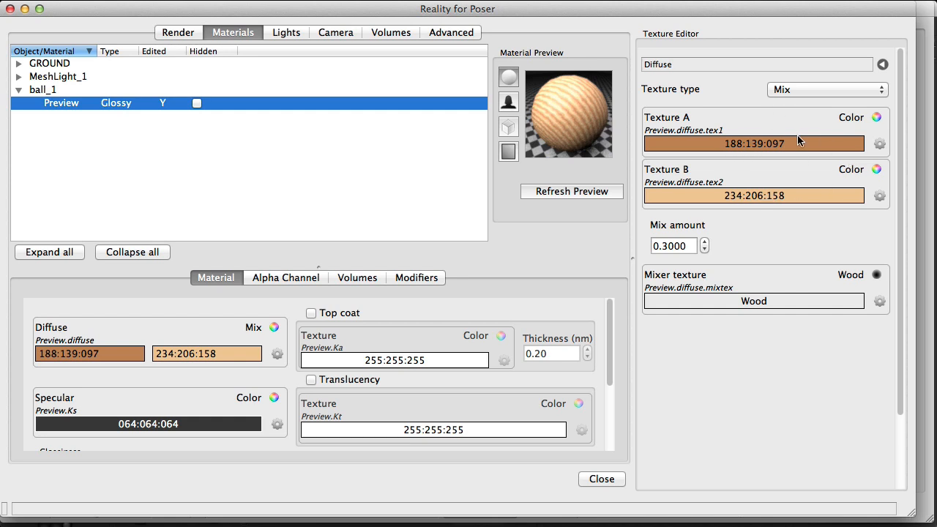
{"action": "mouse_move", "coordinate": [777, 307]}
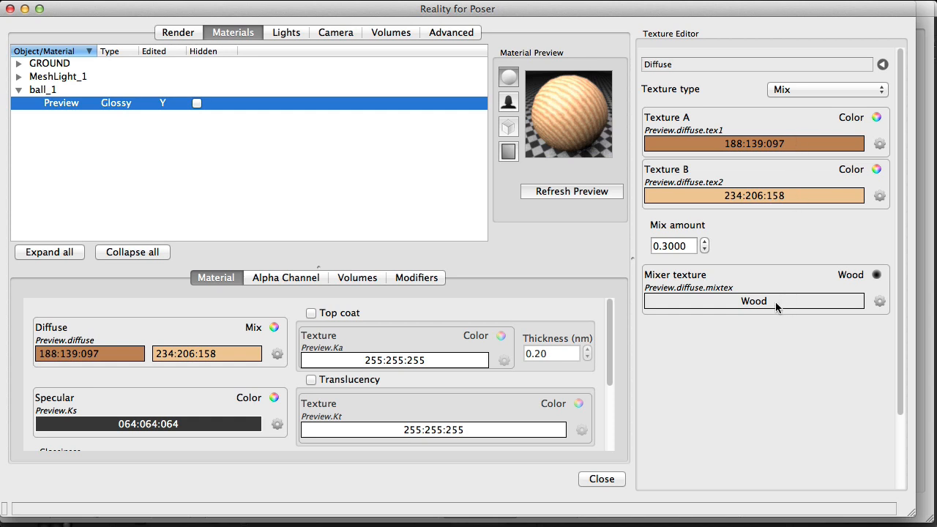
{"action": "mouse_move", "coordinate": [720, 298]}
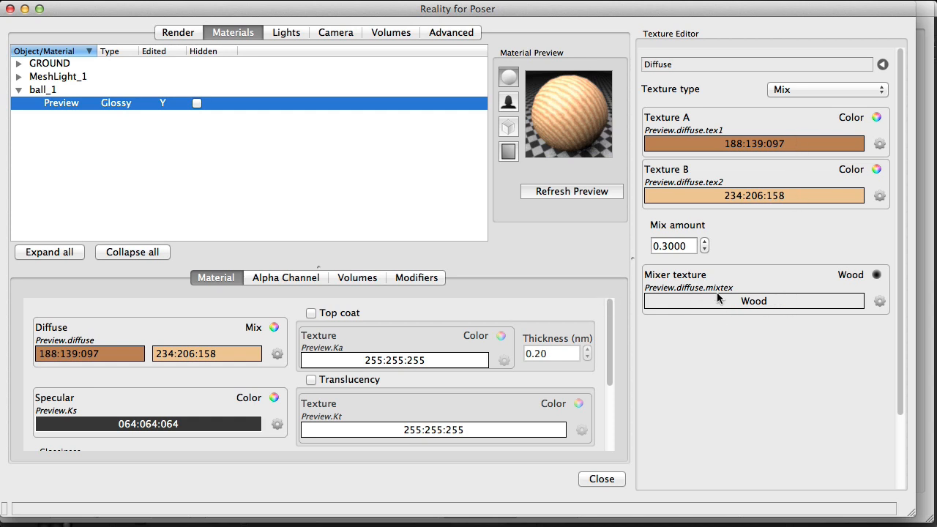
{"action": "mouse_move", "coordinate": [764, 303]}
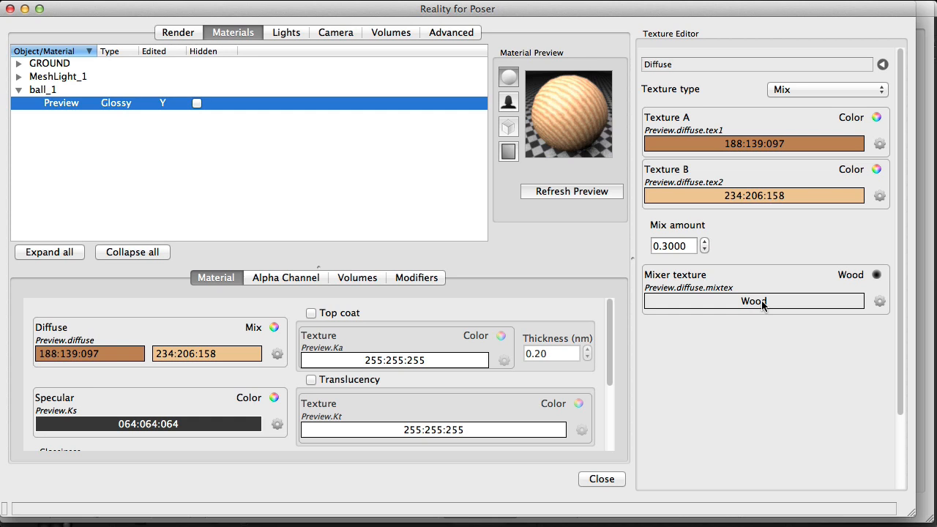
{"action": "mouse_move", "coordinate": [242, 344]}
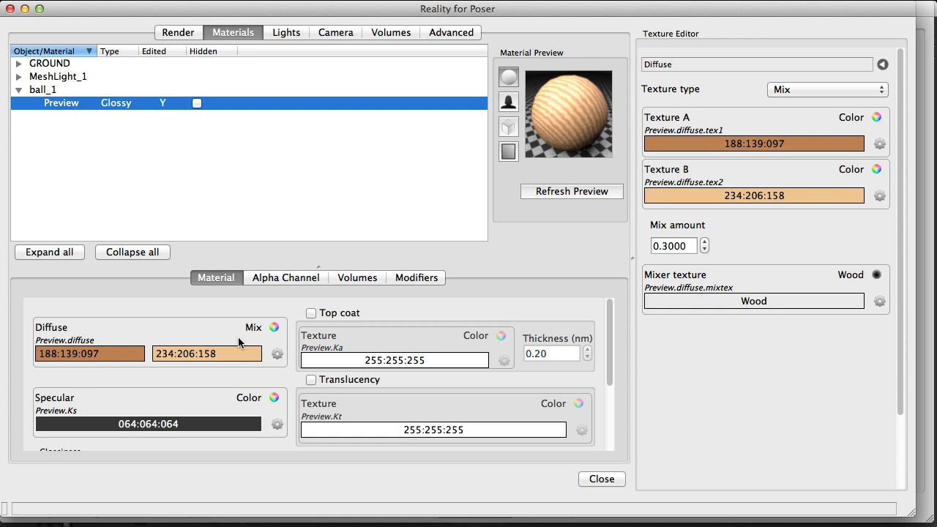
{"action": "mouse_move", "coordinate": [145, 316]}
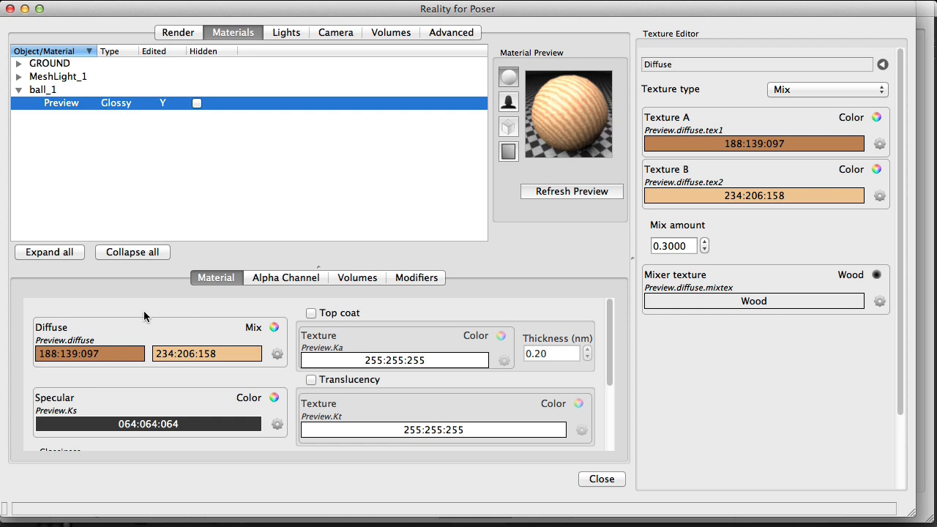
{"action": "mouse_move", "coordinate": [779, 303]}
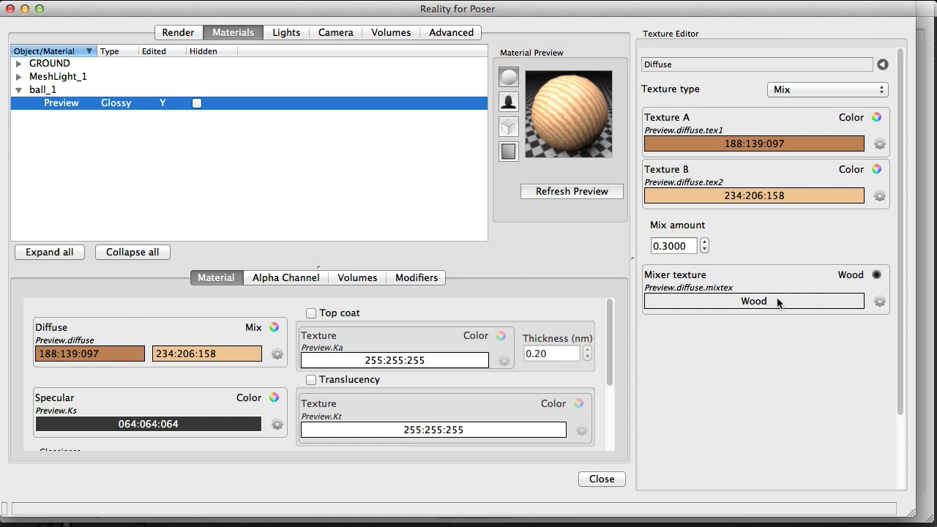
{"action": "mouse_move", "coordinate": [672, 302]}
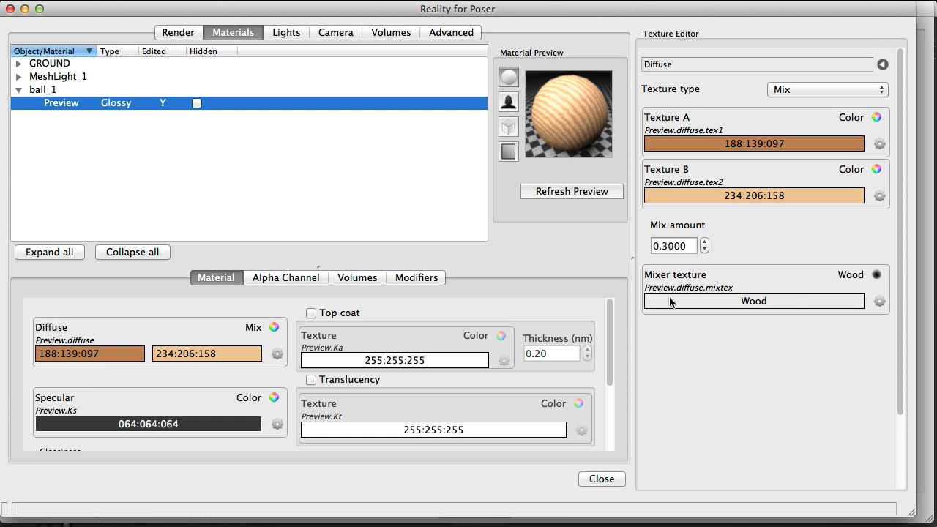
{"action": "mouse_move", "coordinate": [764, 190]}
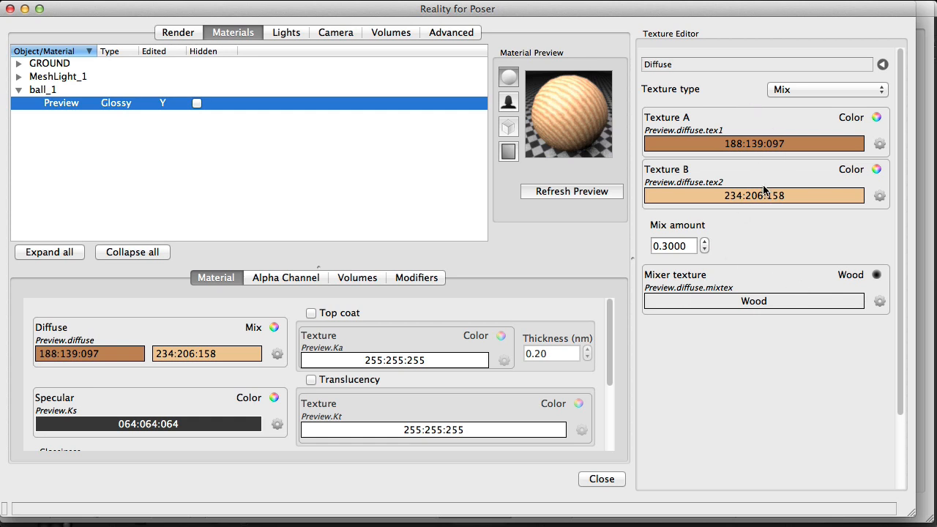